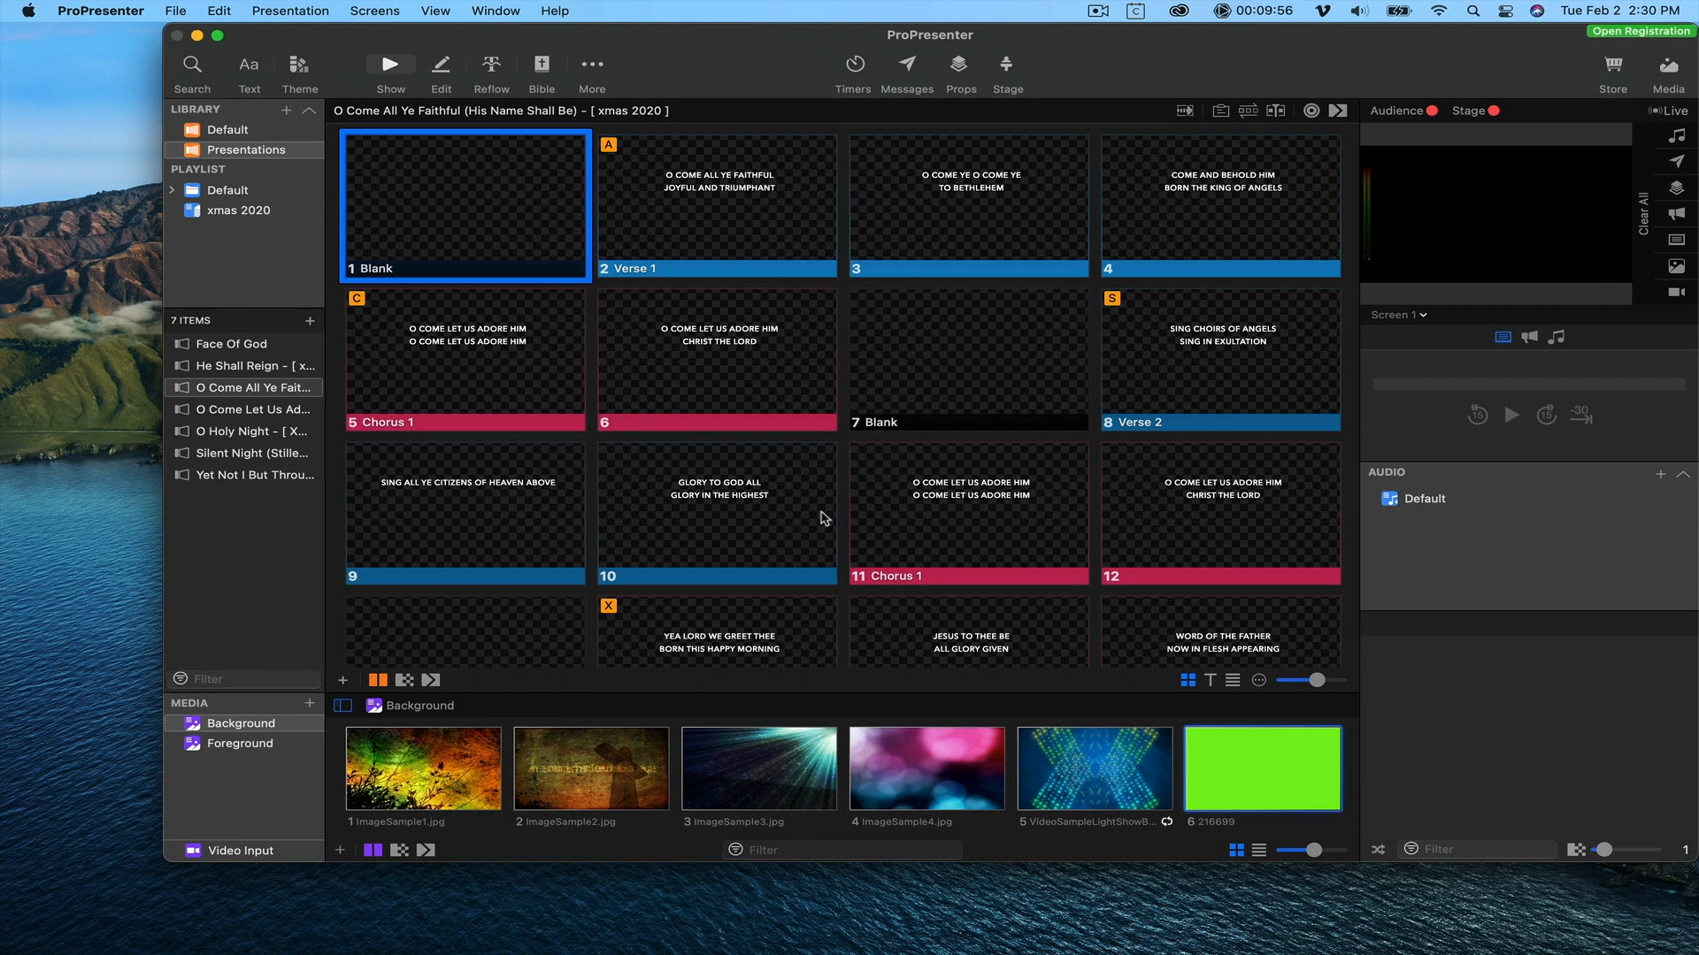
{"action": "mouse_move", "coordinate": [845, 510]}
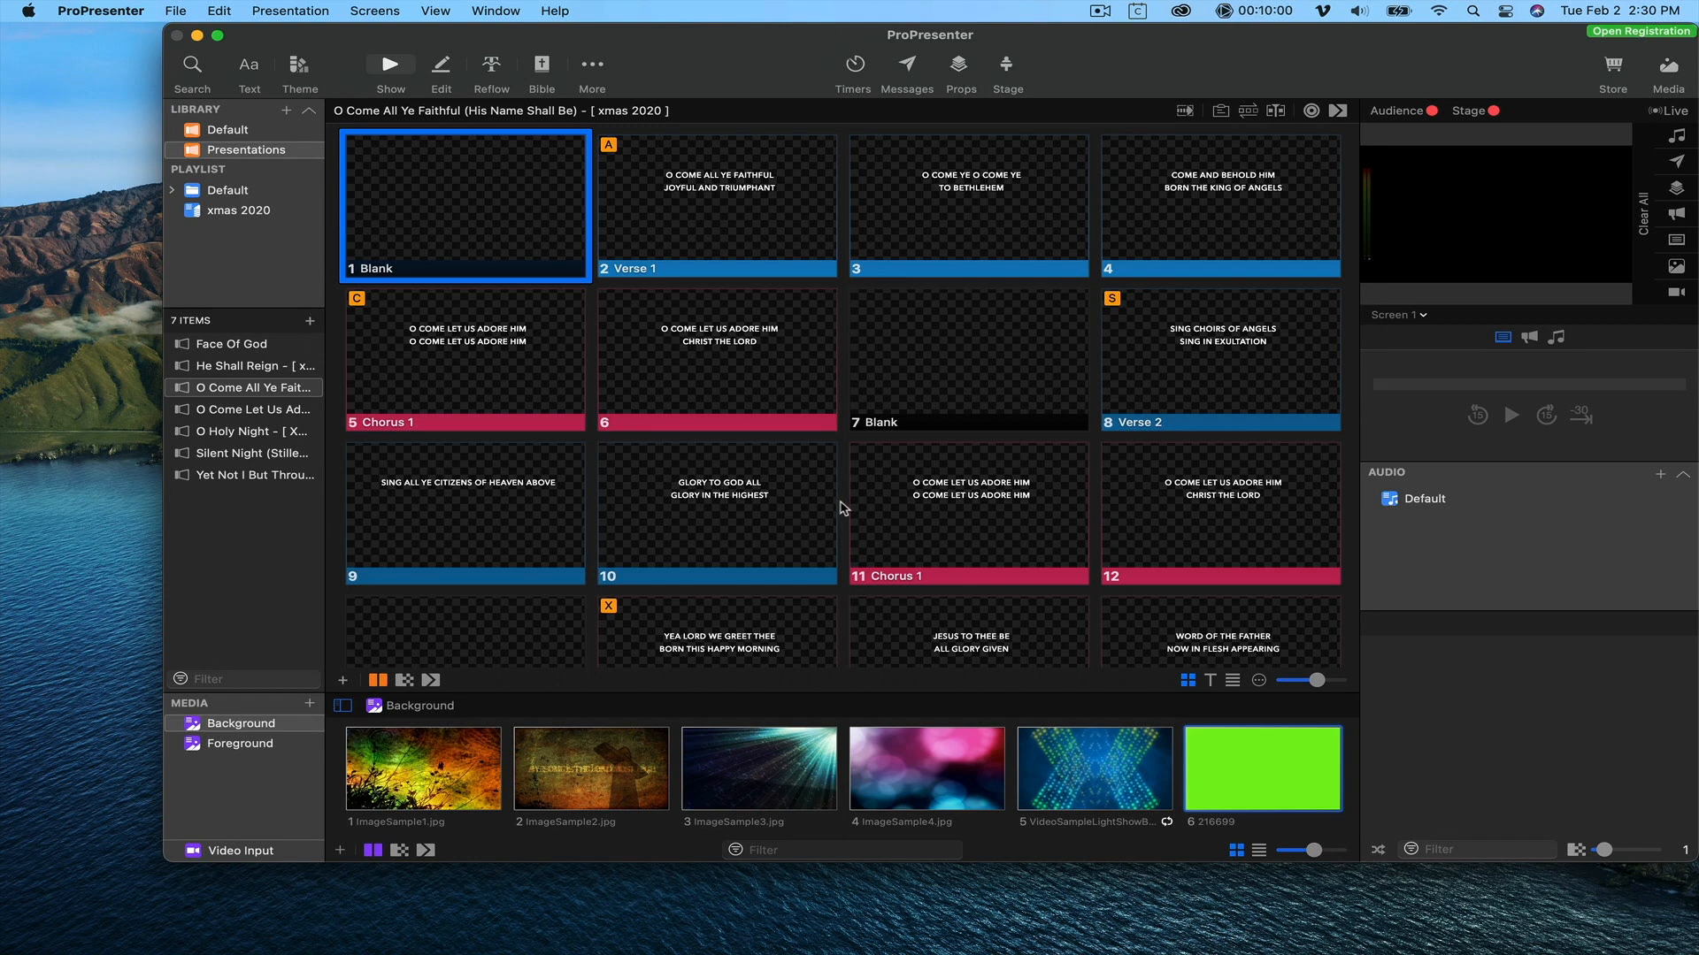
{"action": "mouse_move", "coordinate": [1229, 737]}
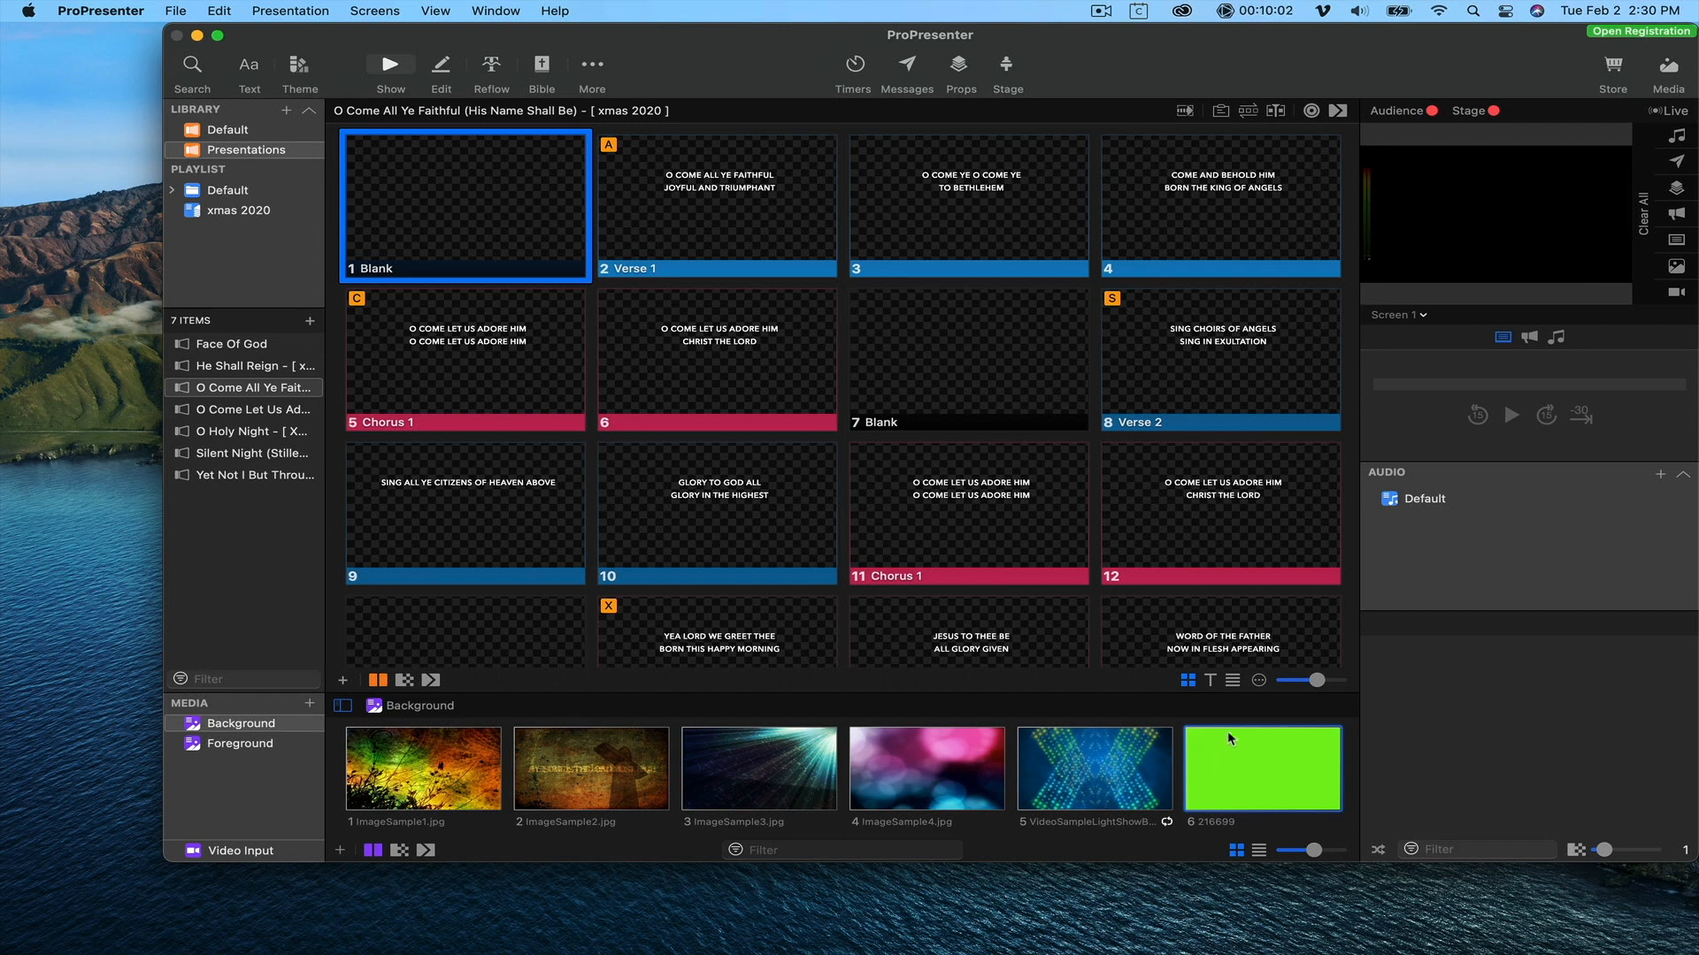
Apply the green 216699 image to the O Come All Ye Faithful blank slides and take it live.
{"action": "left_click", "coordinate": [1263, 768]}
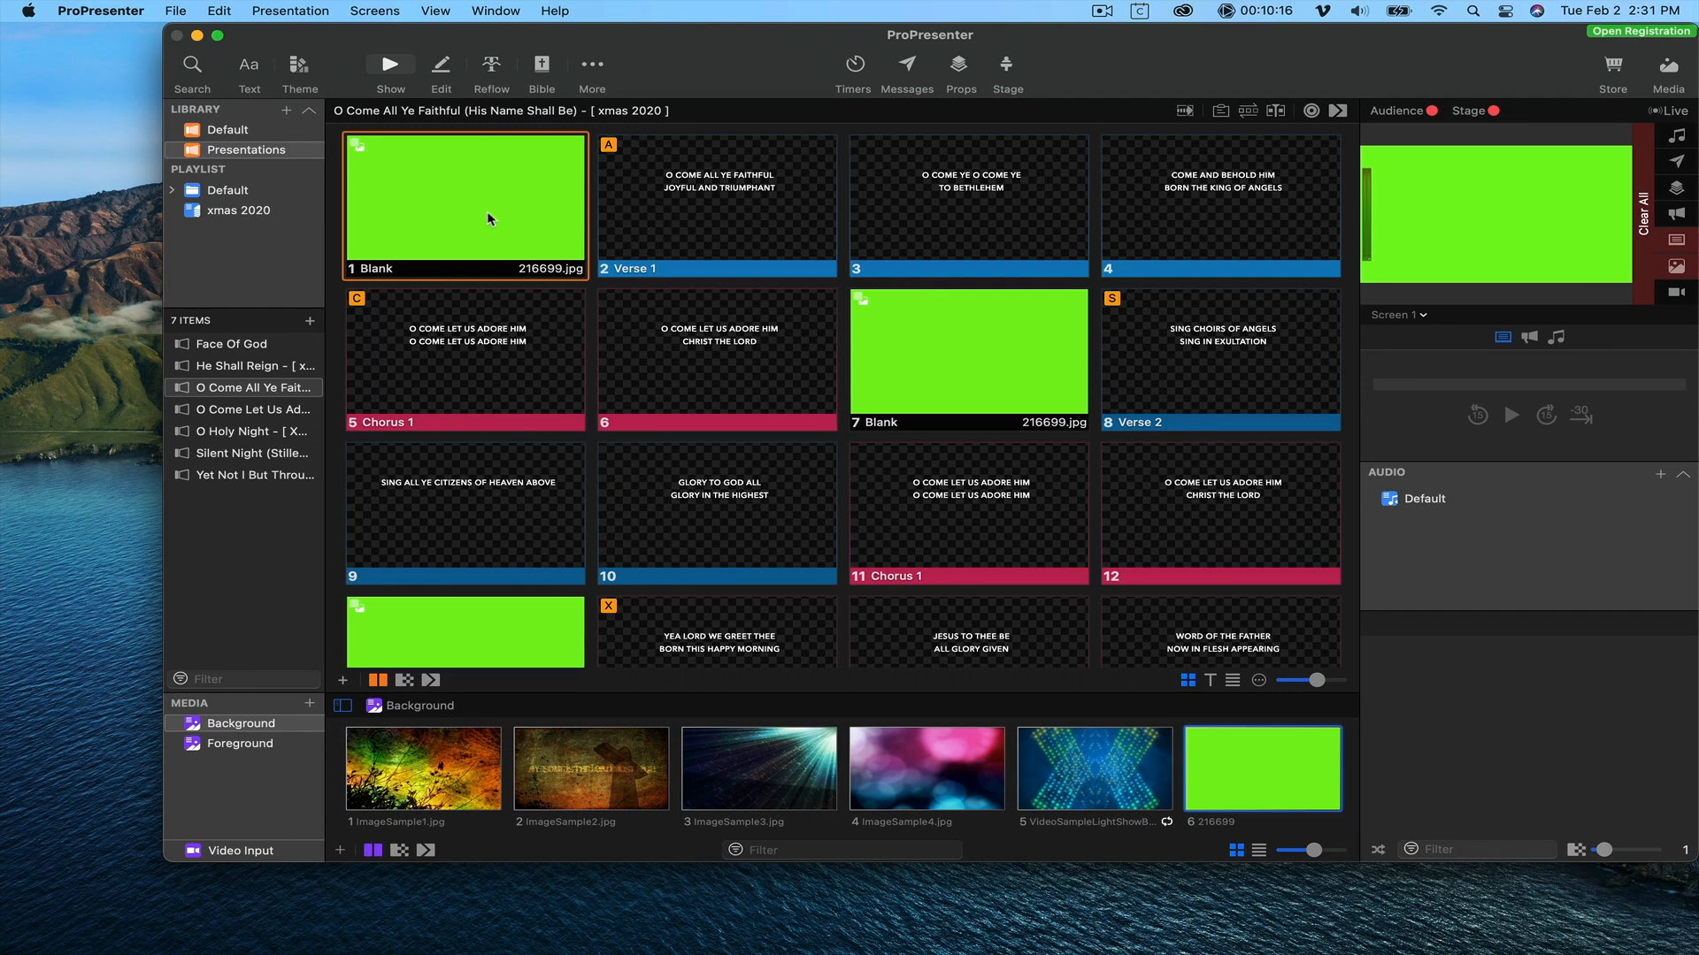
{"action": "mouse_move", "coordinate": [708, 206]}
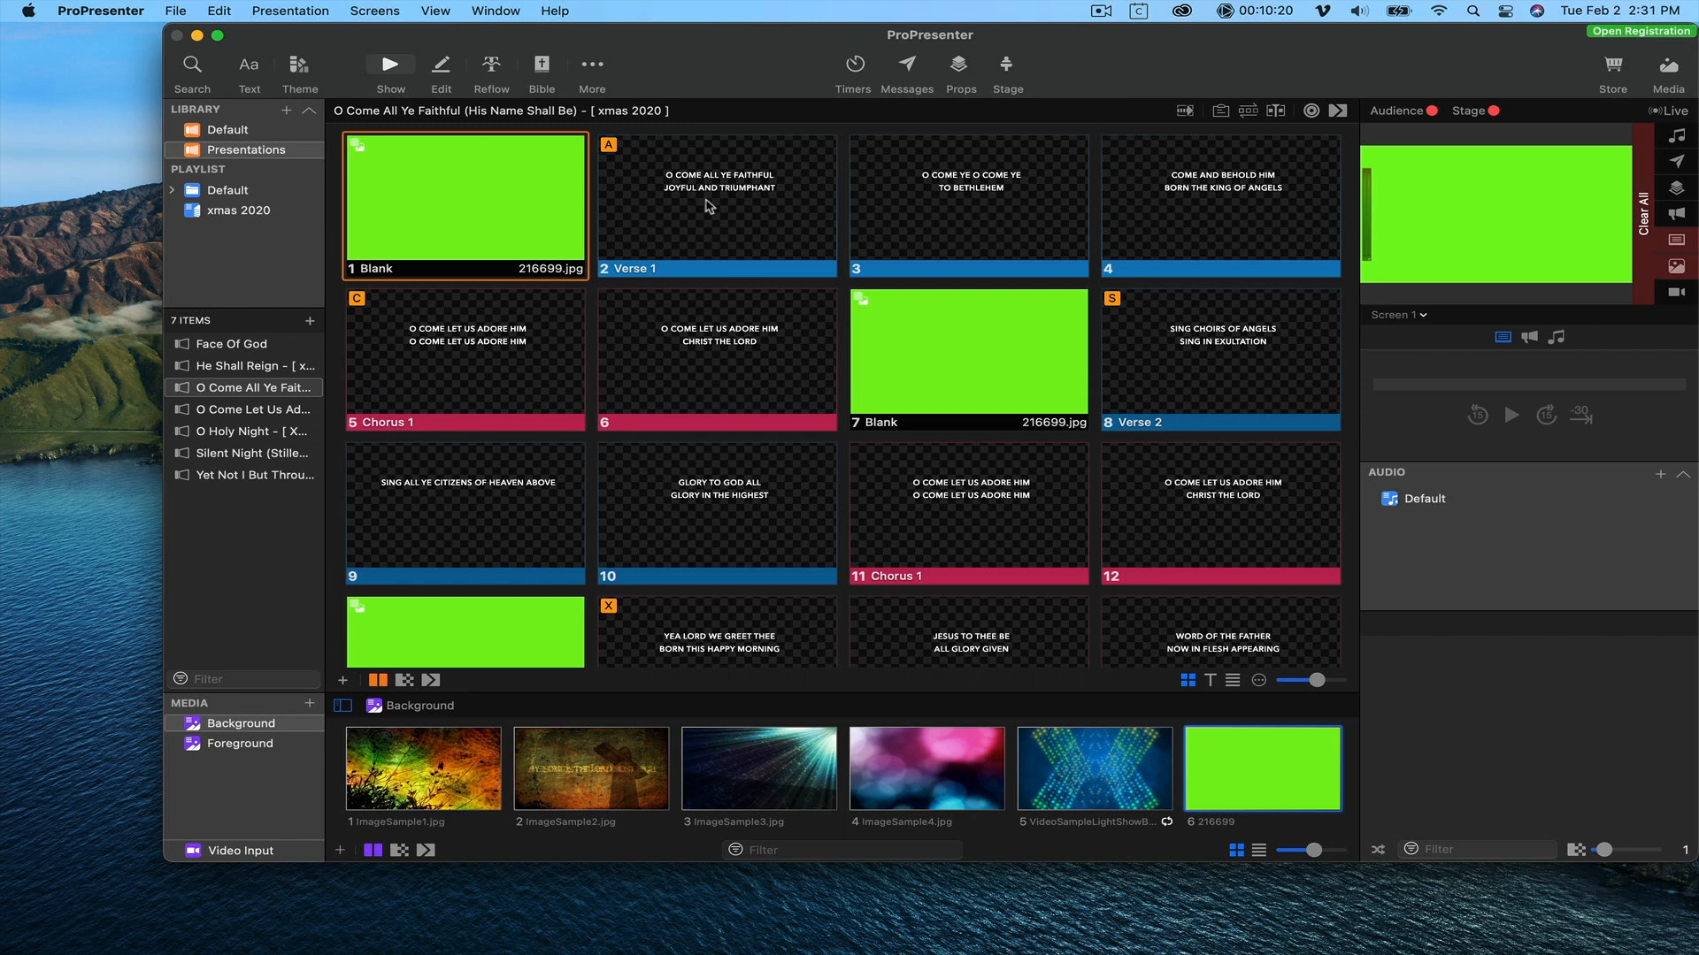
{"action": "mouse_move", "coordinate": [466, 174]}
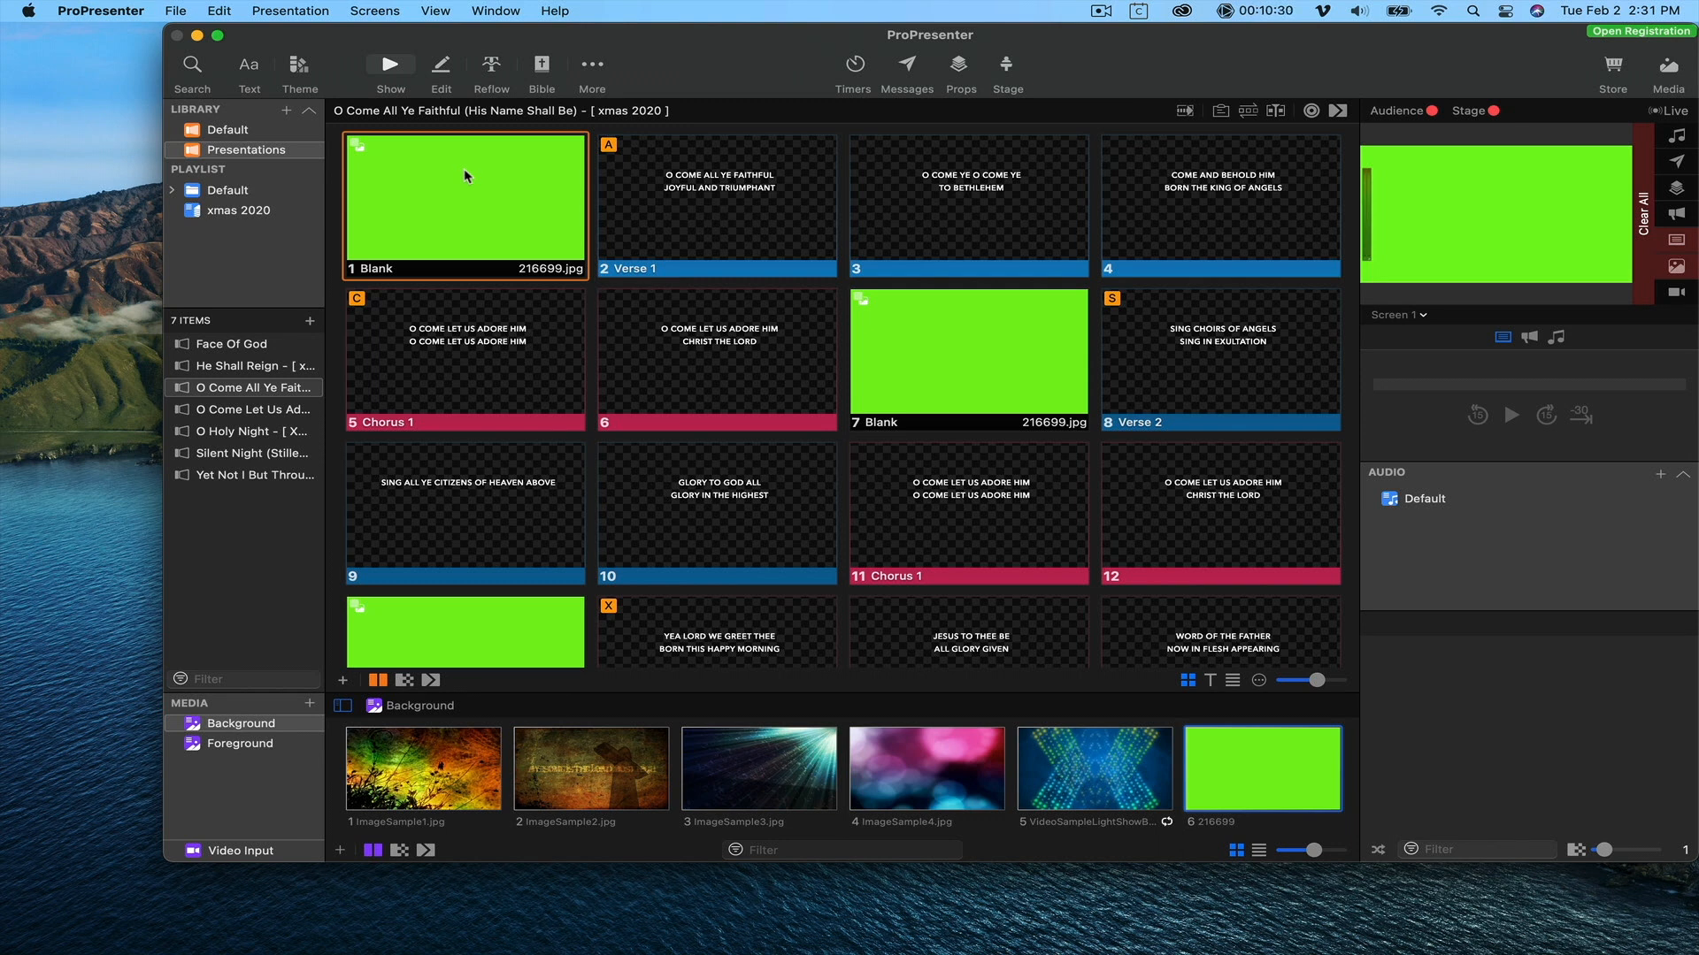
{"action": "mouse_move", "coordinate": [1458, 144]}
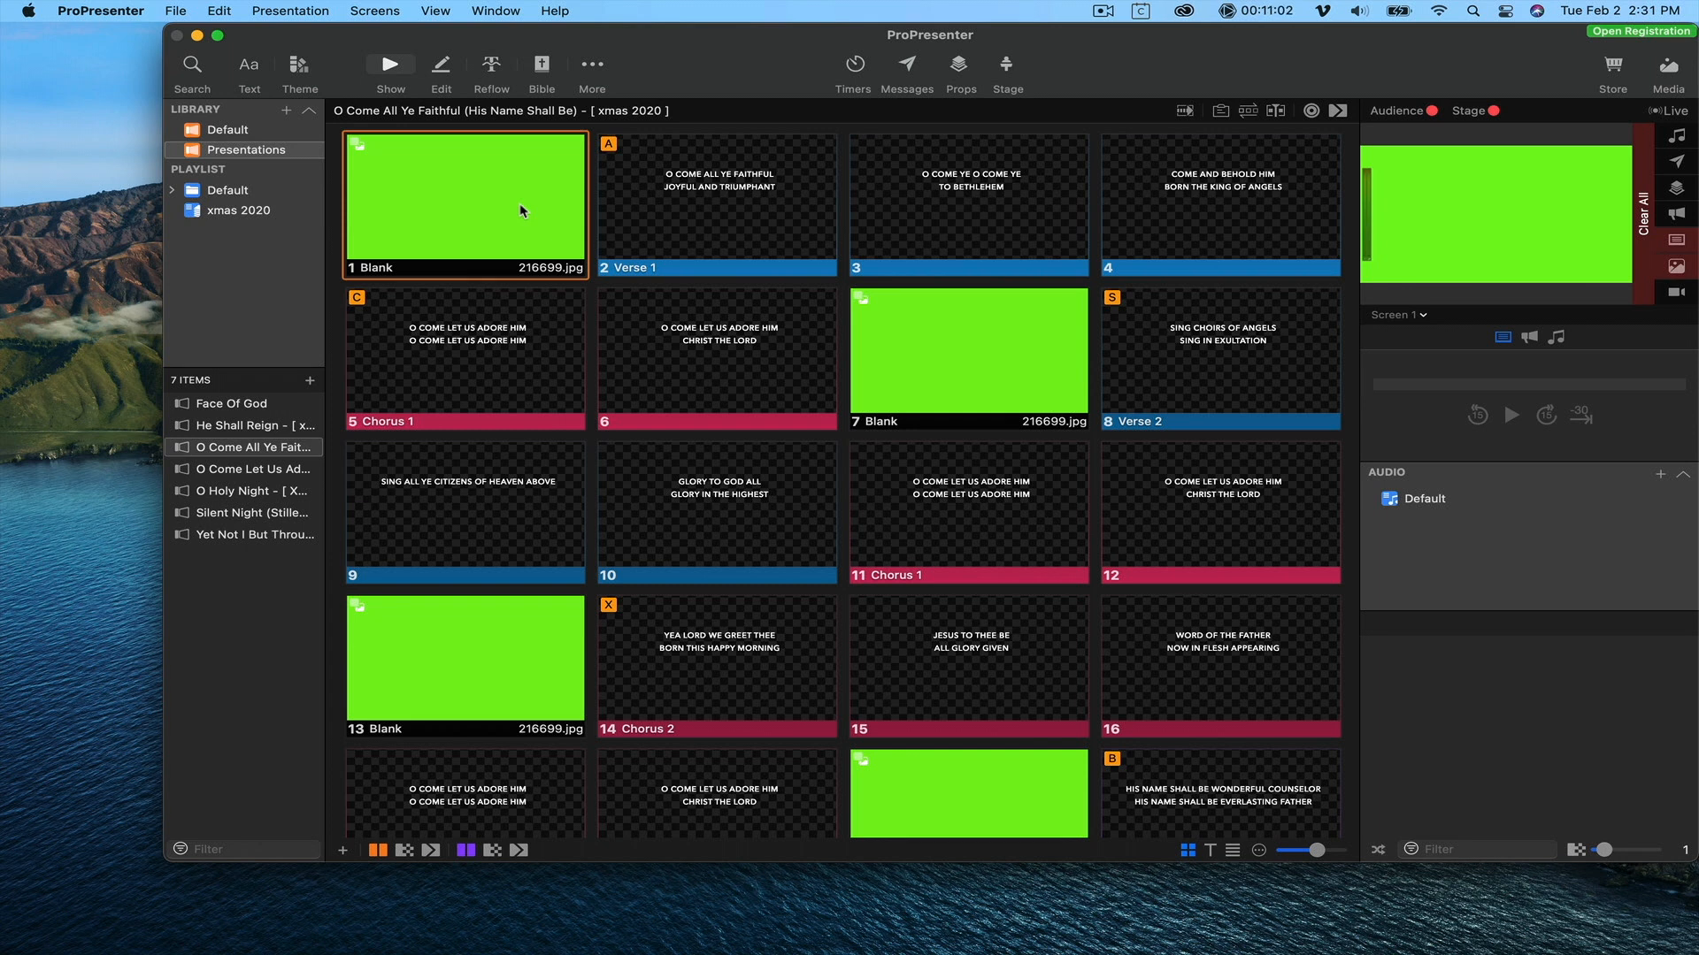
{"action": "mouse_move", "coordinate": [734, 237]}
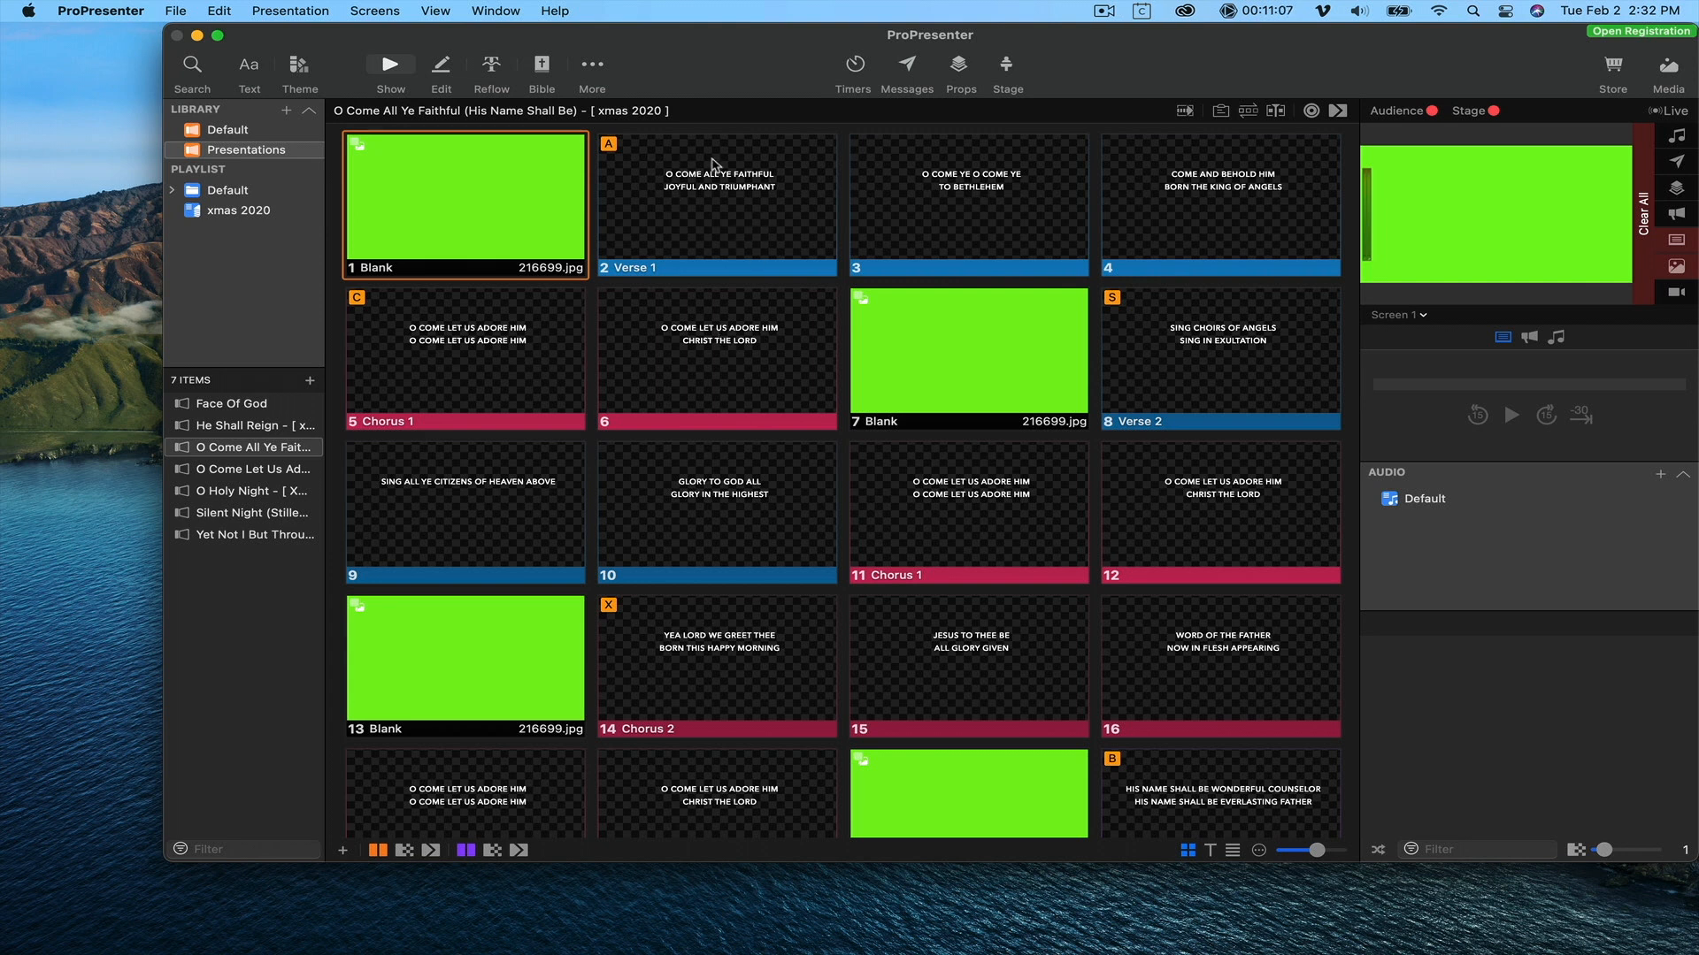
Hide the media bin, preview Verse 1 lyrics live over green, then return to Blank.
{"action": "left_click", "coordinate": [1246, 110]}
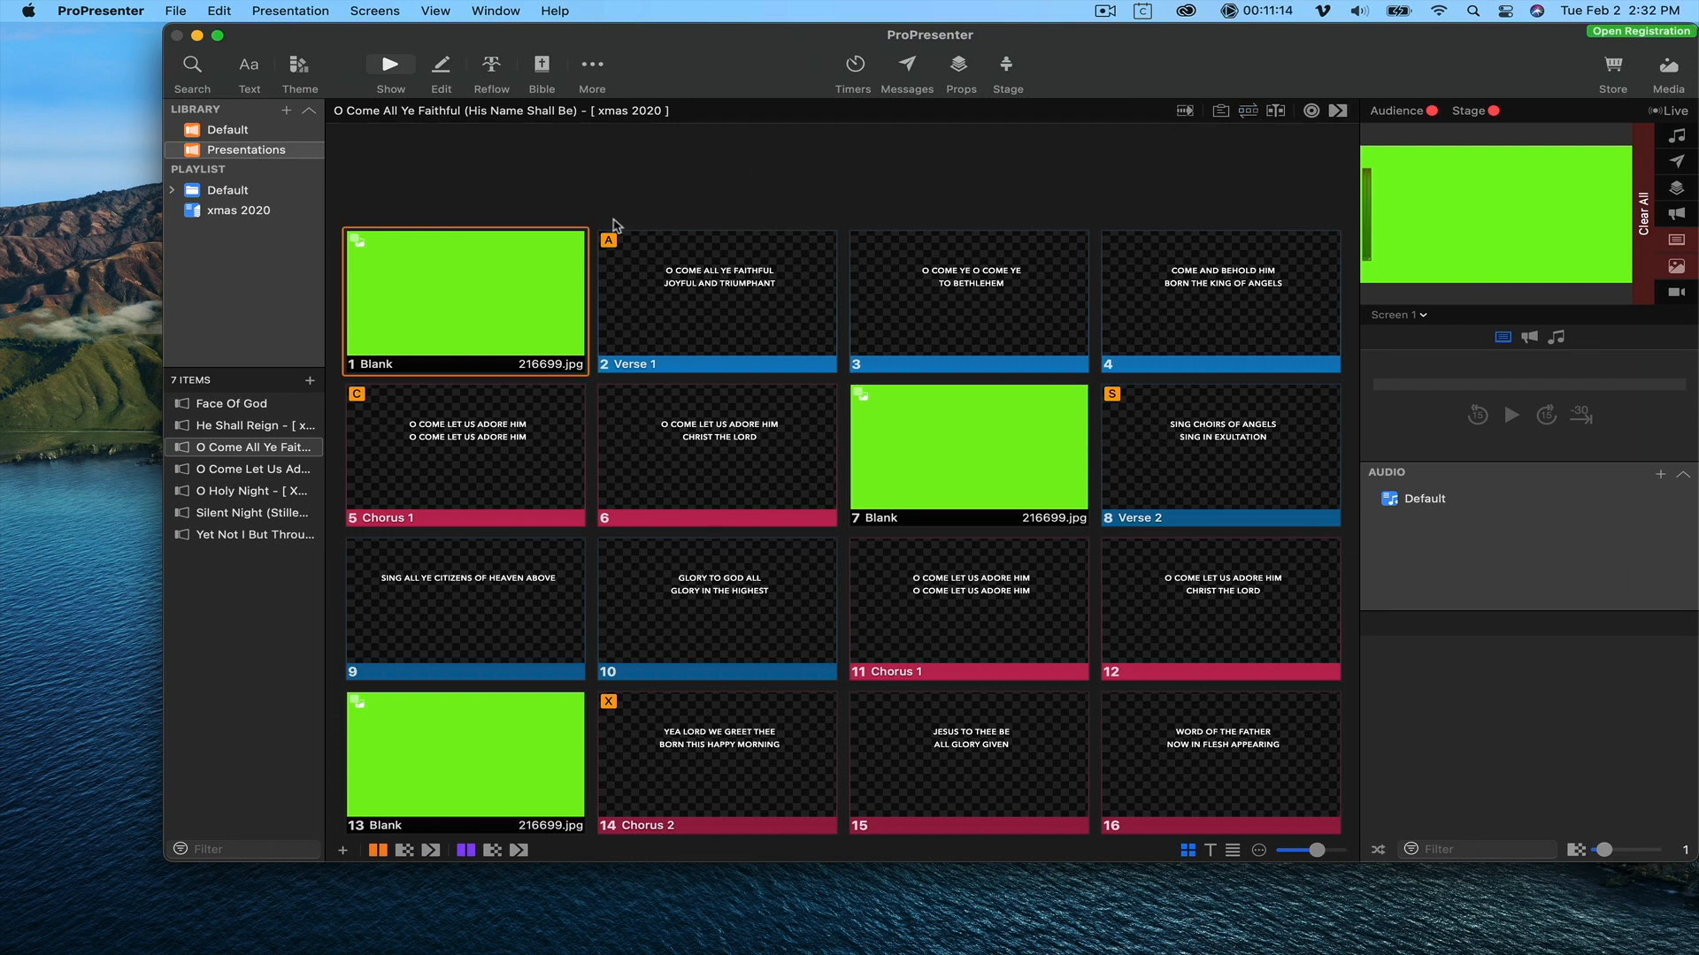
{"action": "scroll", "scroll_direction": "up", "scroll_amount": 3}
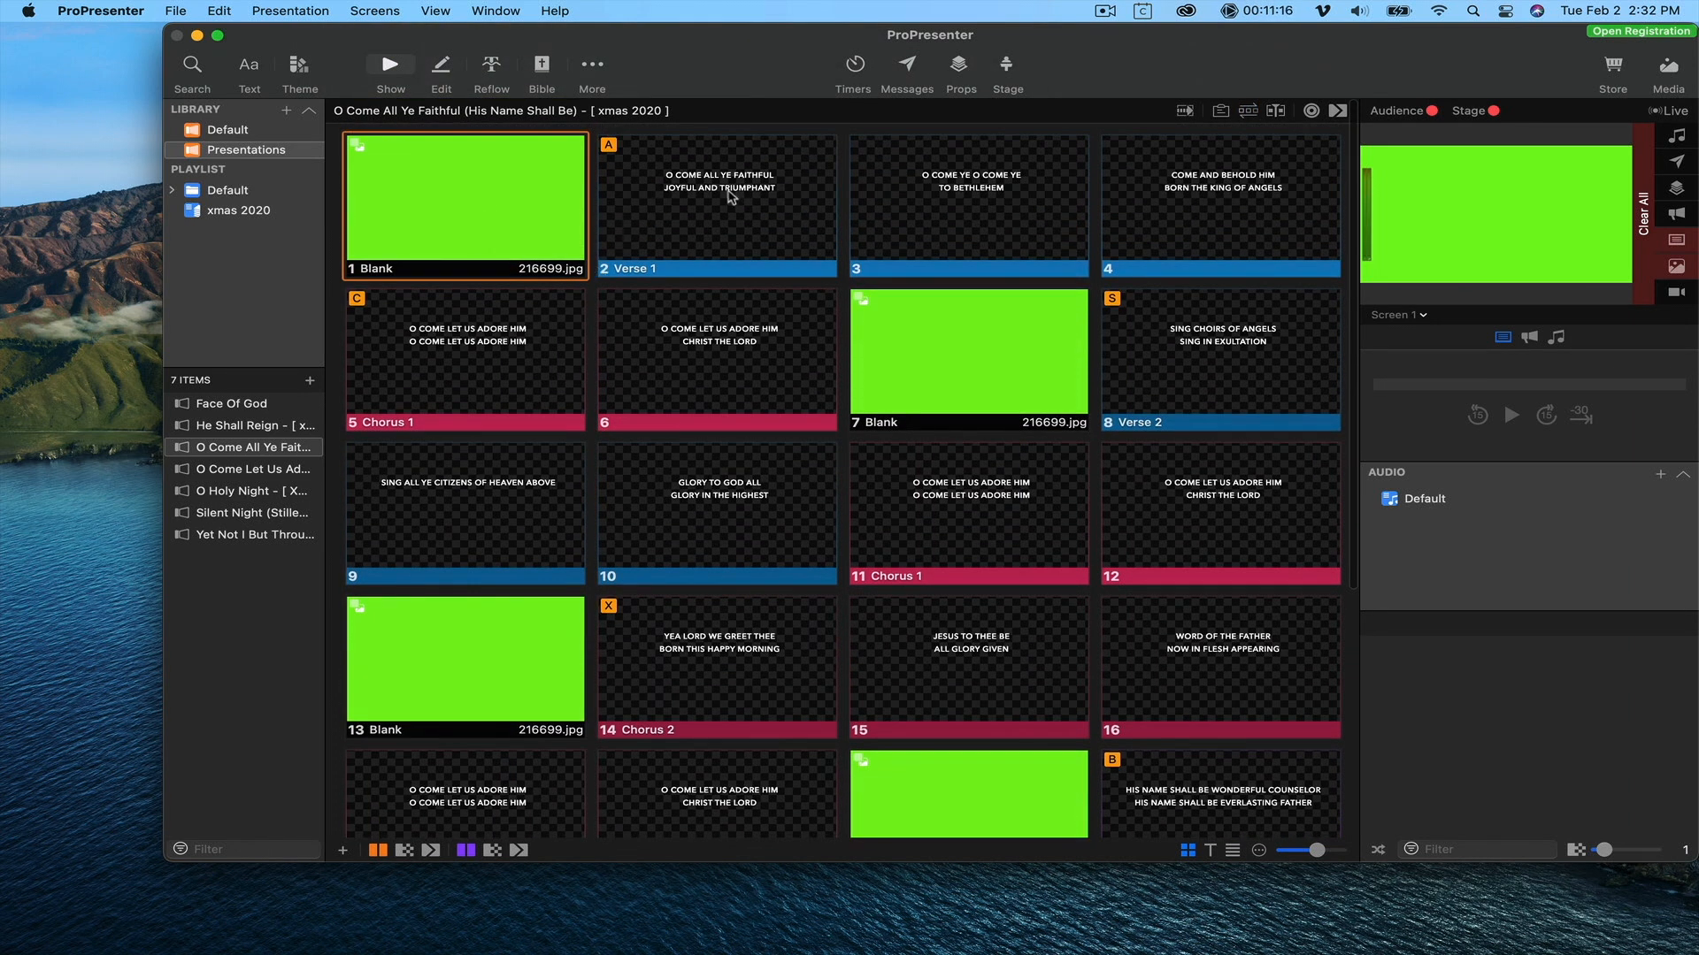
{"action": "left_click", "coordinate": [716, 204]}
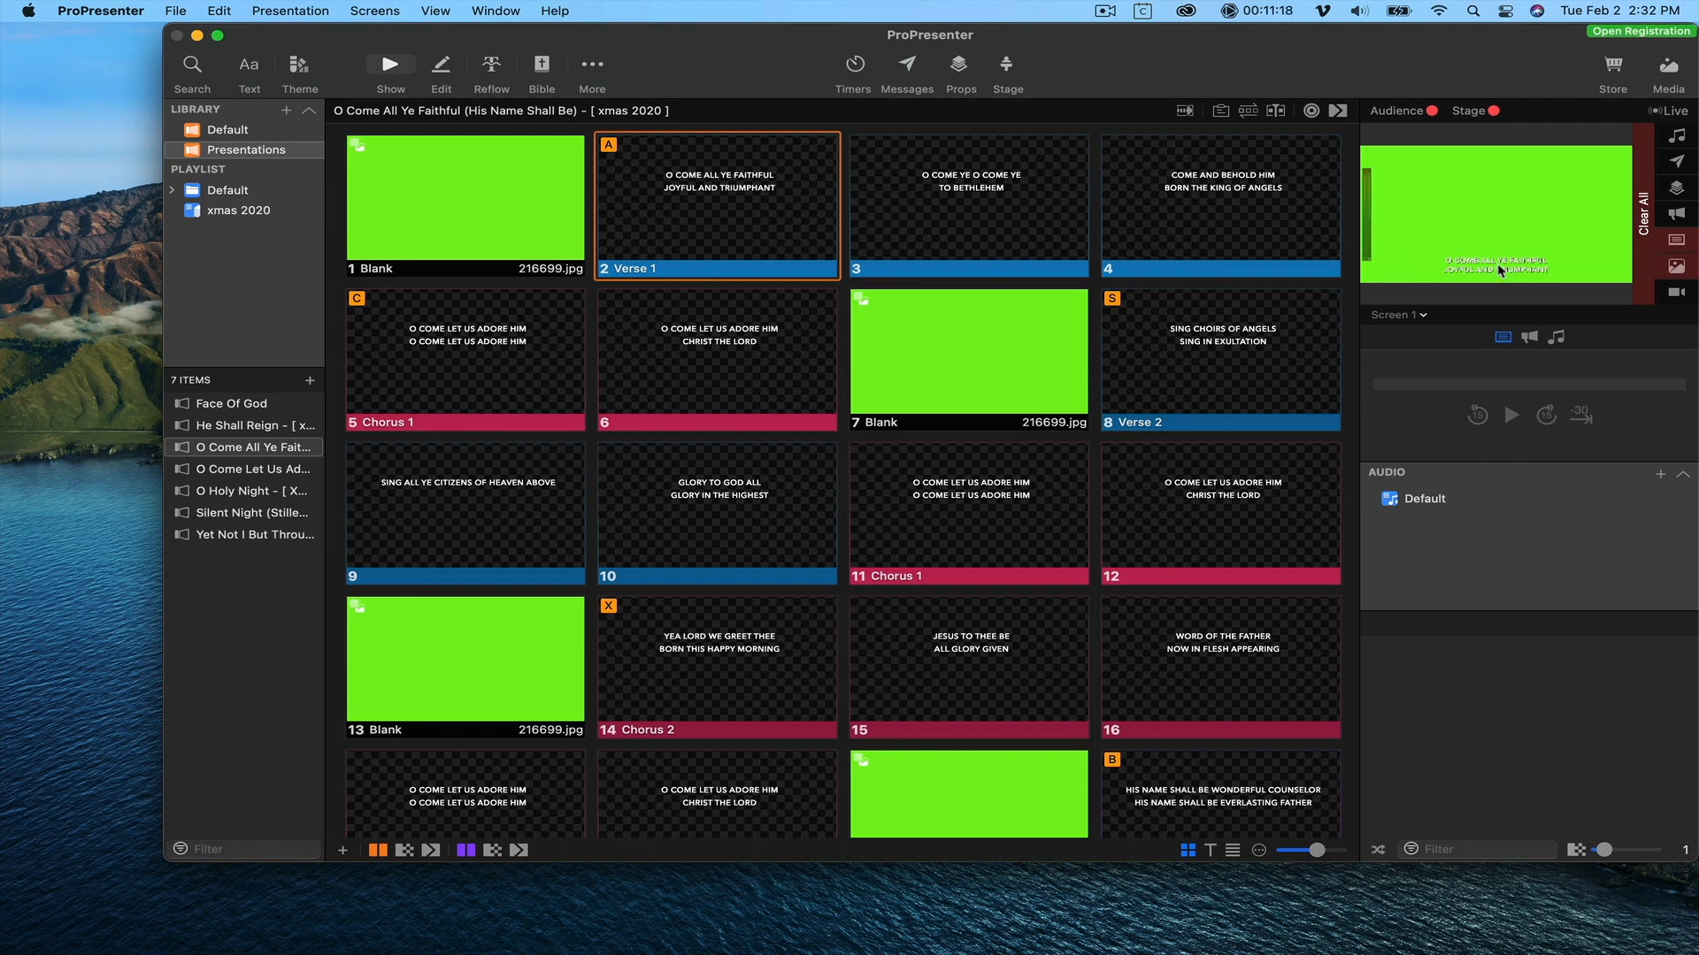
{"action": "left_click", "coordinate": [464, 200]}
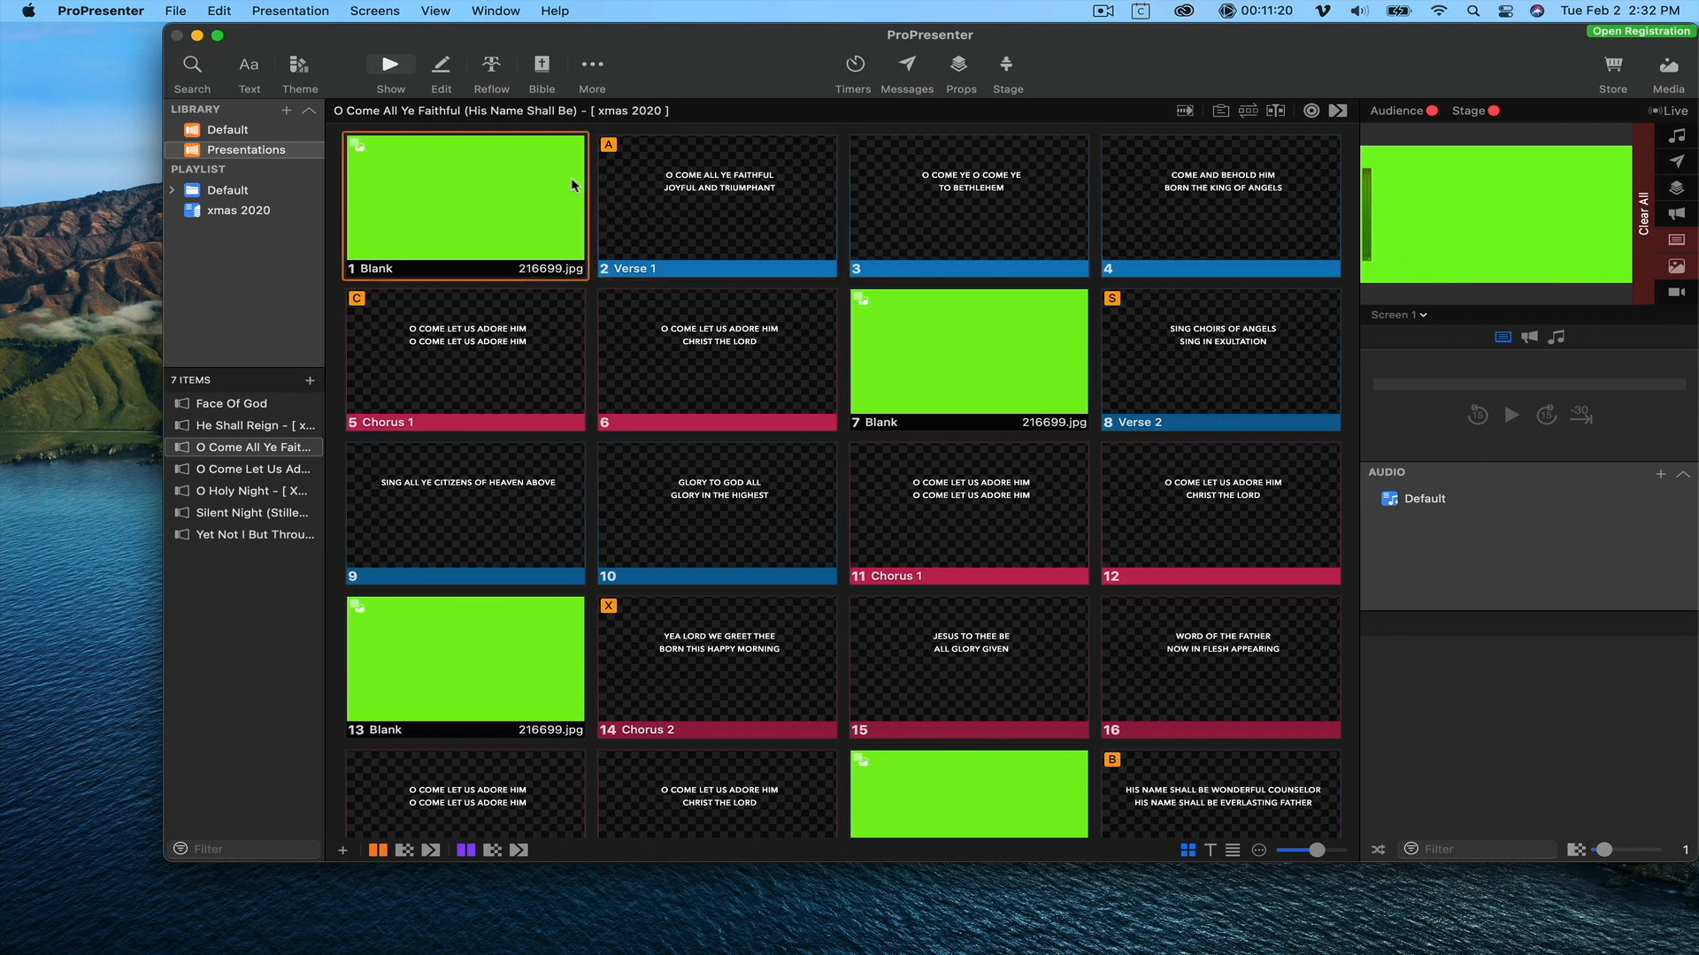
{"action": "mouse_move", "coordinate": [465, 192]}
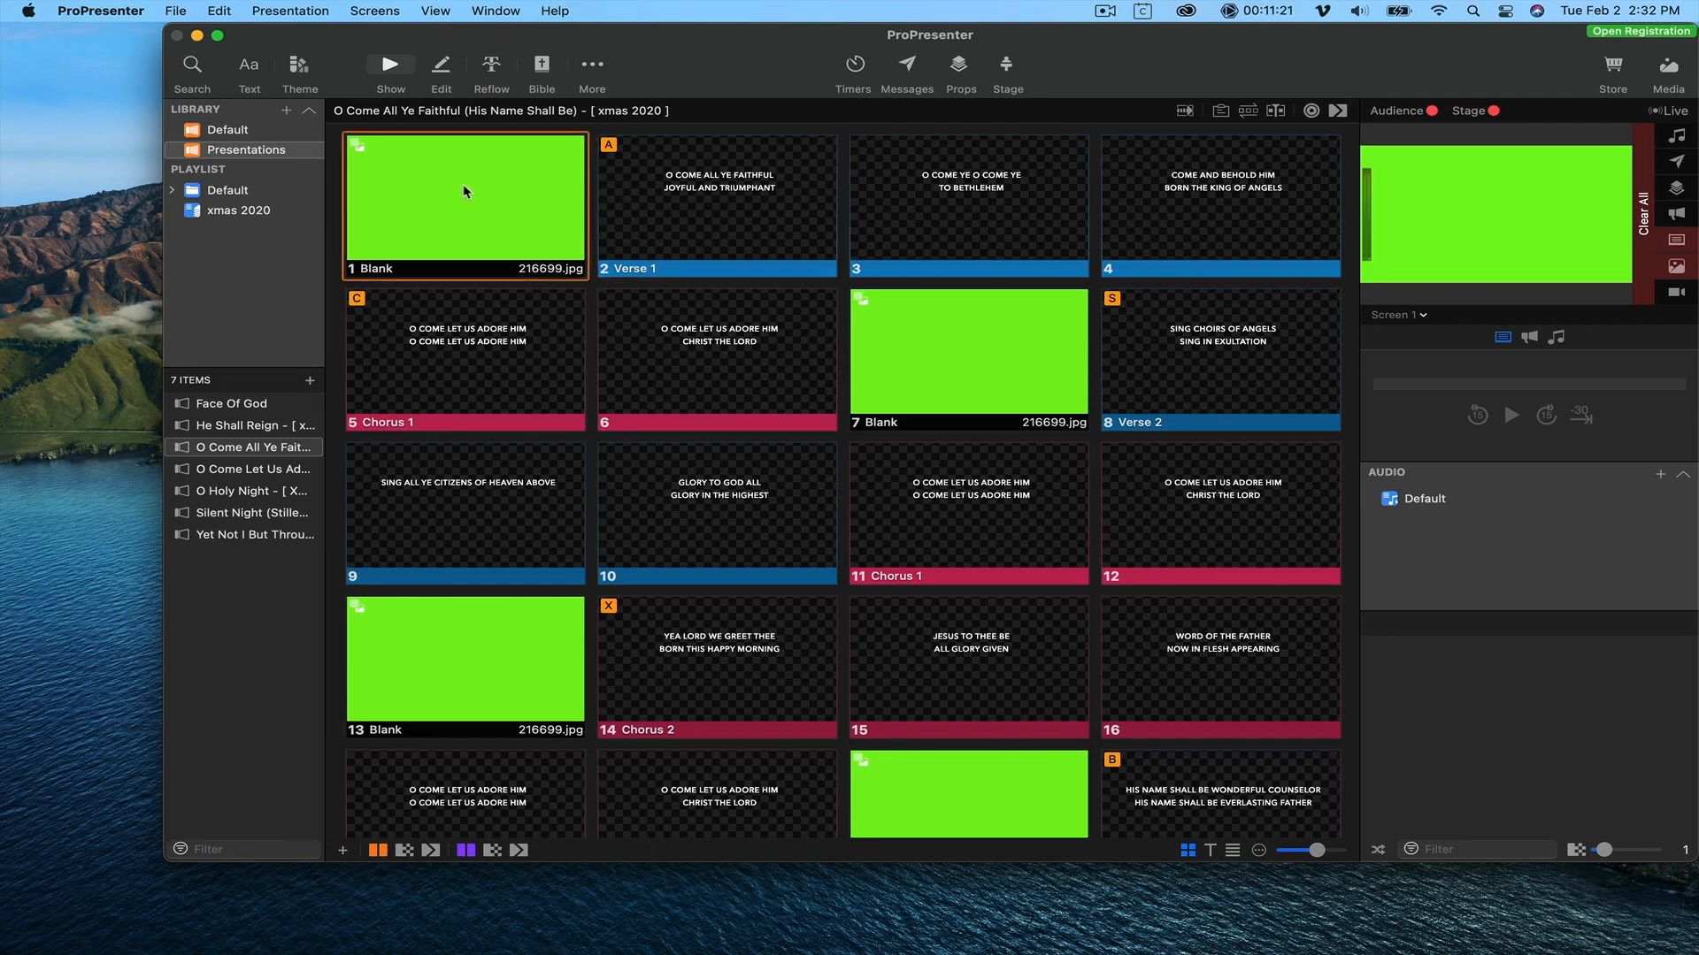
{"action": "mouse_move", "coordinate": [734, 302]}
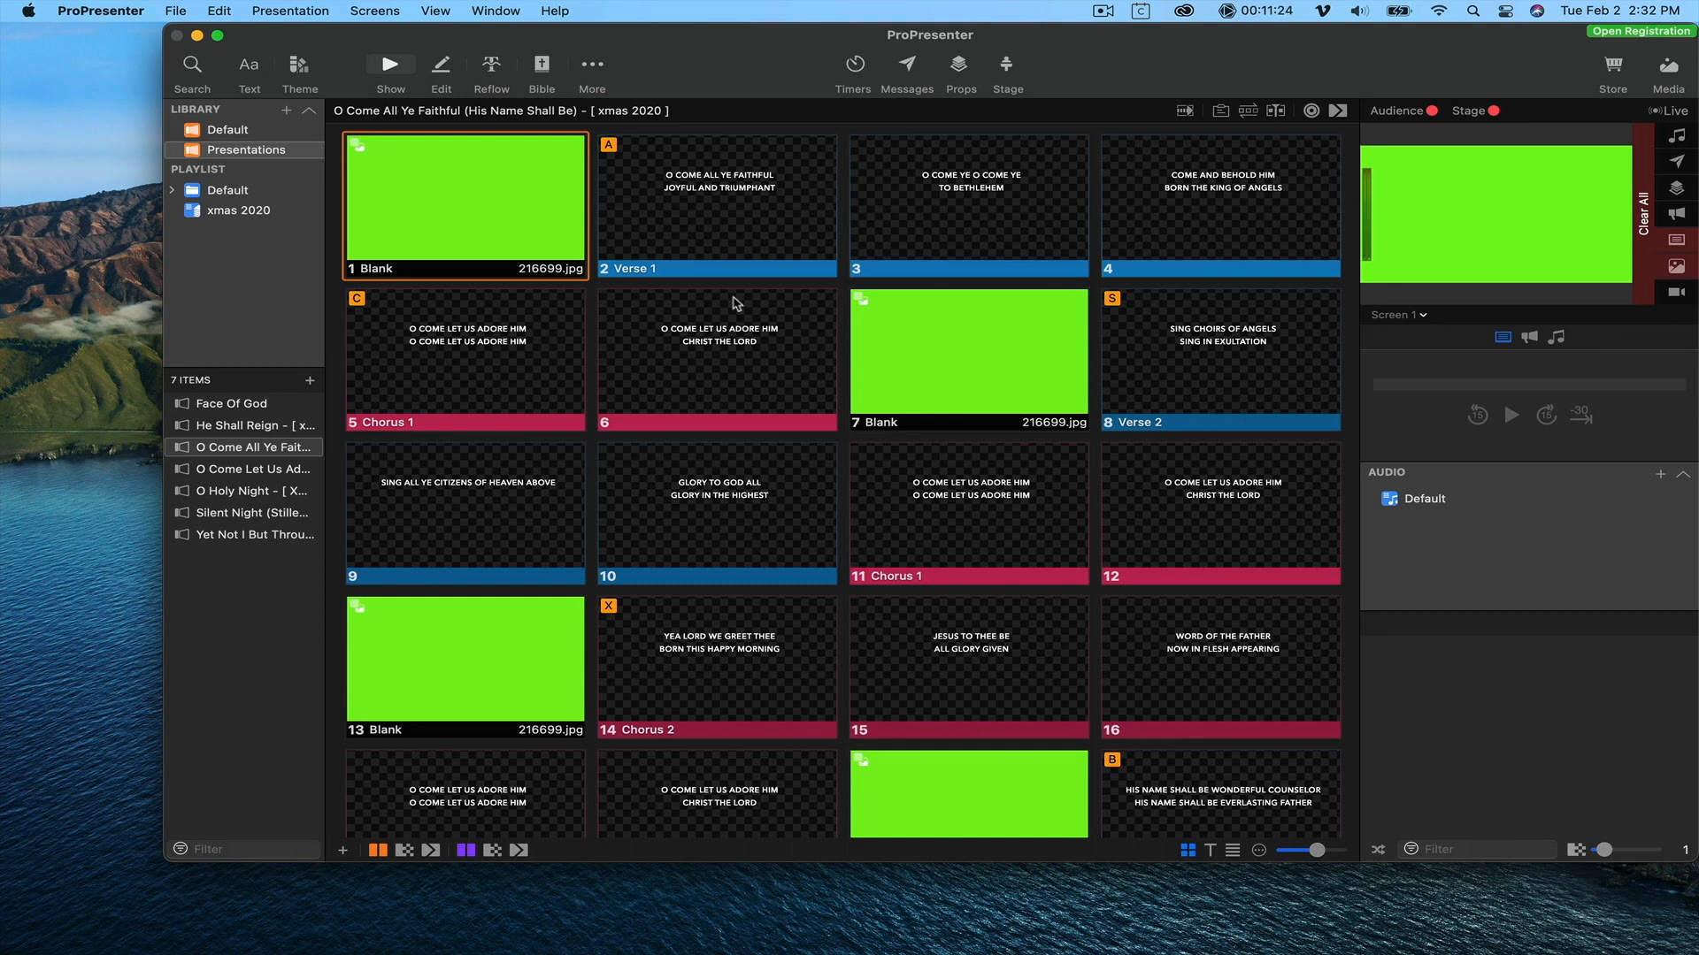
{"action": "mouse_move", "coordinate": [777, 296]}
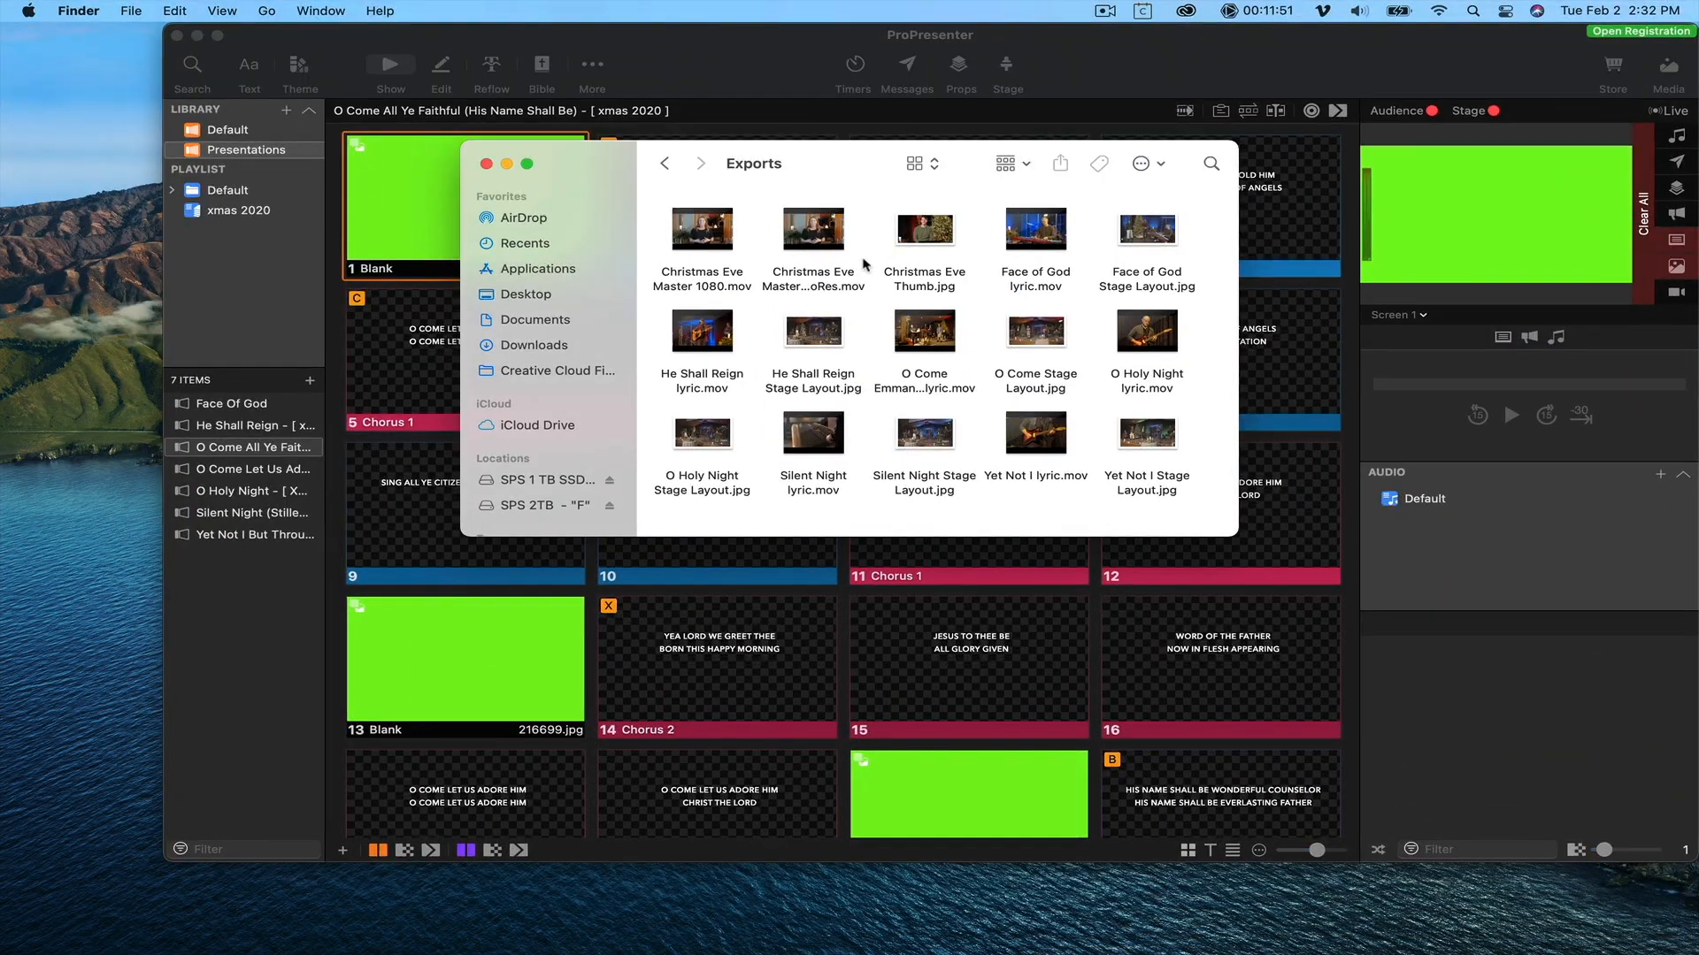
Select O Come Emmanuel lyric.mov in the Finder Exports folder.
{"action": "left_click", "coordinate": [700, 244]}
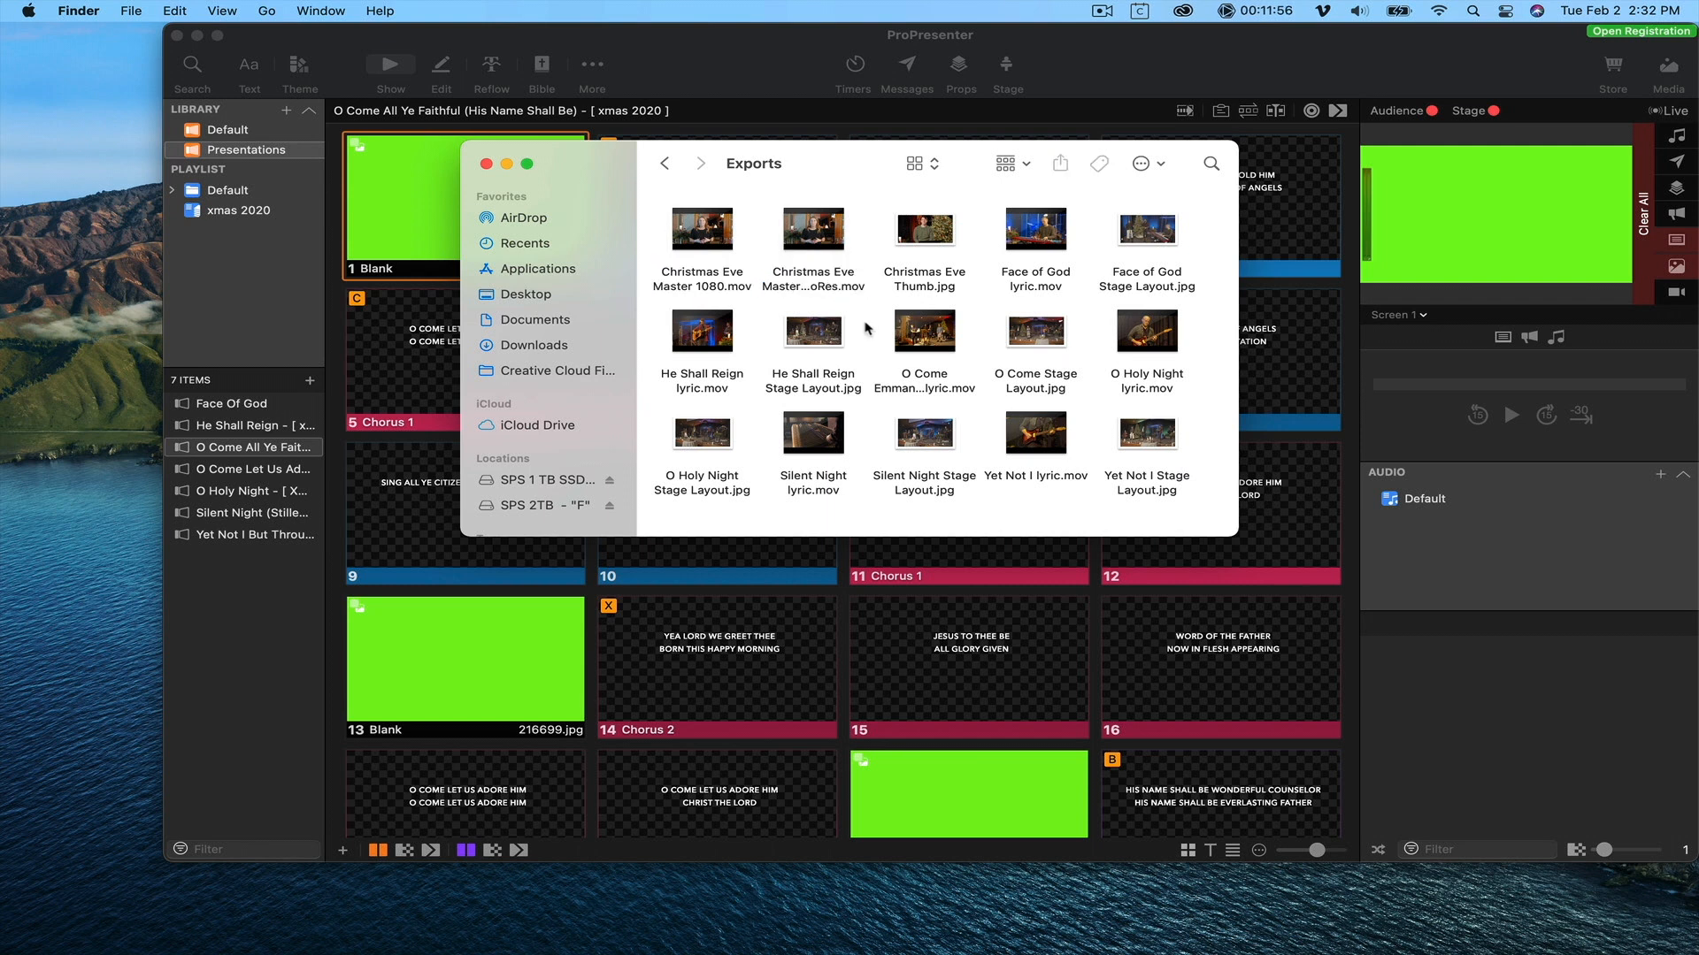
{"action": "mouse_move", "coordinate": [740, 365]}
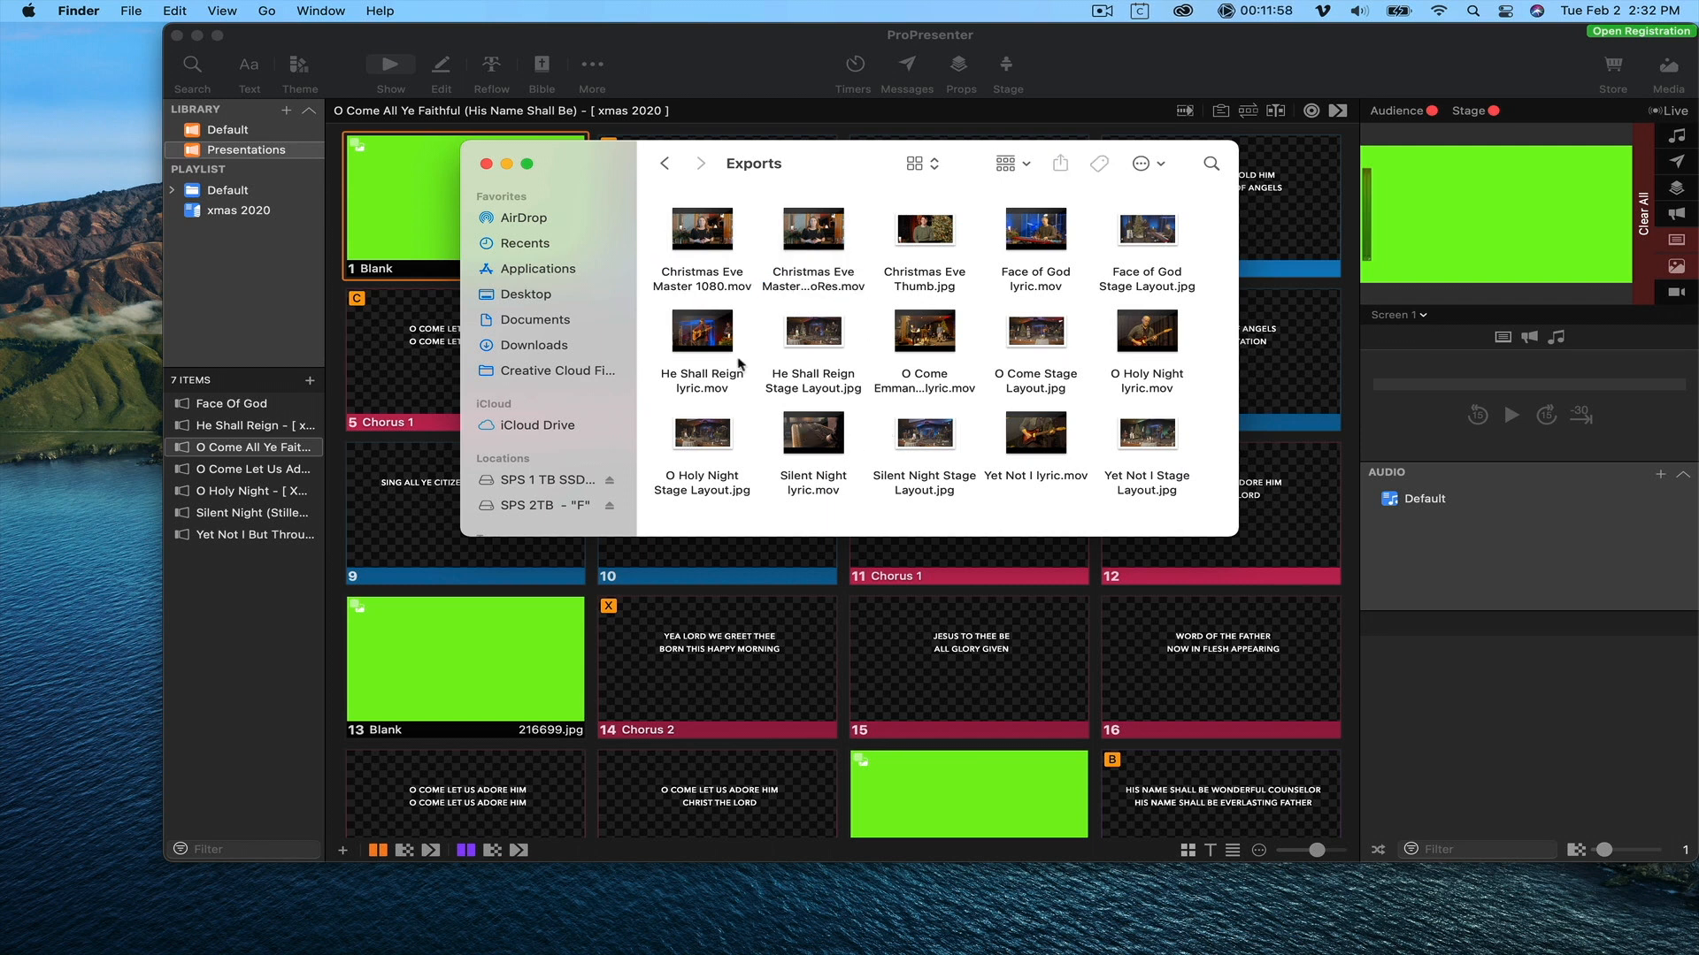
{"action": "mouse_move", "coordinate": [1060, 388]}
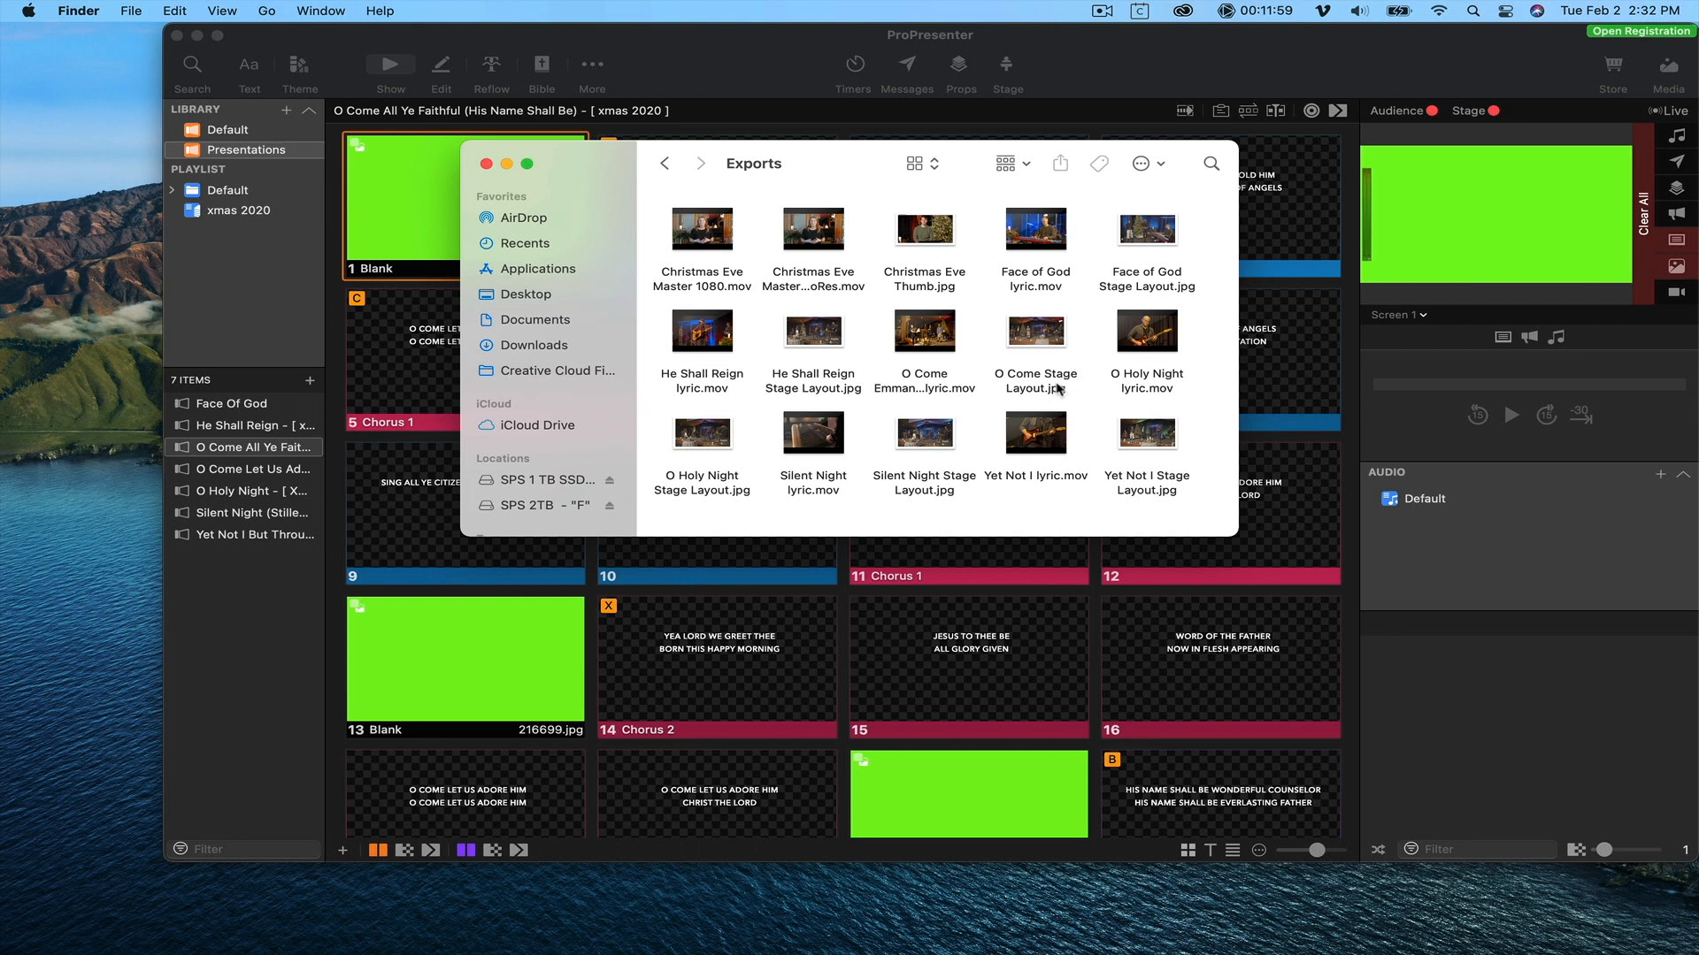
{"action": "left_click", "coordinate": [923, 330]}
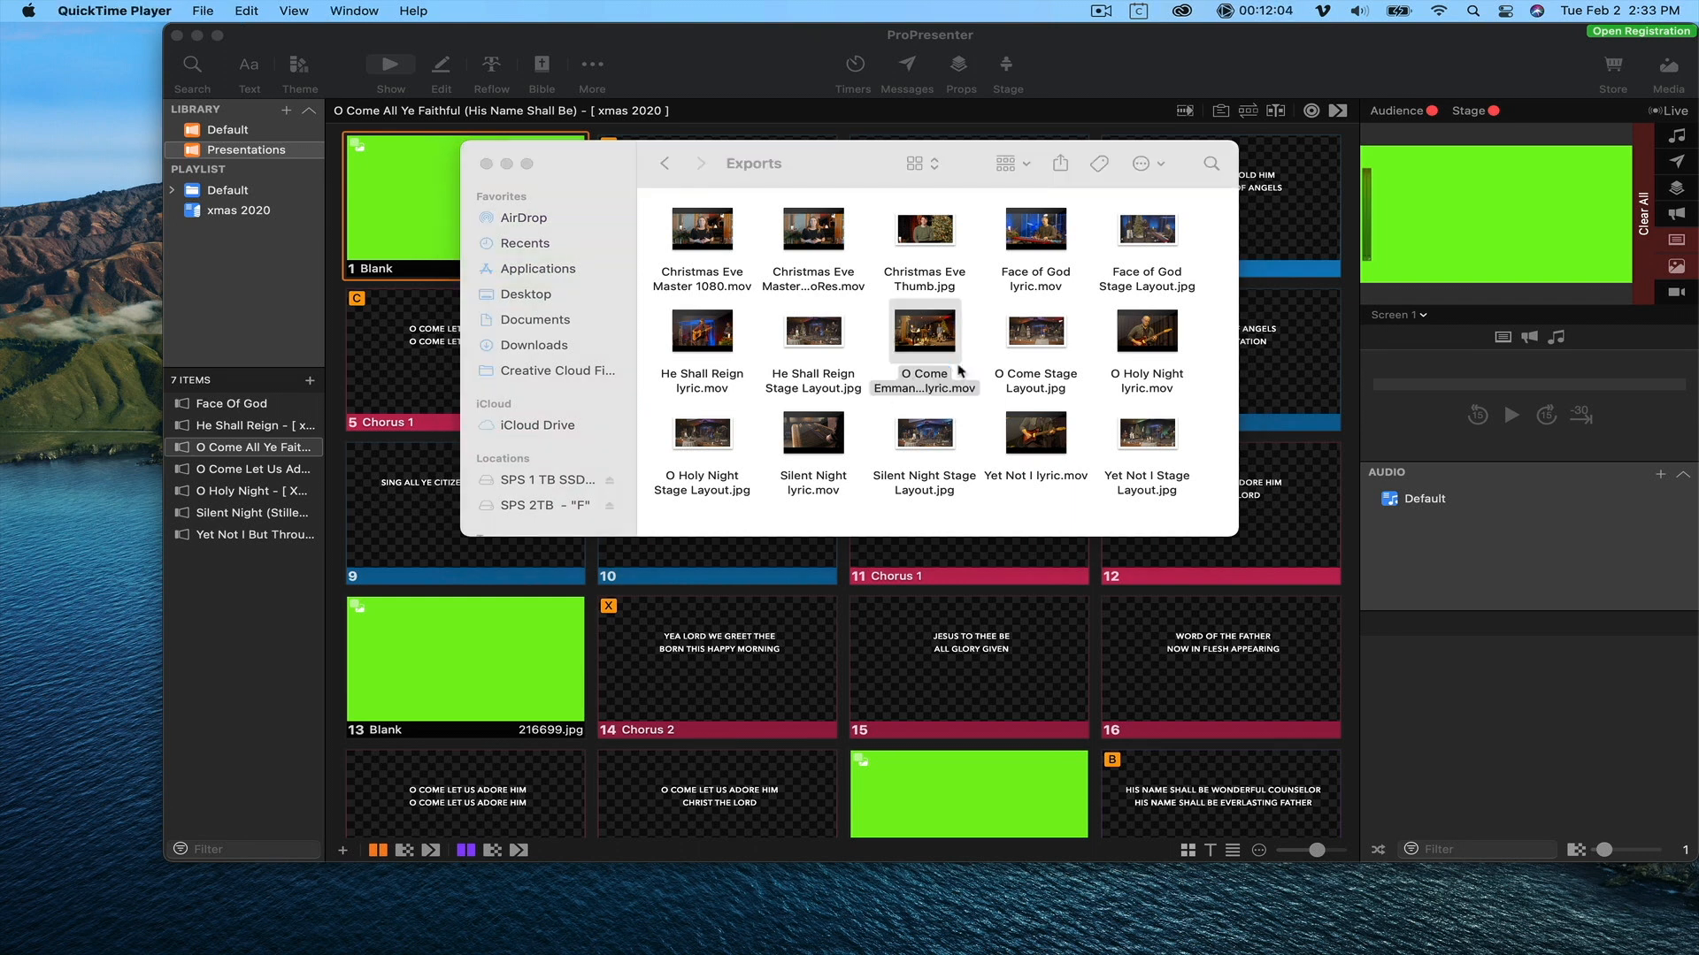
Open O Come Emmanuel lyric.mov in QuickTime Player and review its footage.
{"action": "double_click", "coordinate": [923, 331]}
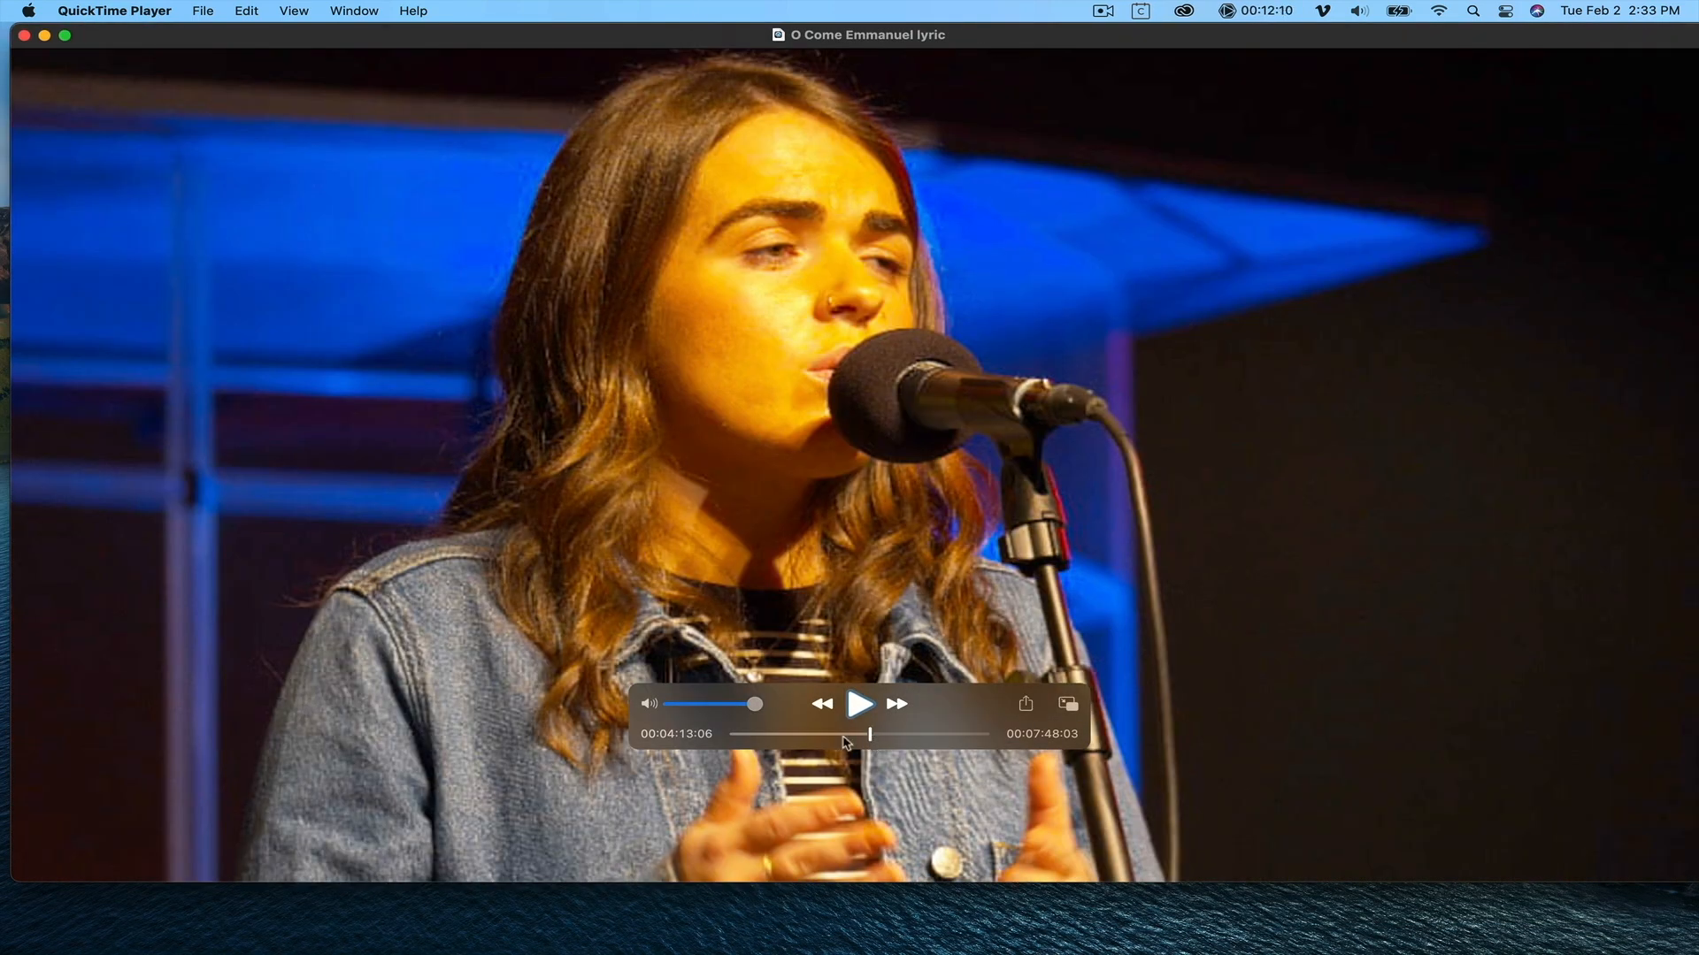
{"action": "mouse_move", "coordinate": [737, 743]}
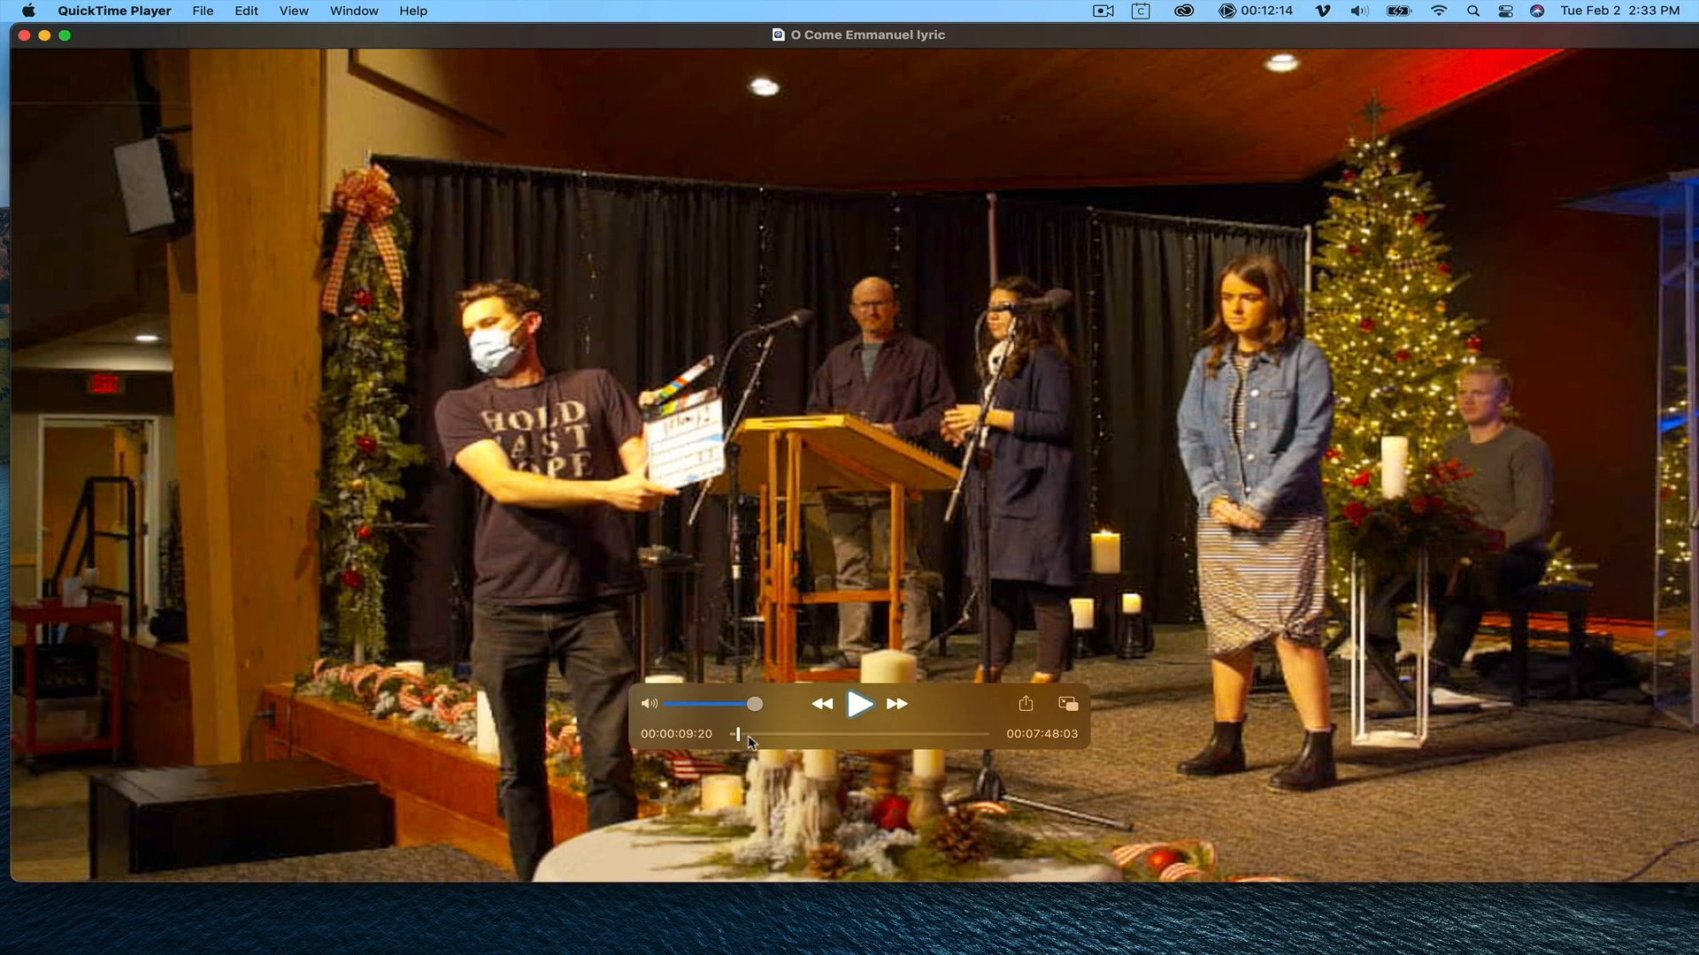
{"action": "mouse_move", "coordinate": [748, 666]}
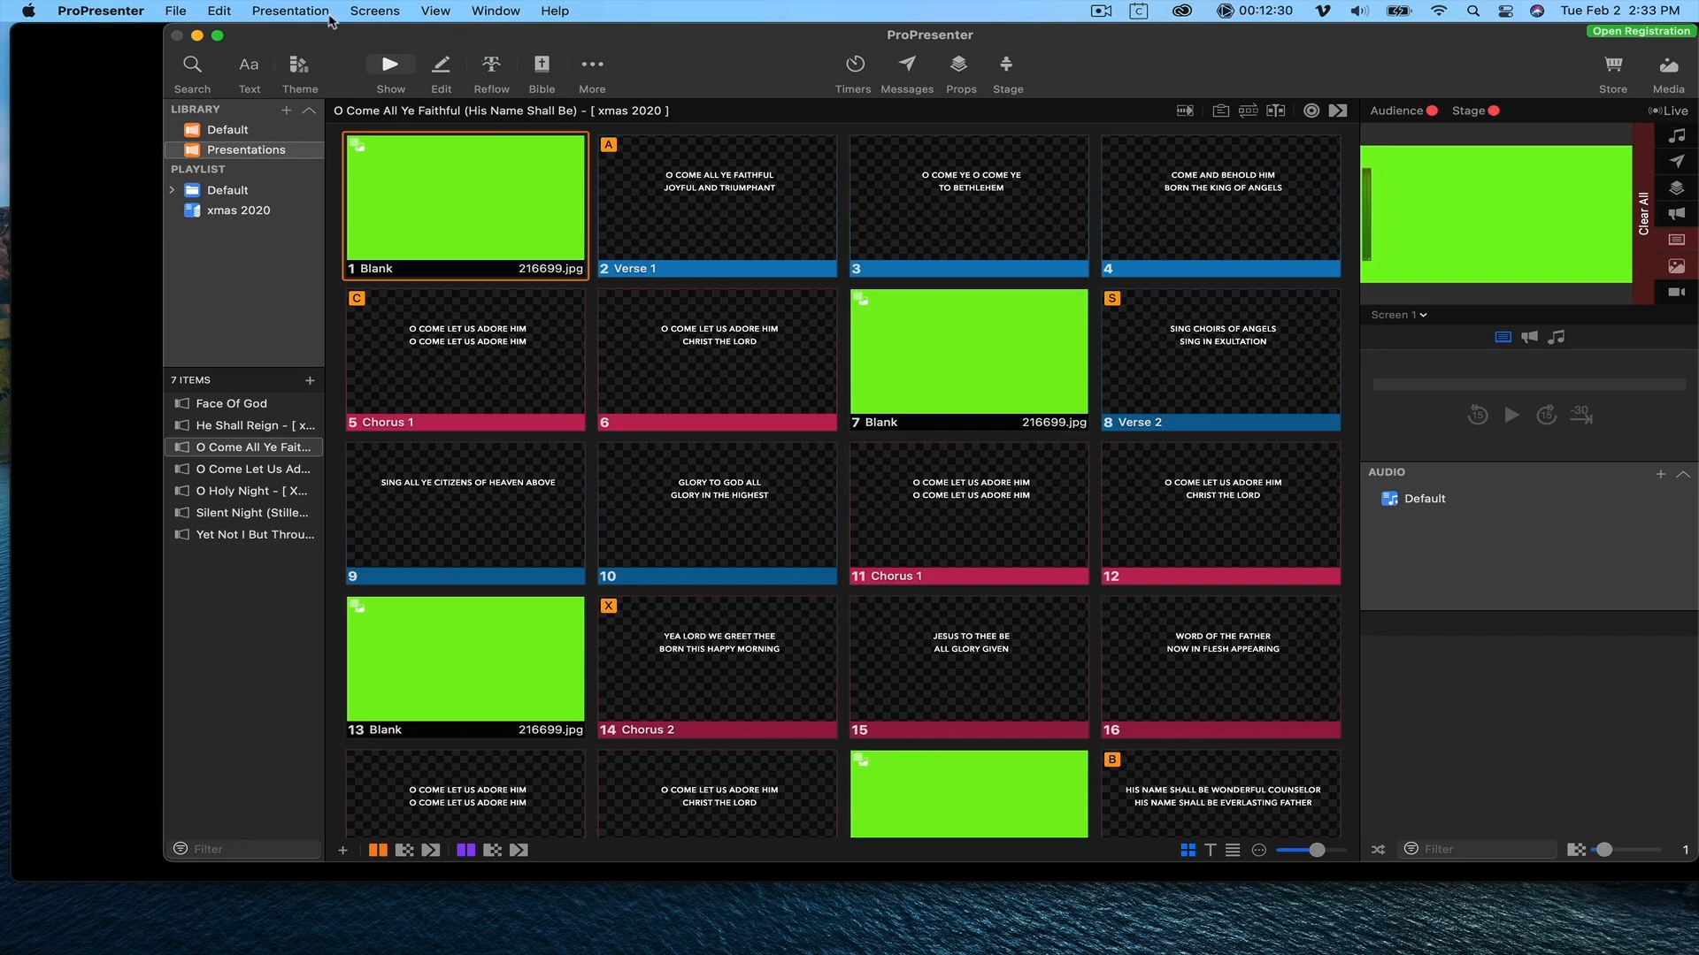
{"action": "left_click", "coordinate": [290, 10]}
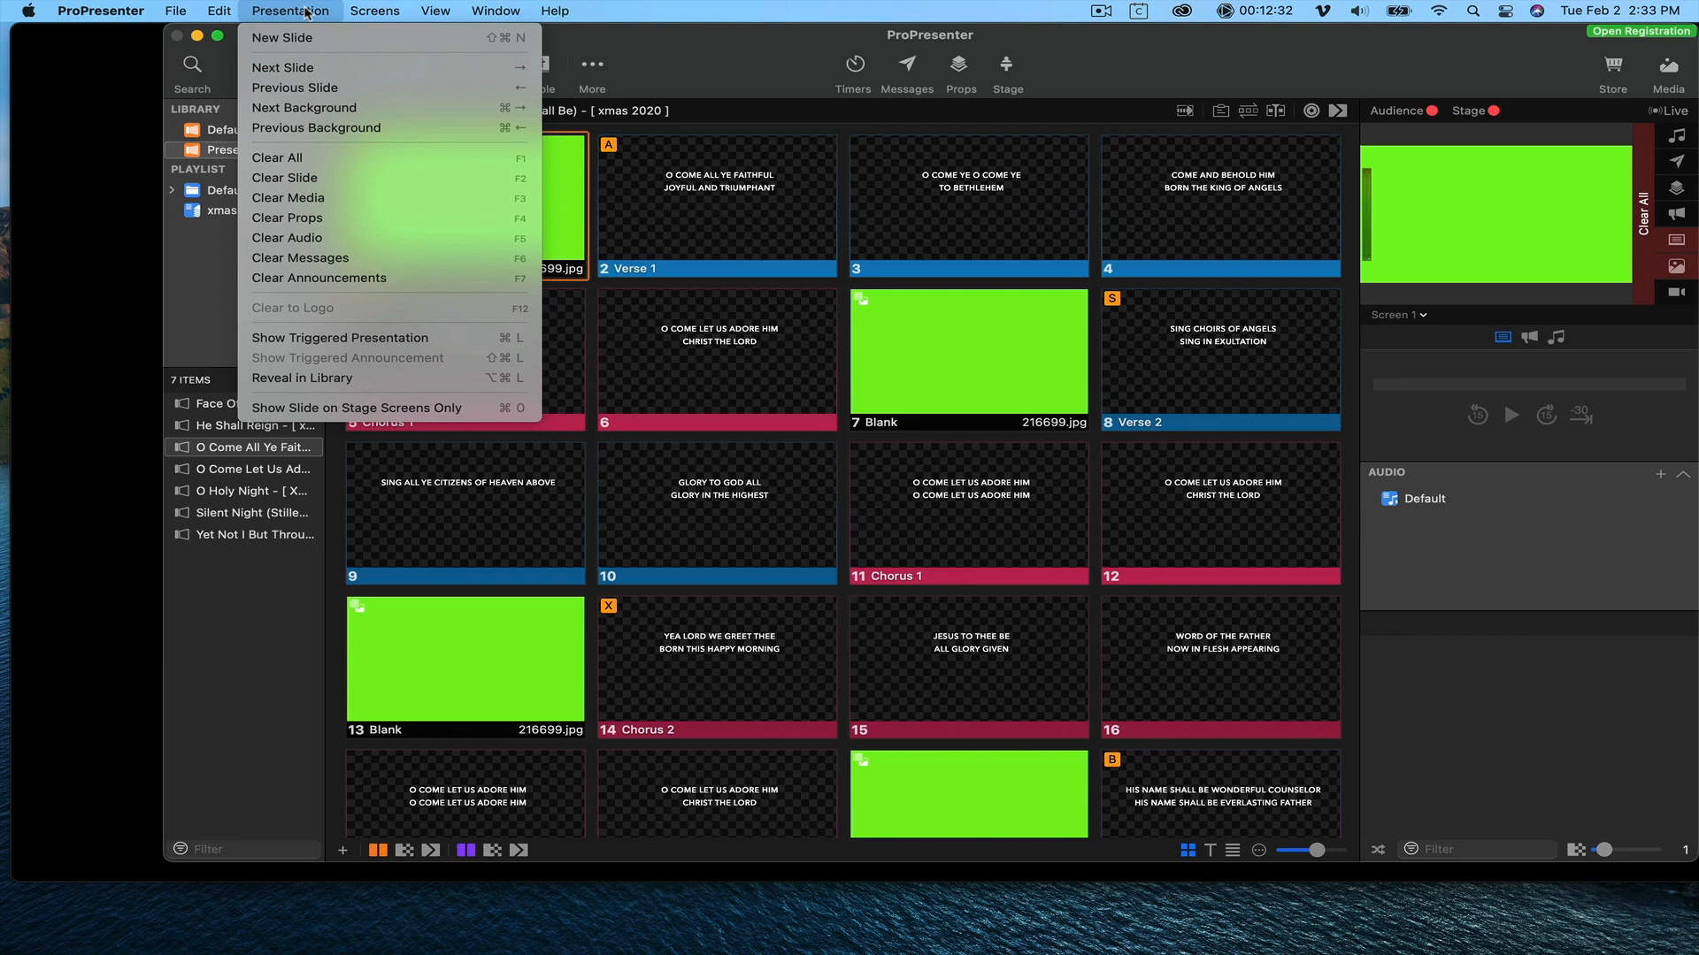
{"action": "left_click", "coordinate": [434, 10]}
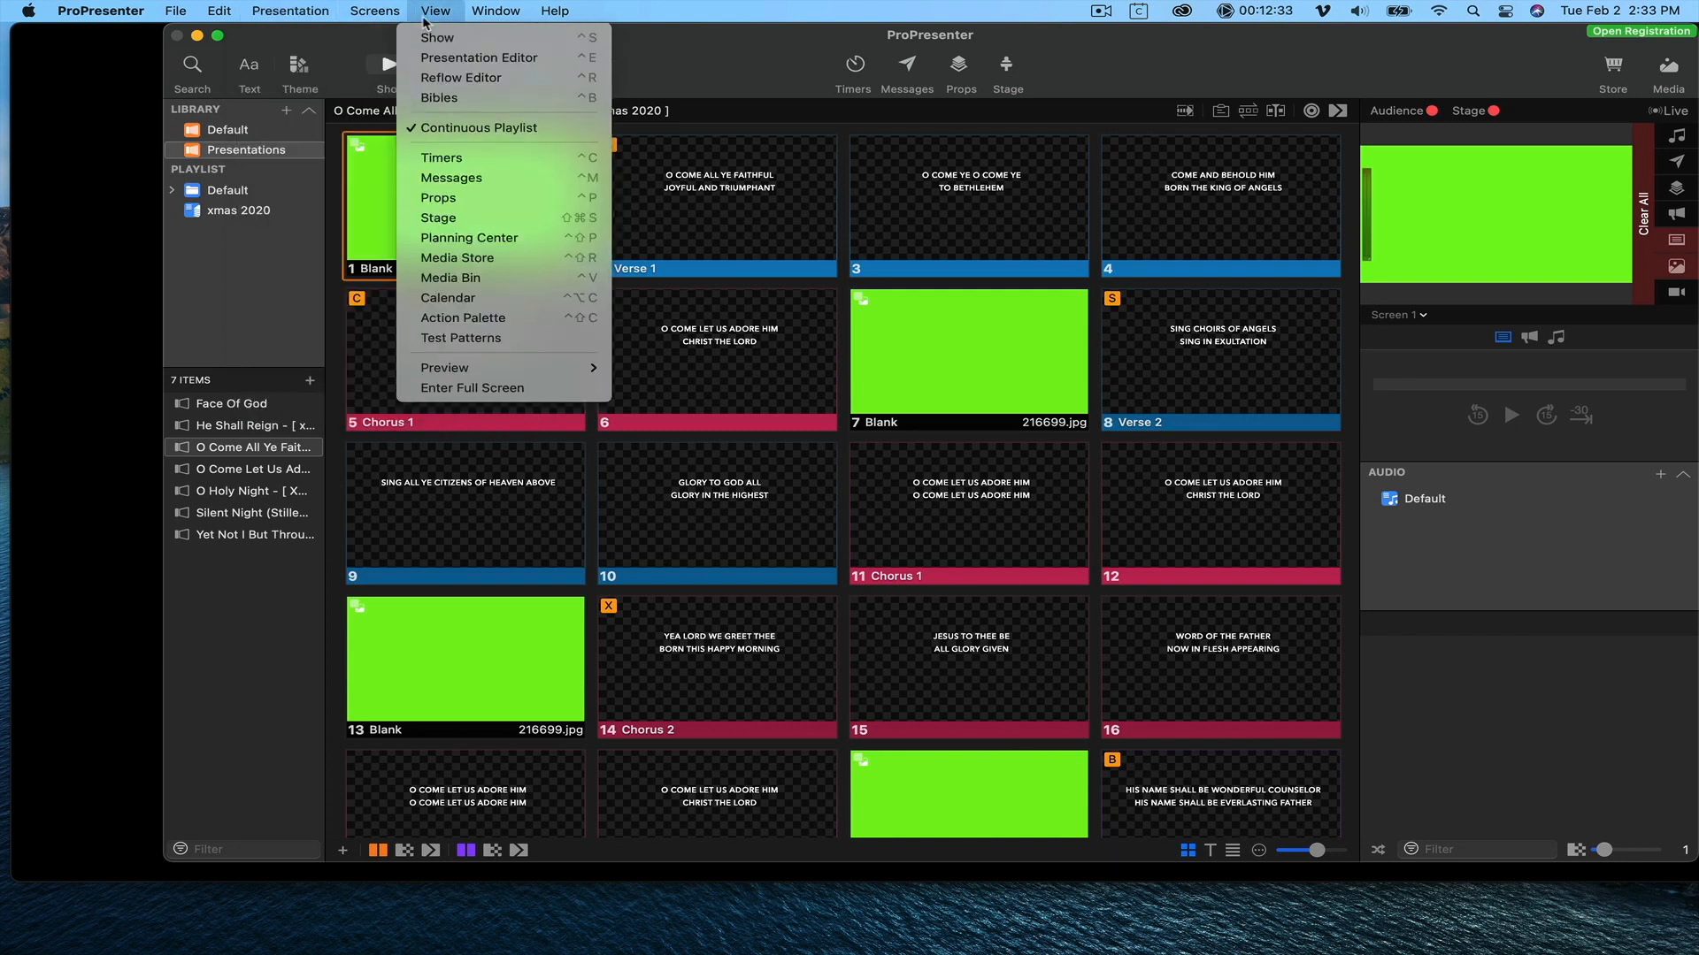
{"action": "left_click", "coordinate": [373, 10]}
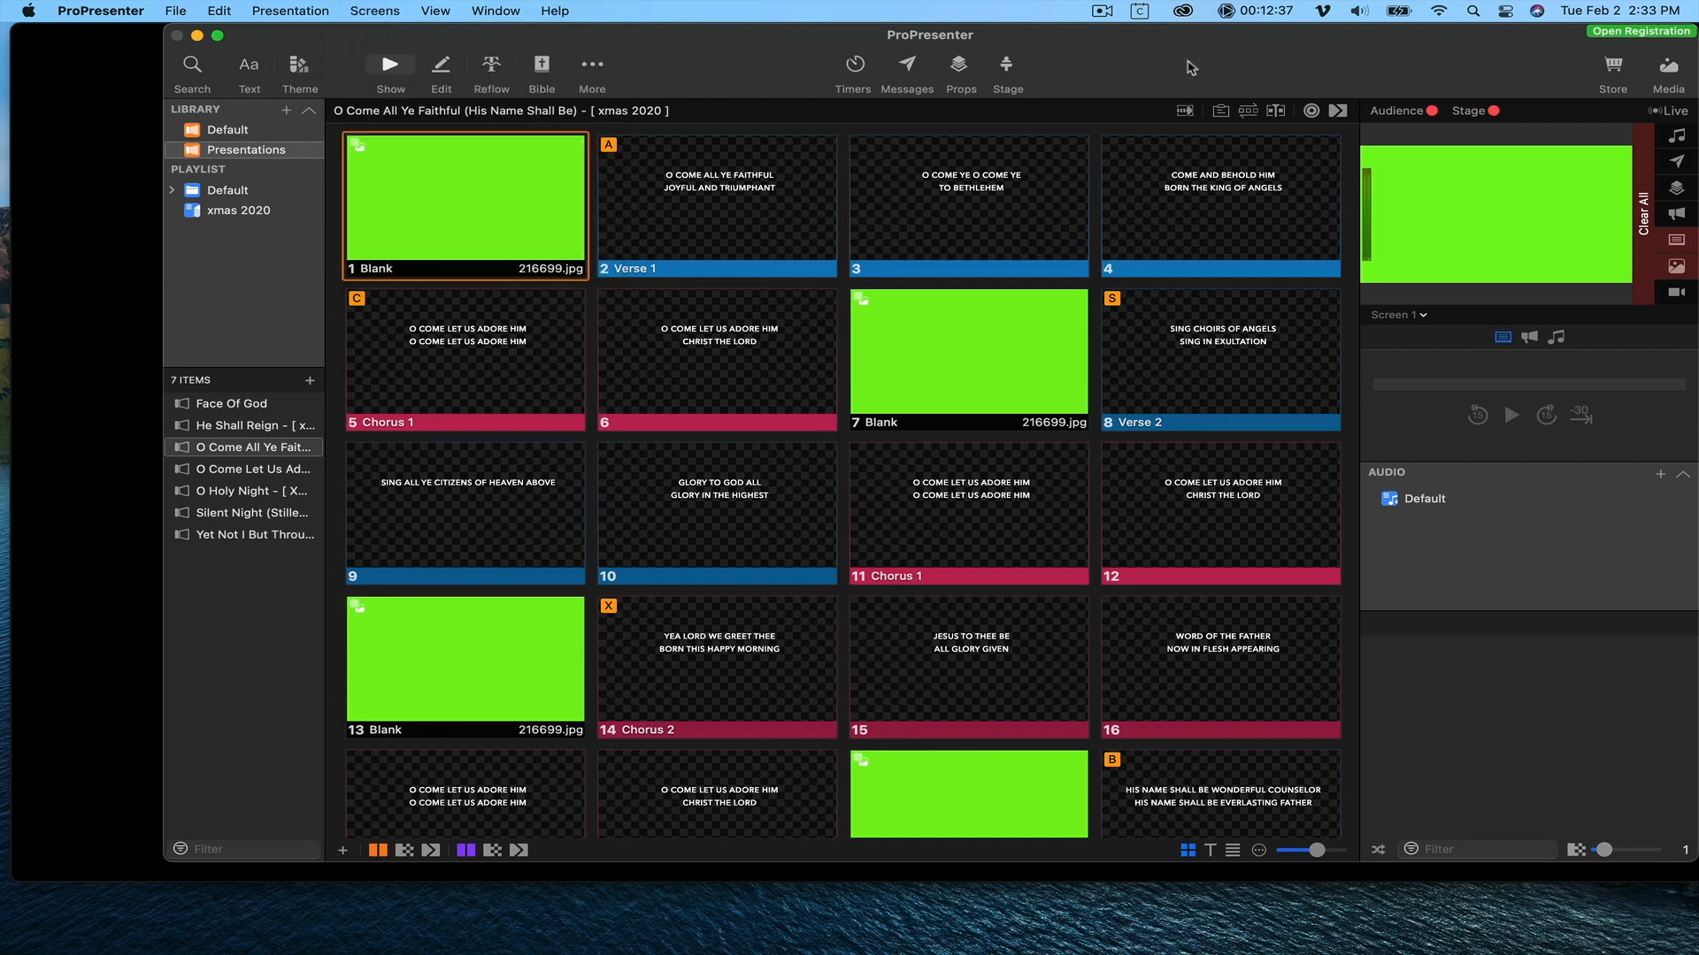
{"action": "left_click", "coordinate": [1669, 111]}
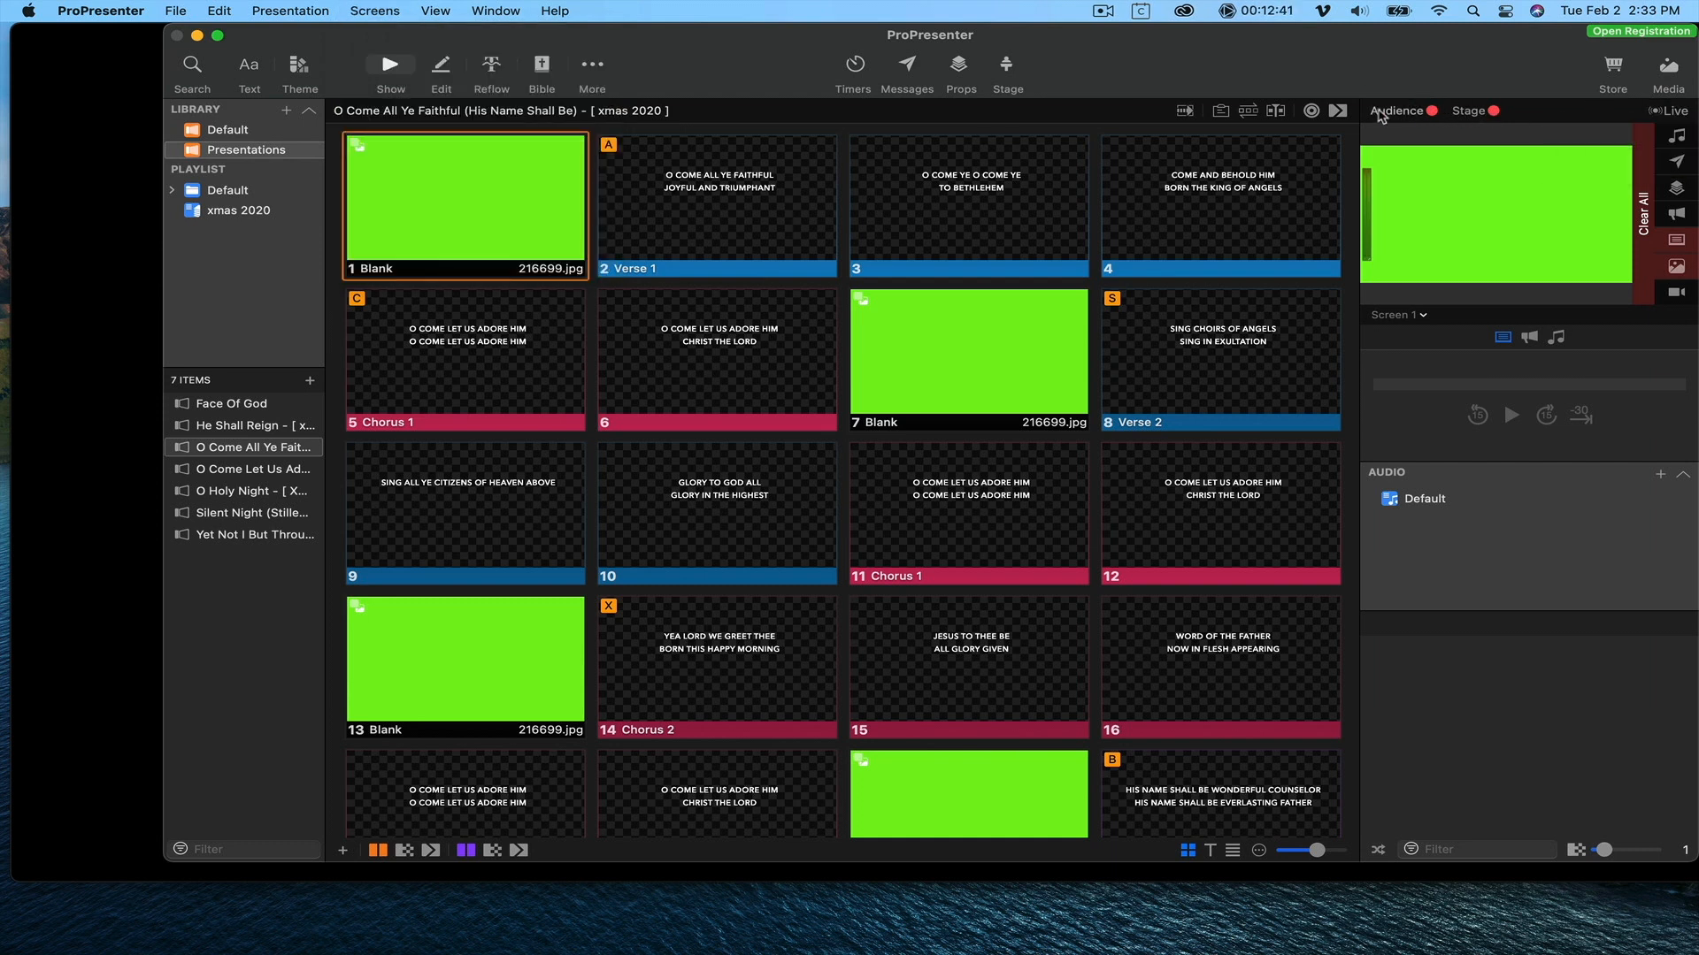
{"action": "left_click", "coordinate": [1678, 110]}
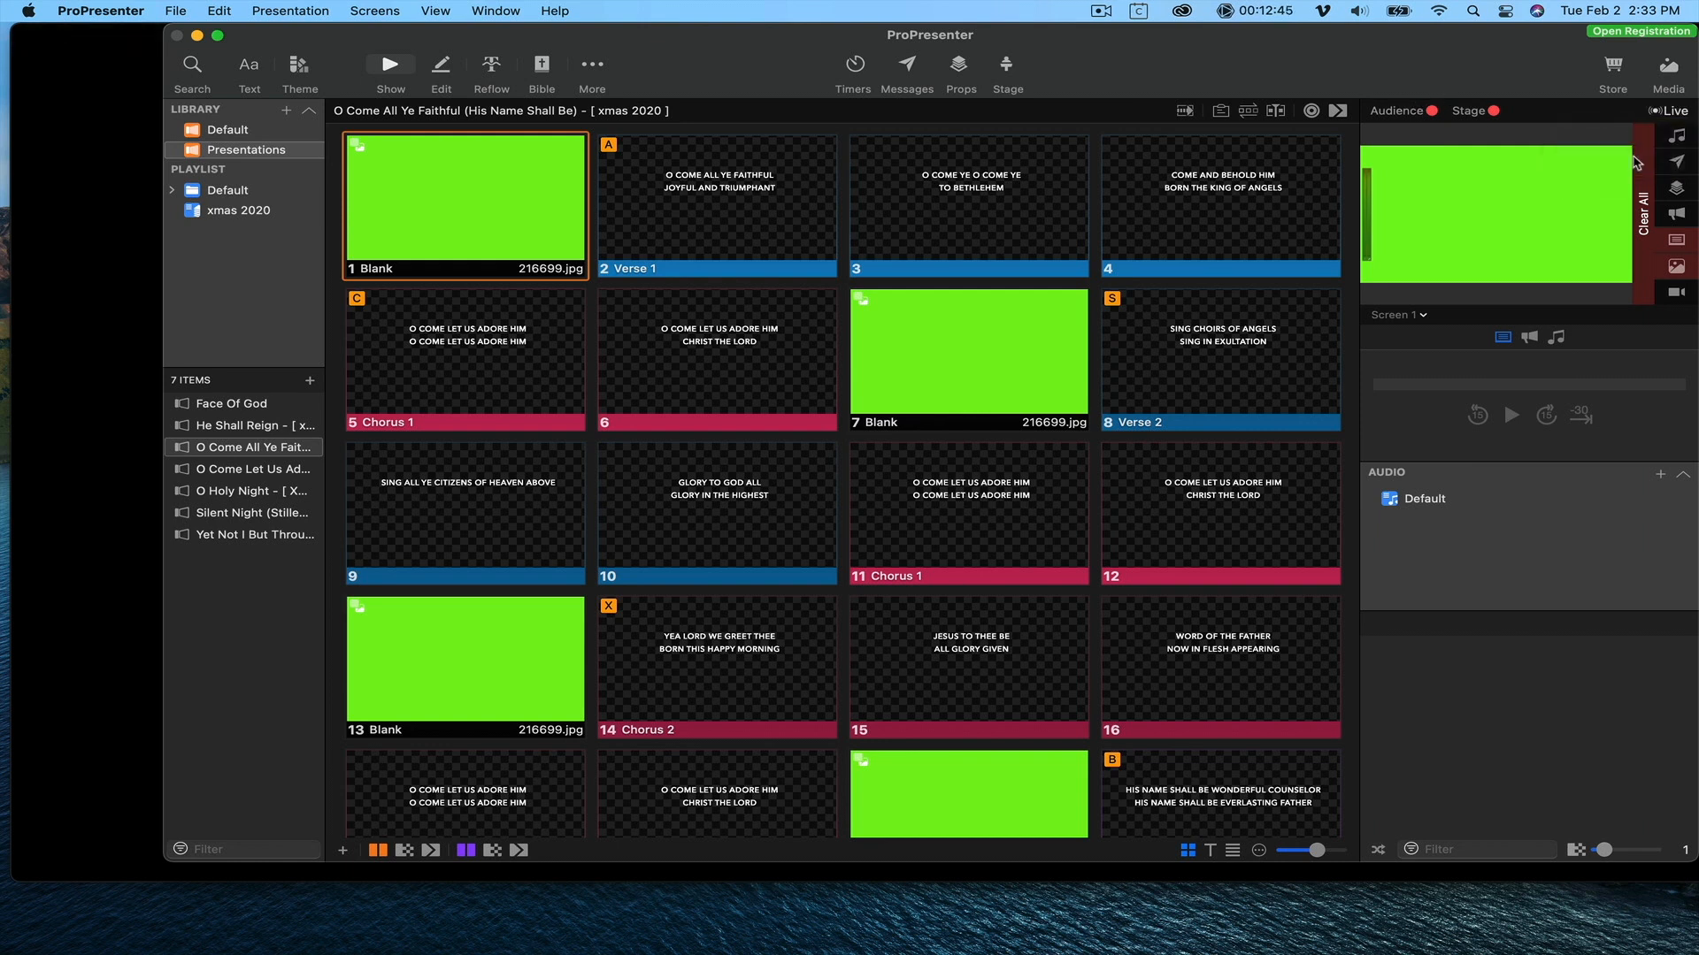
Set capture to record Screen 1 to Disk on Desktop as 1920×1080 ProRes 422 at 24 fps.
{"action": "left_click", "coordinate": [961, 348]}
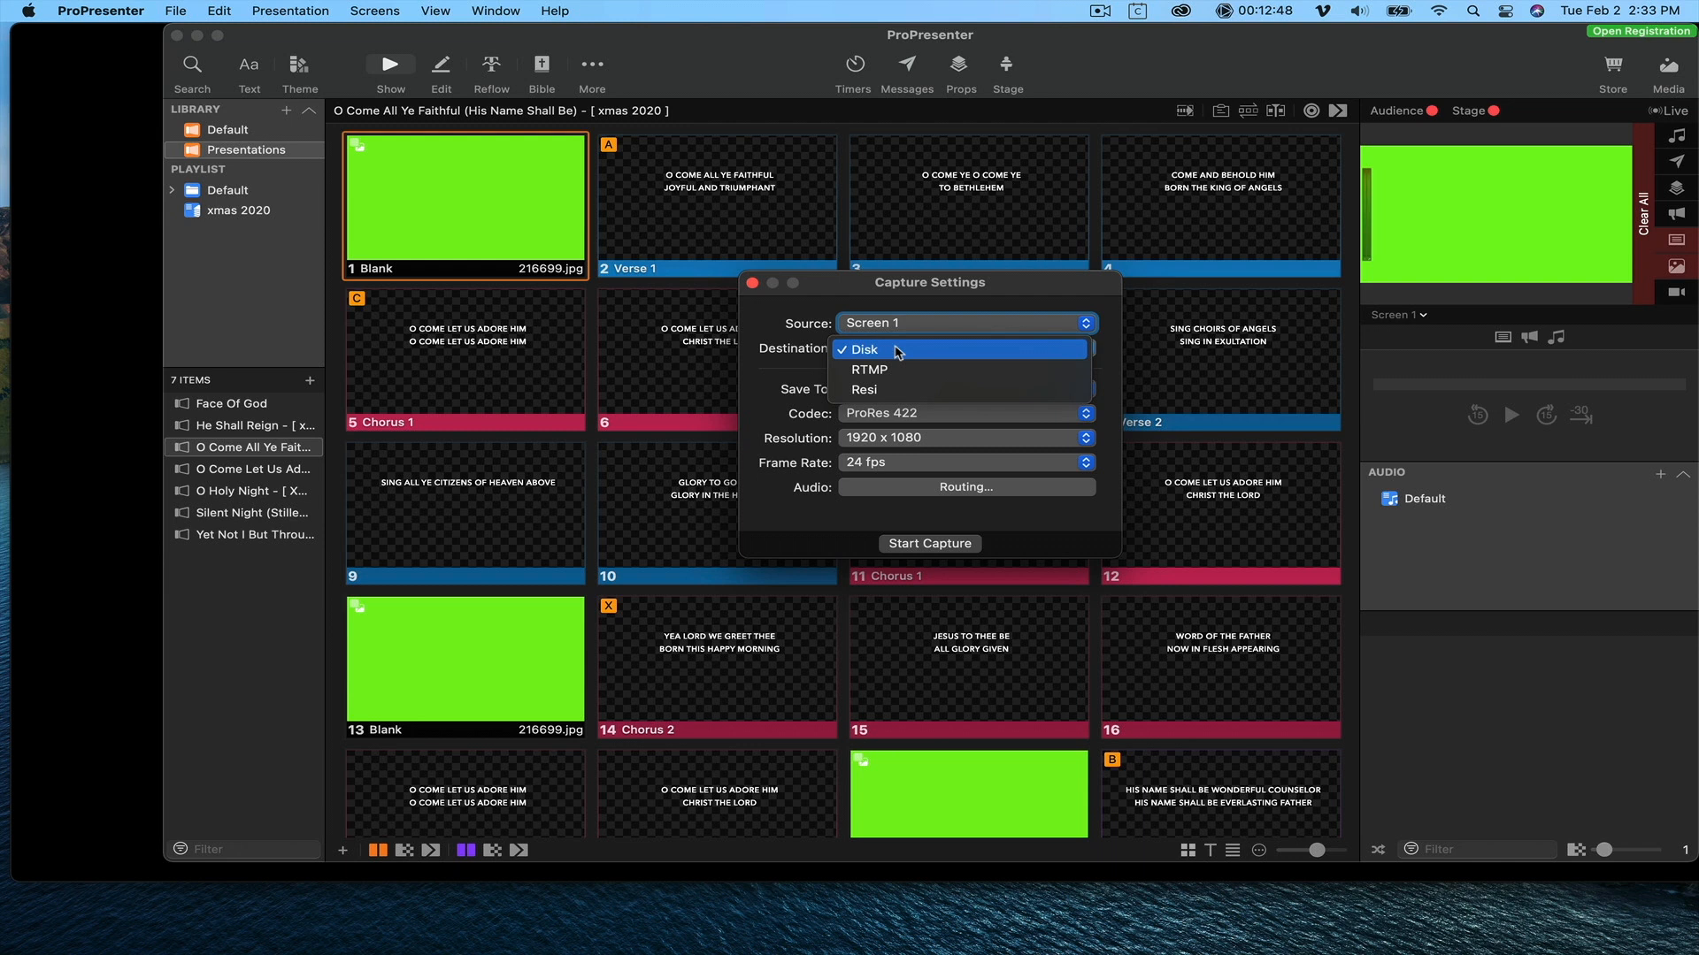
{"action": "left_click", "coordinate": [867, 348]}
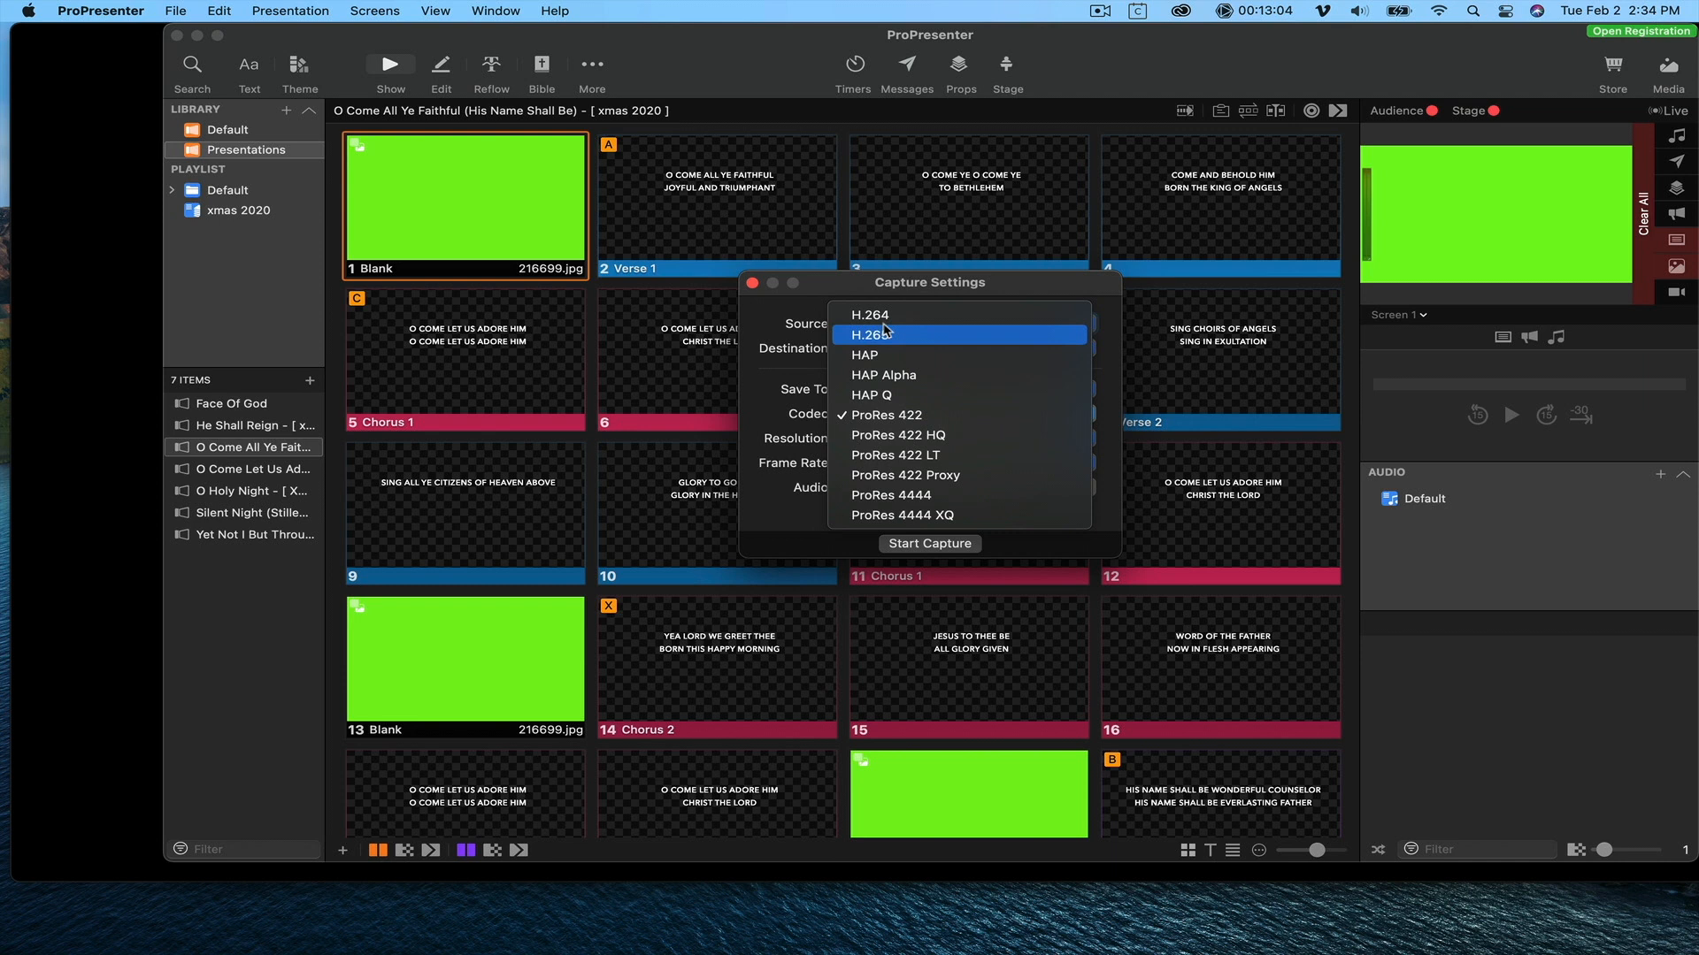
{"action": "mouse_move", "coordinate": [785, 382]}
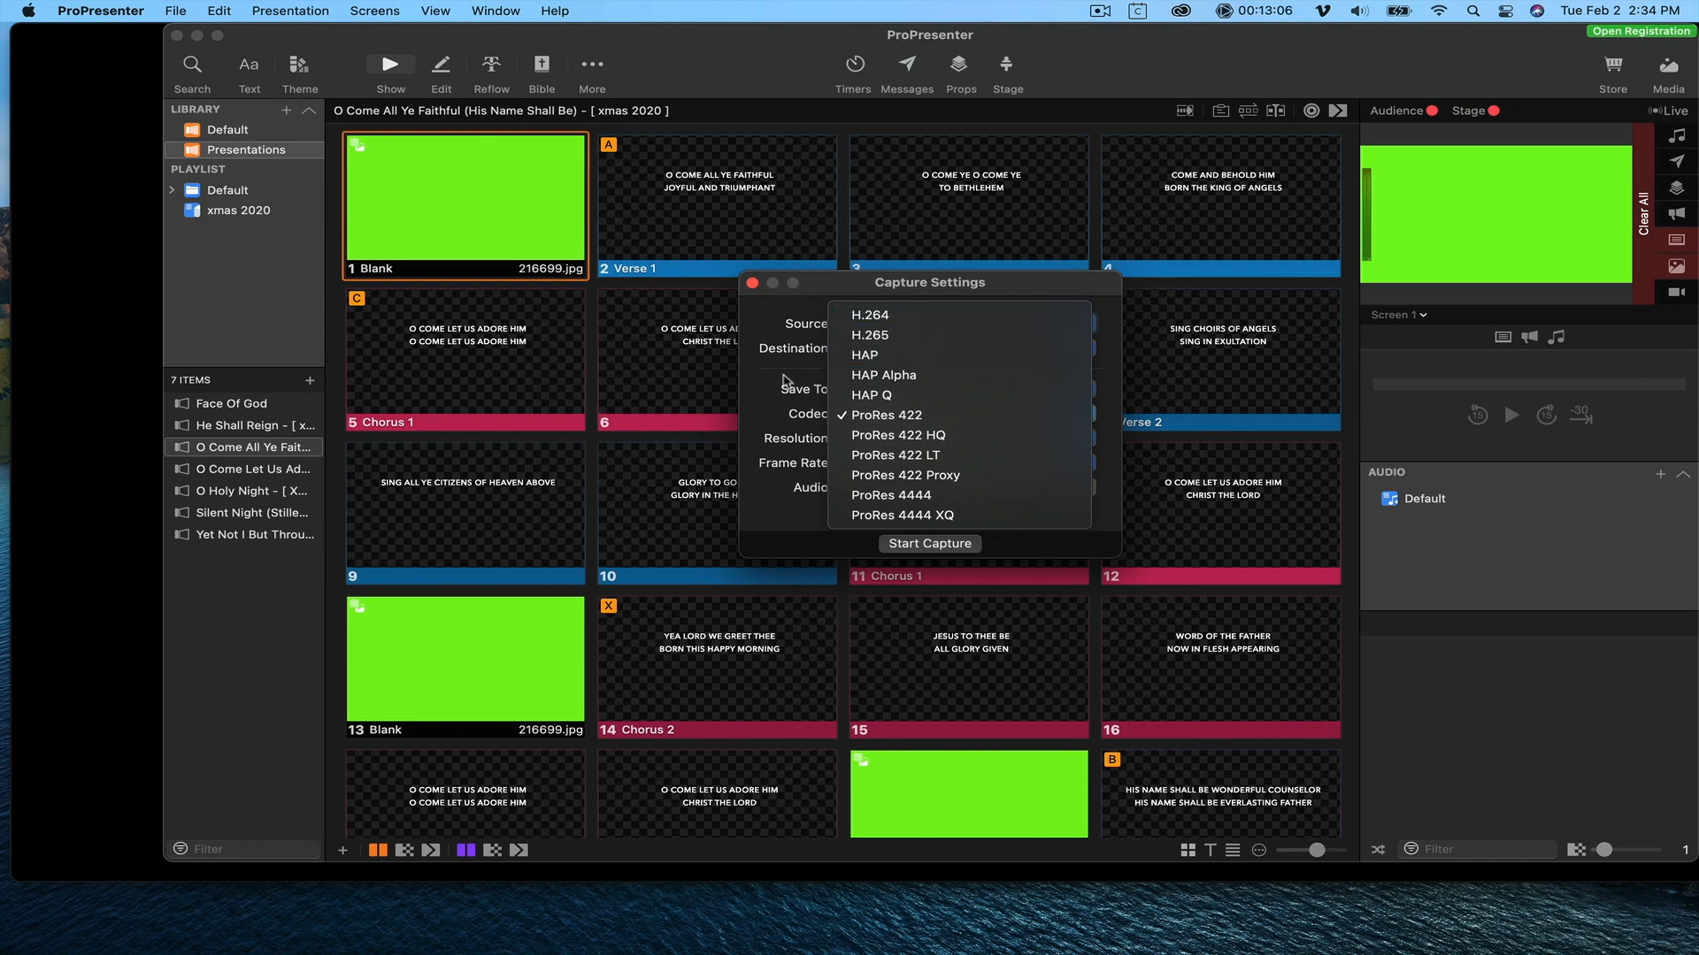
{"action": "left_click", "coordinate": [885, 415]}
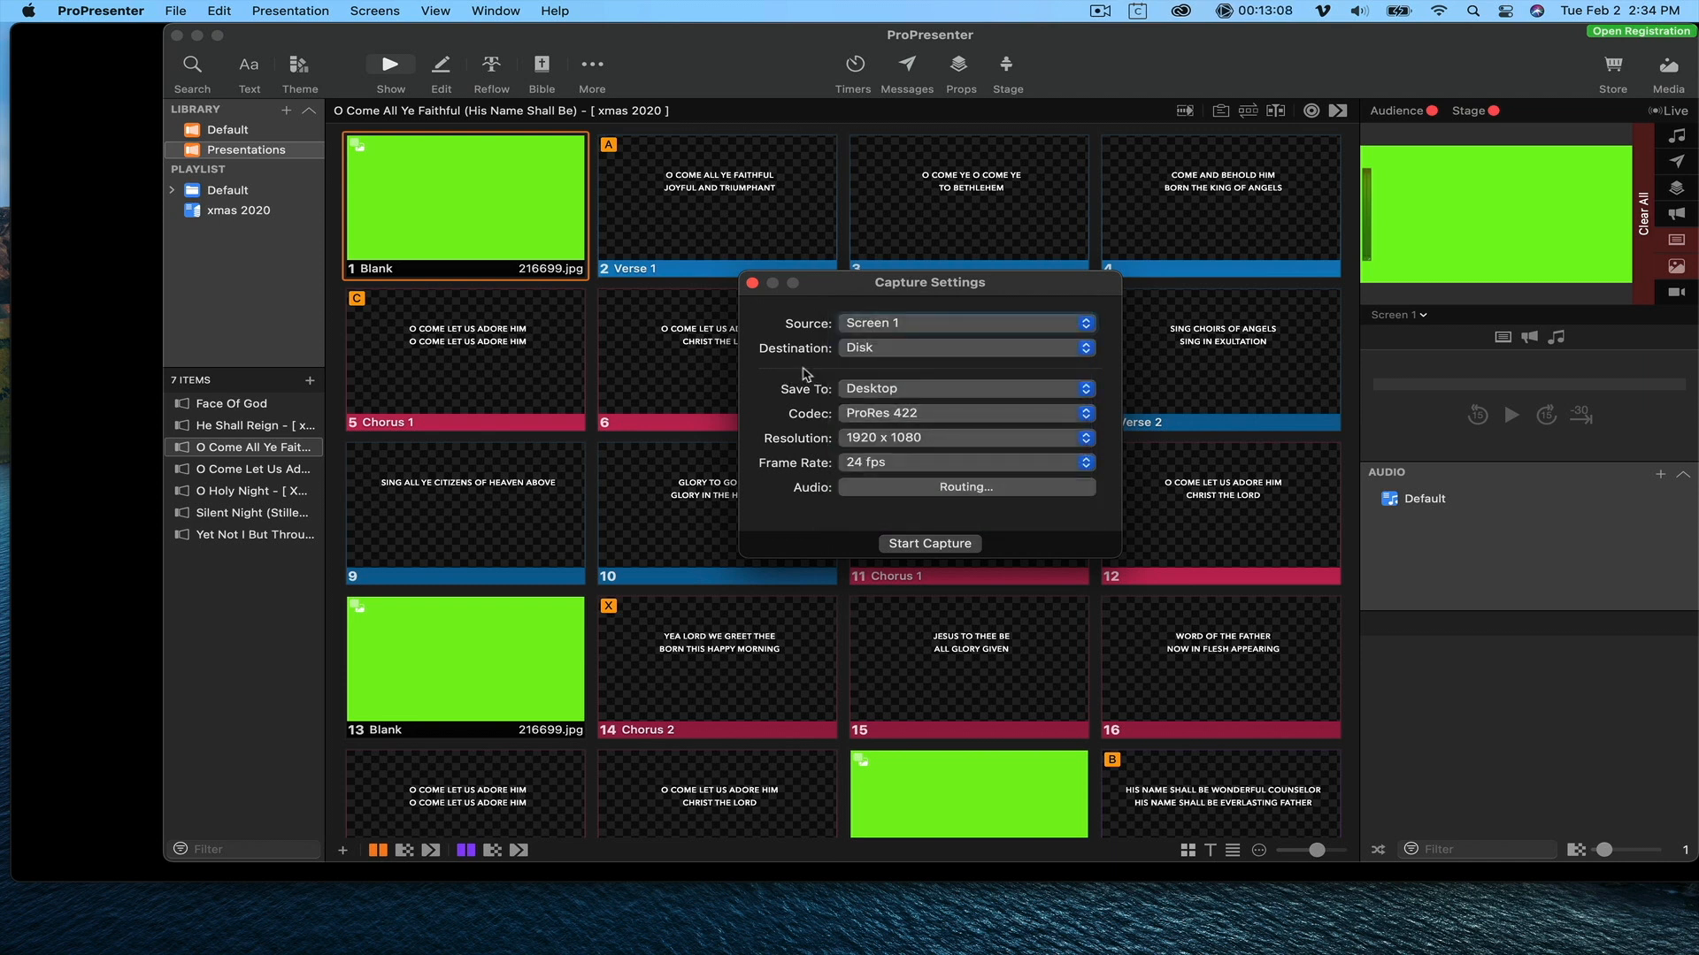
{"action": "mouse_move", "coordinate": [767, 444]}
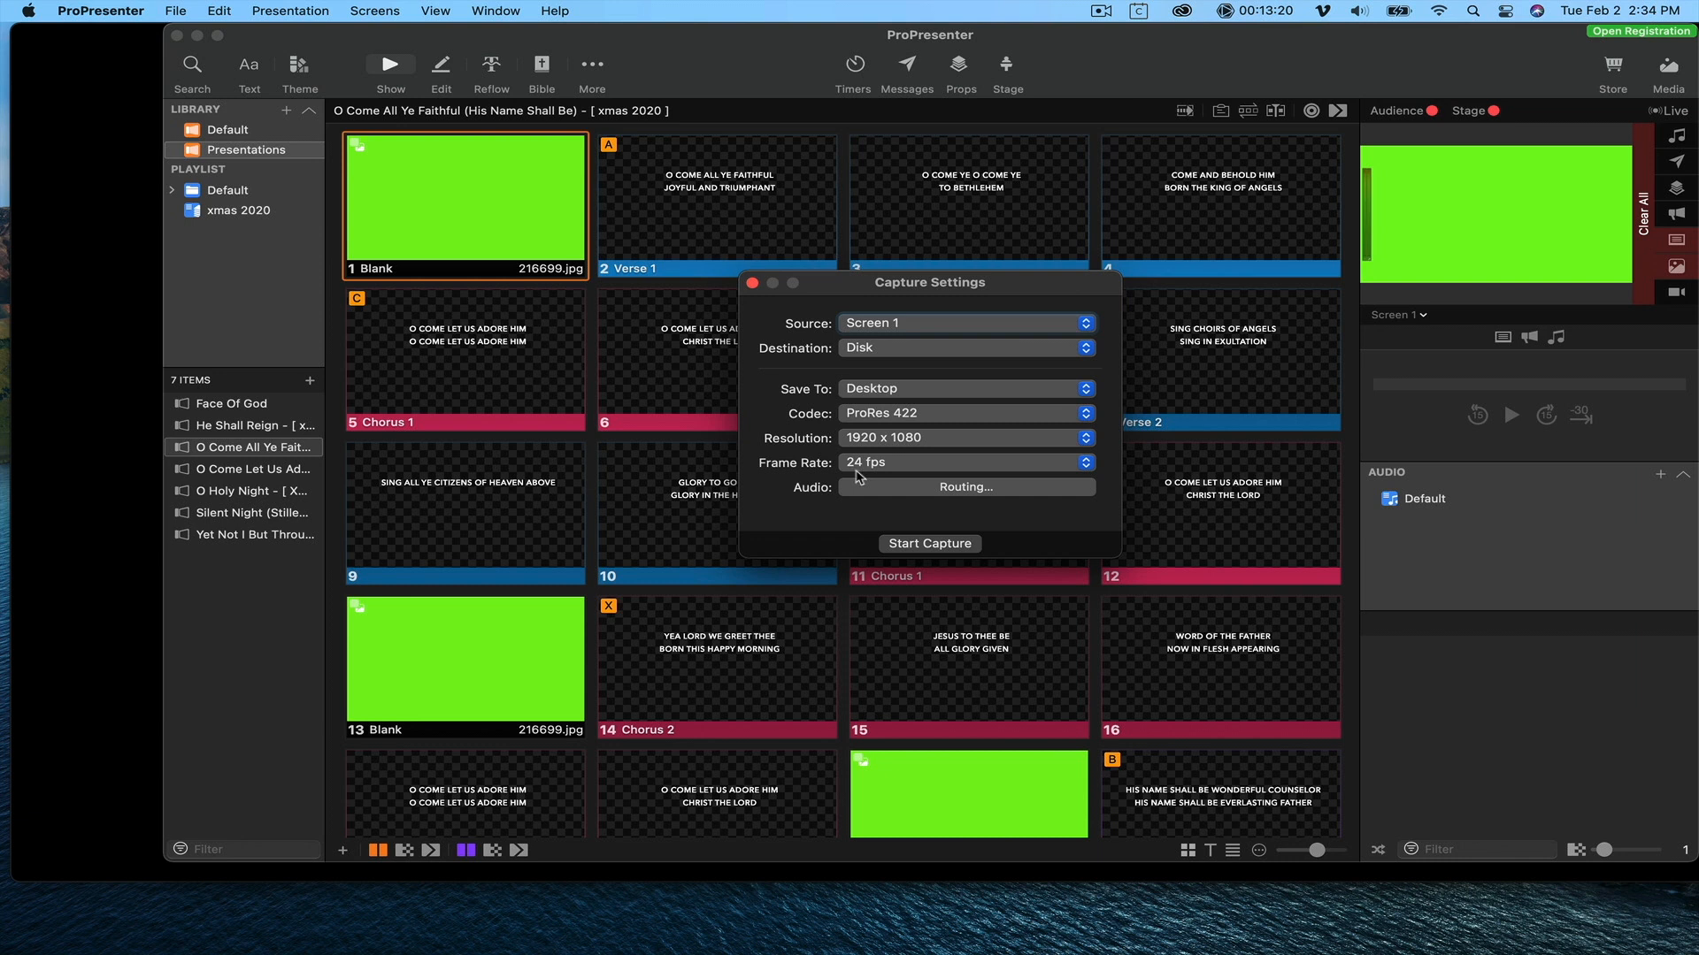
{"action": "mouse_move", "coordinate": [877, 478]}
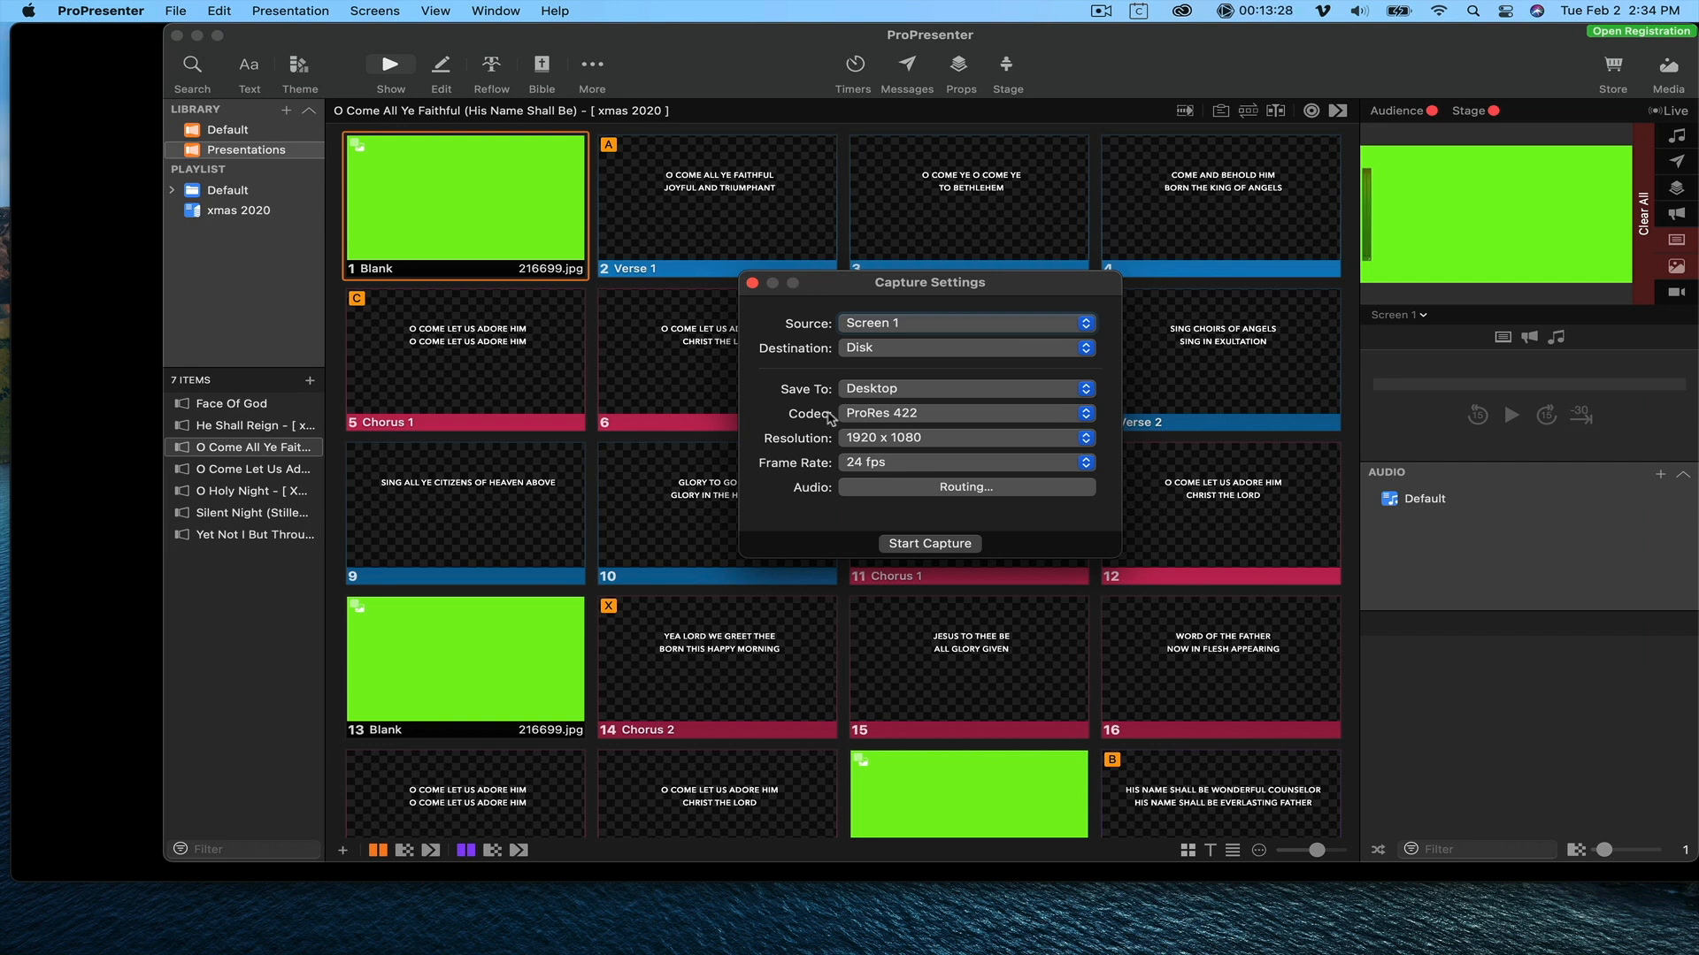
Close Capture Settings, enable the Audience output, and bring up the capture start options.
{"action": "left_click", "coordinate": [753, 283]}
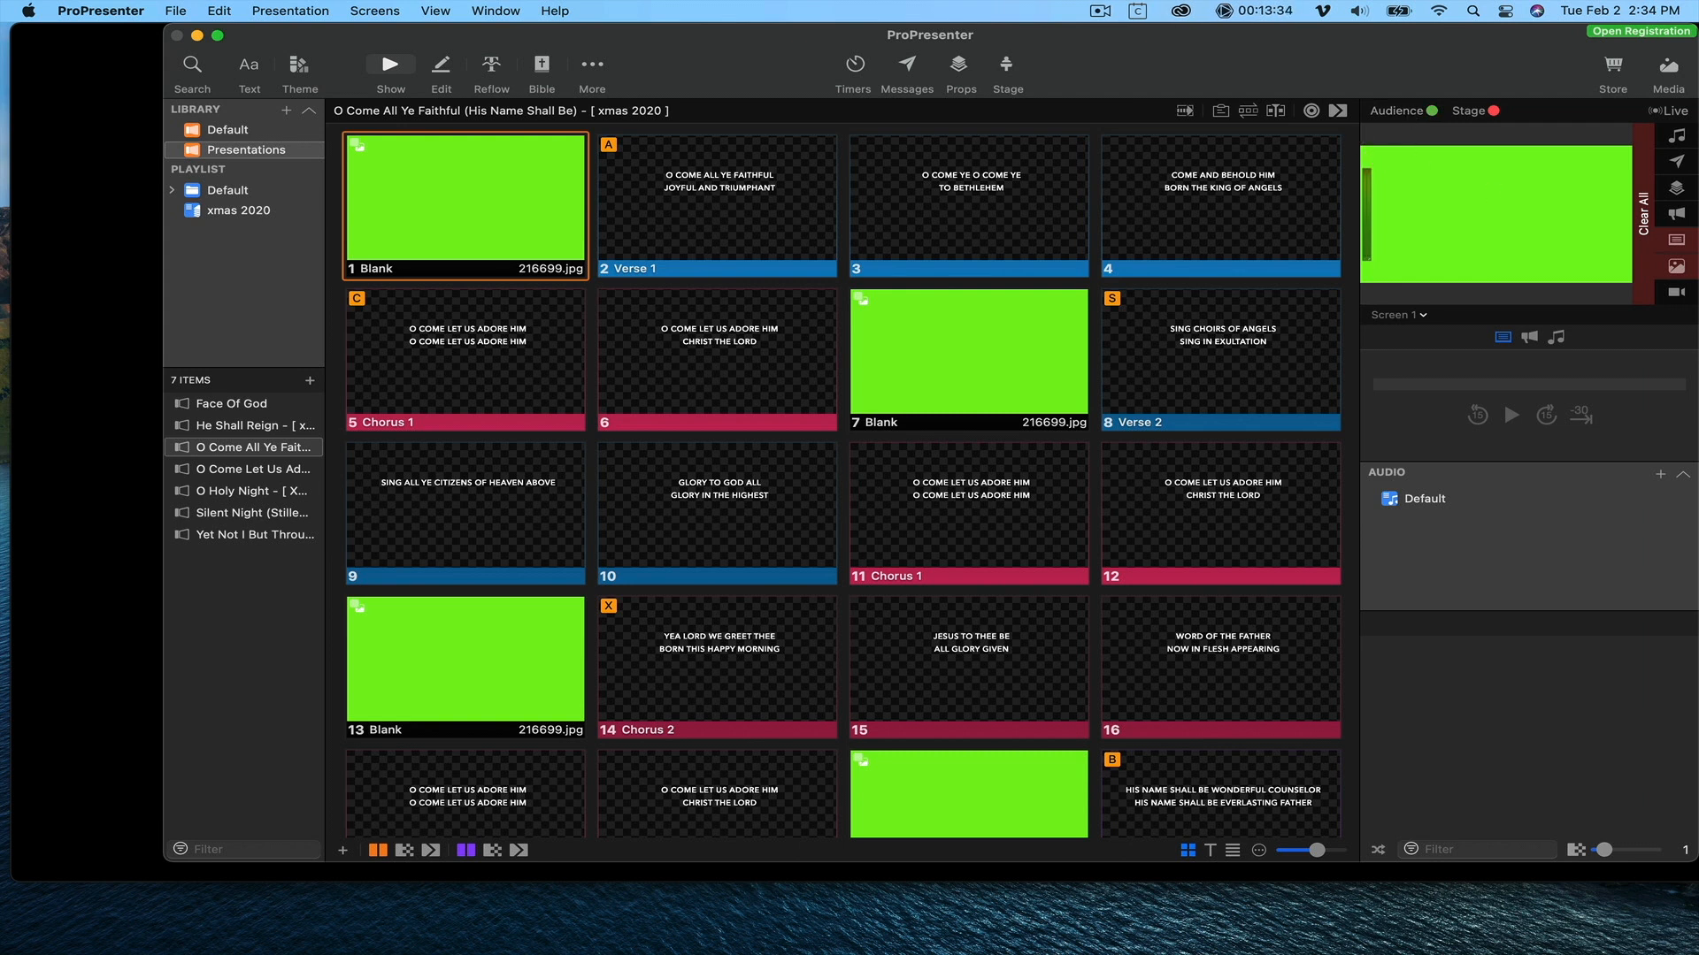
{"action": "mouse_move", "coordinate": [1393, 181]}
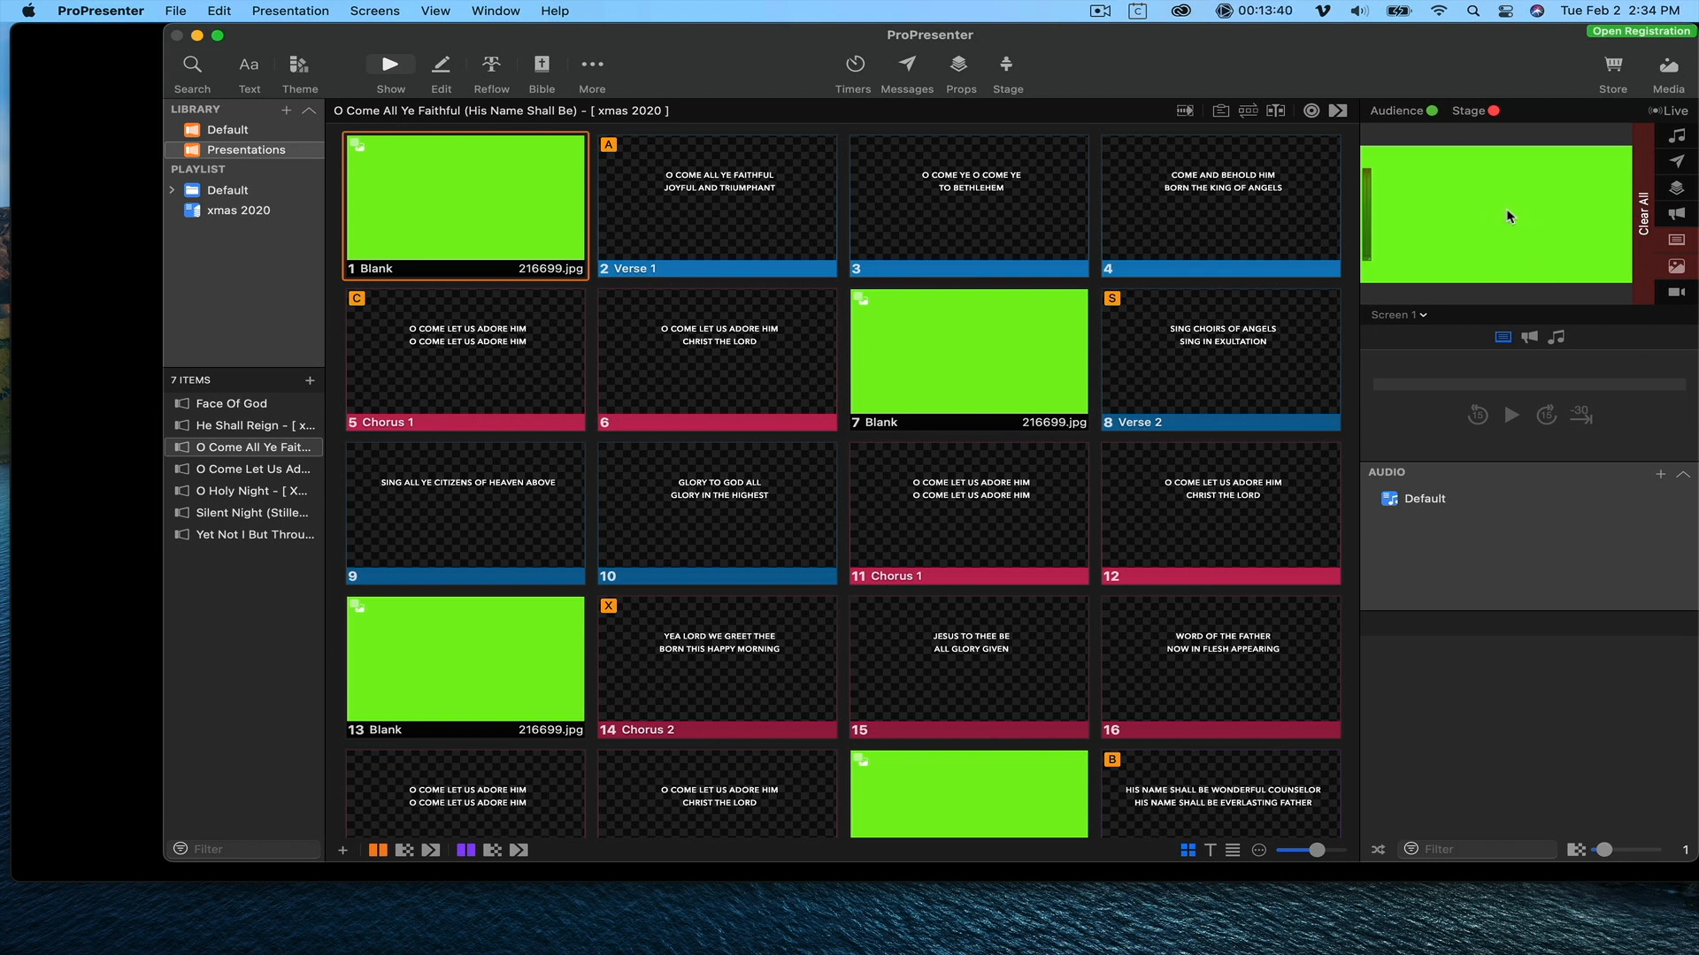
{"action": "left_click", "coordinate": [1671, 110]}
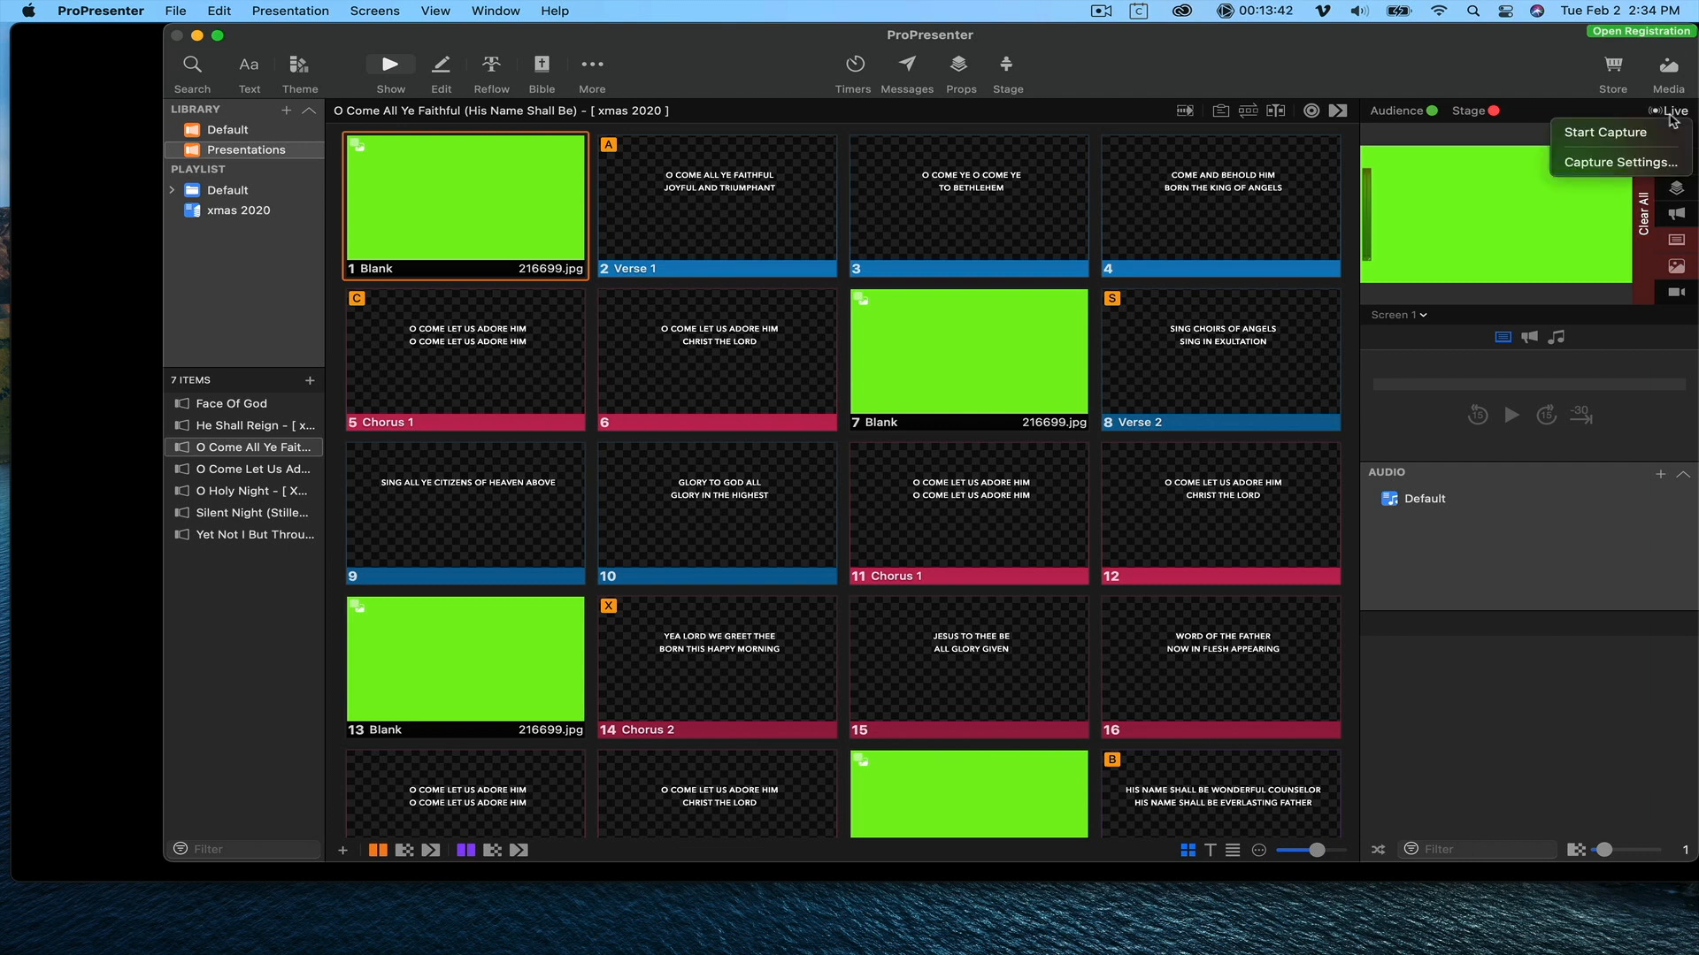
{"action": "mouse_move", "coordinate": [1613, 131]}
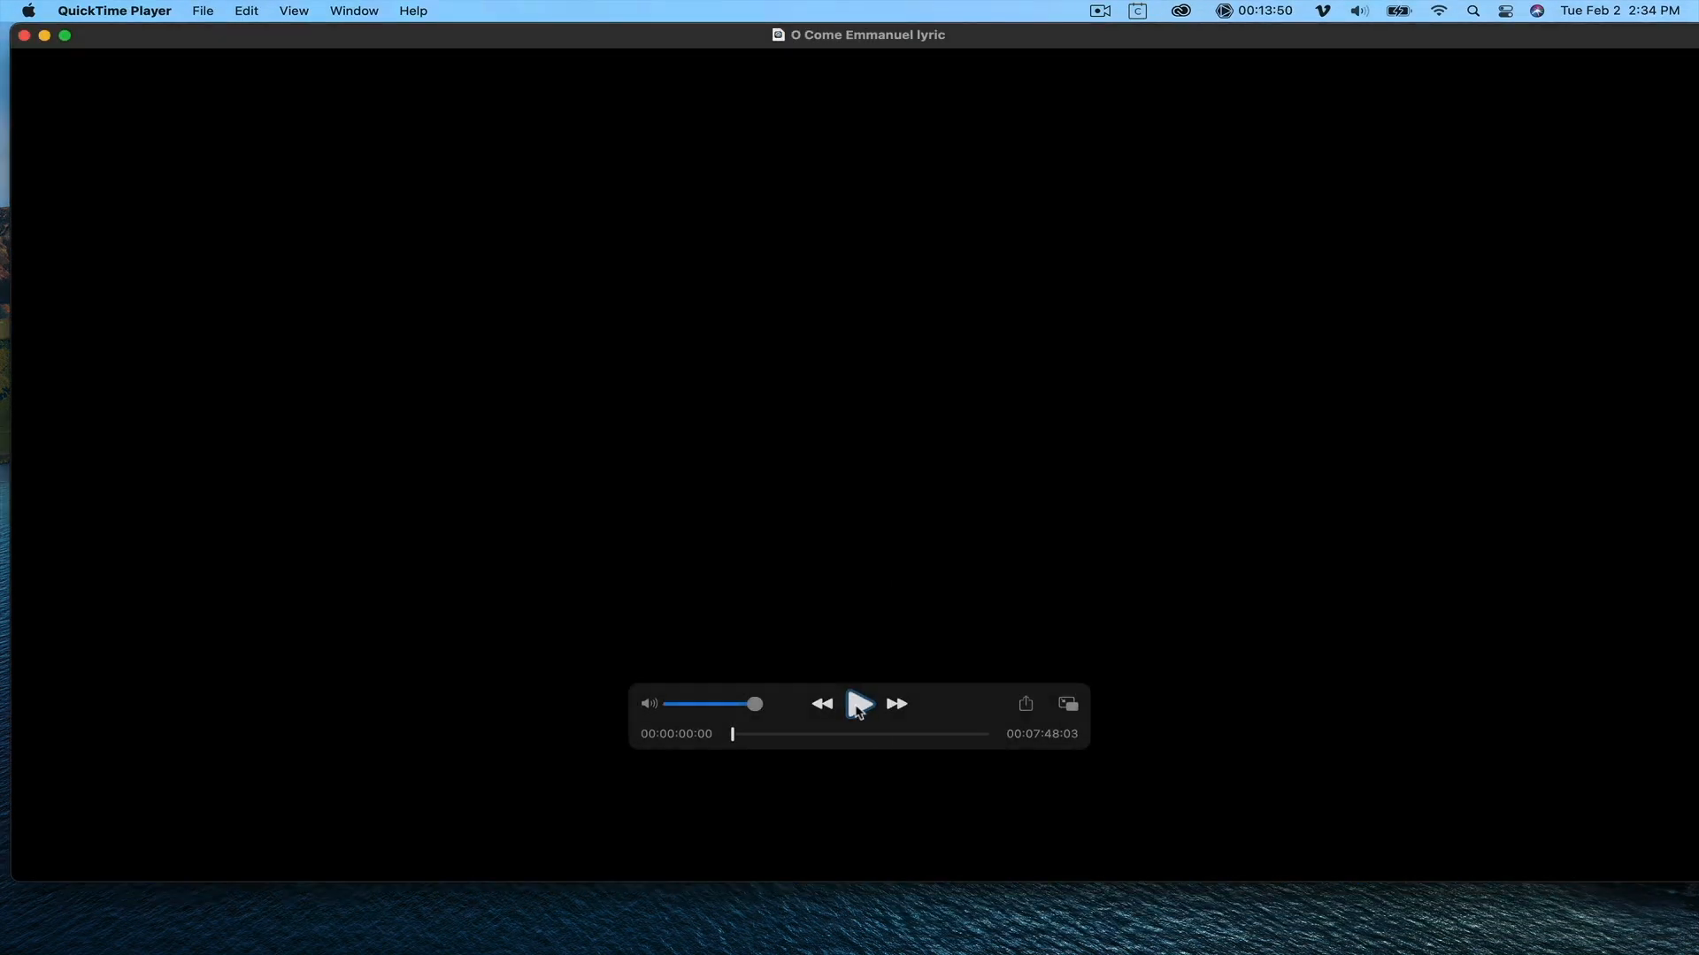
Play the O Come Emmanuel lyric video in QuickTime as the timing reference.
{"action": "left_click", "coordinate": [859, 704]}
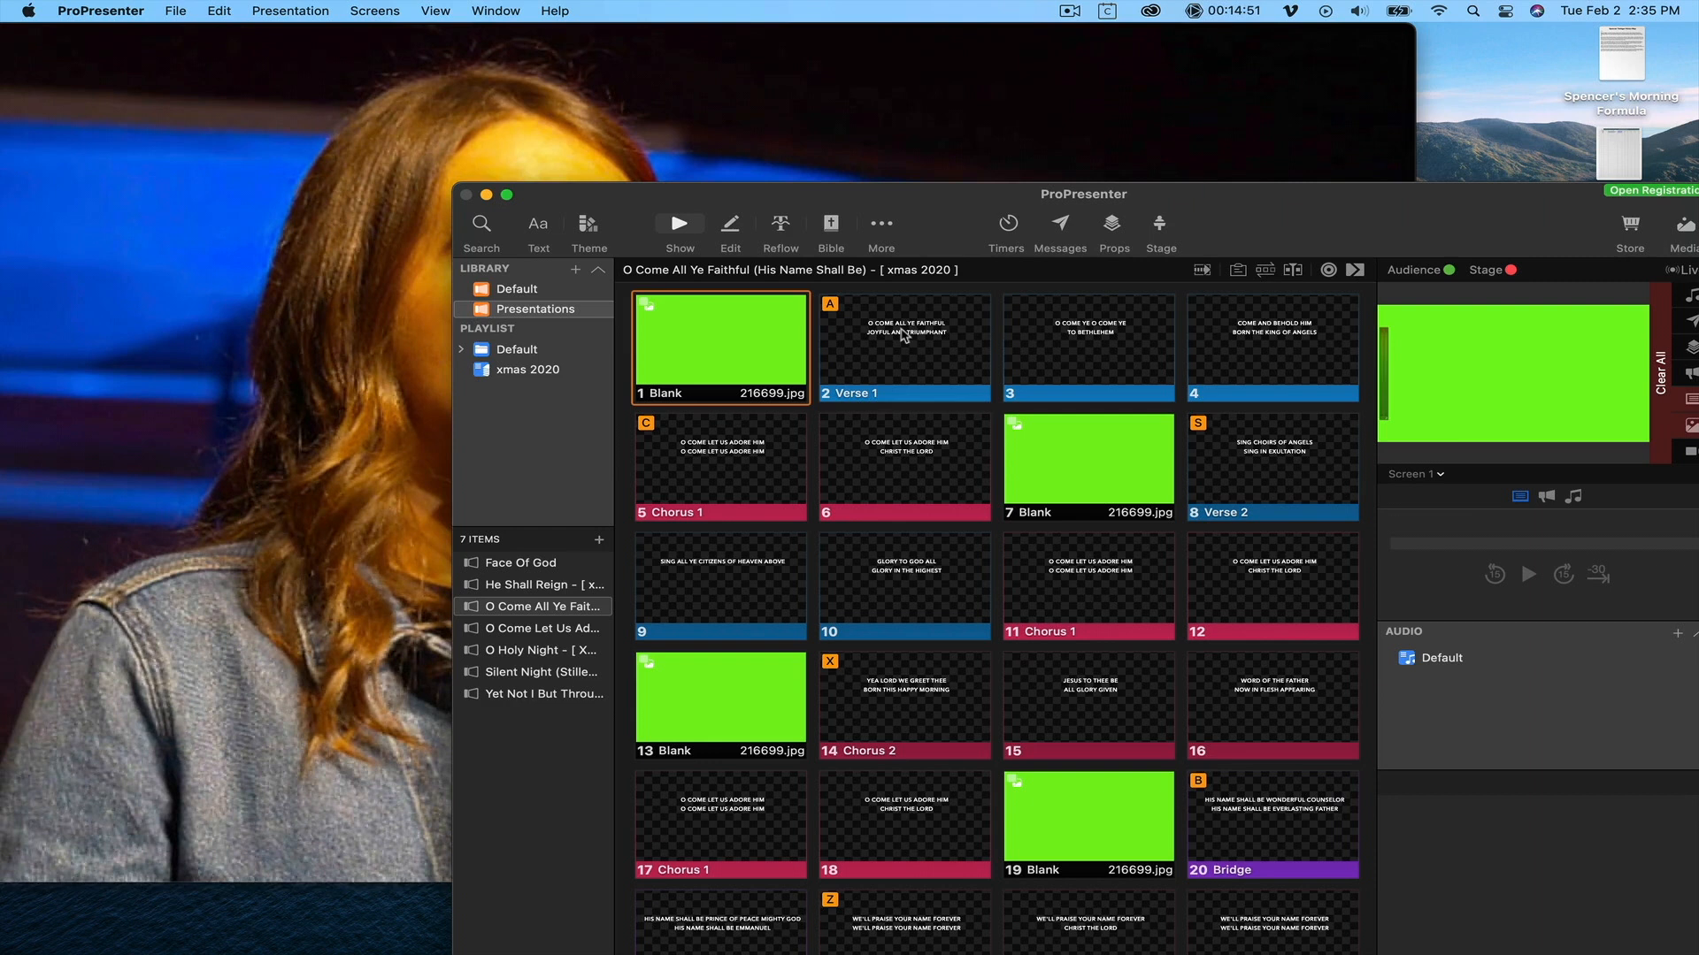
Step from Verse 1 through slide 3 in time with the video, then turn the Audience output off.
{"action": "left_click", "coordinate": [903, 347]}
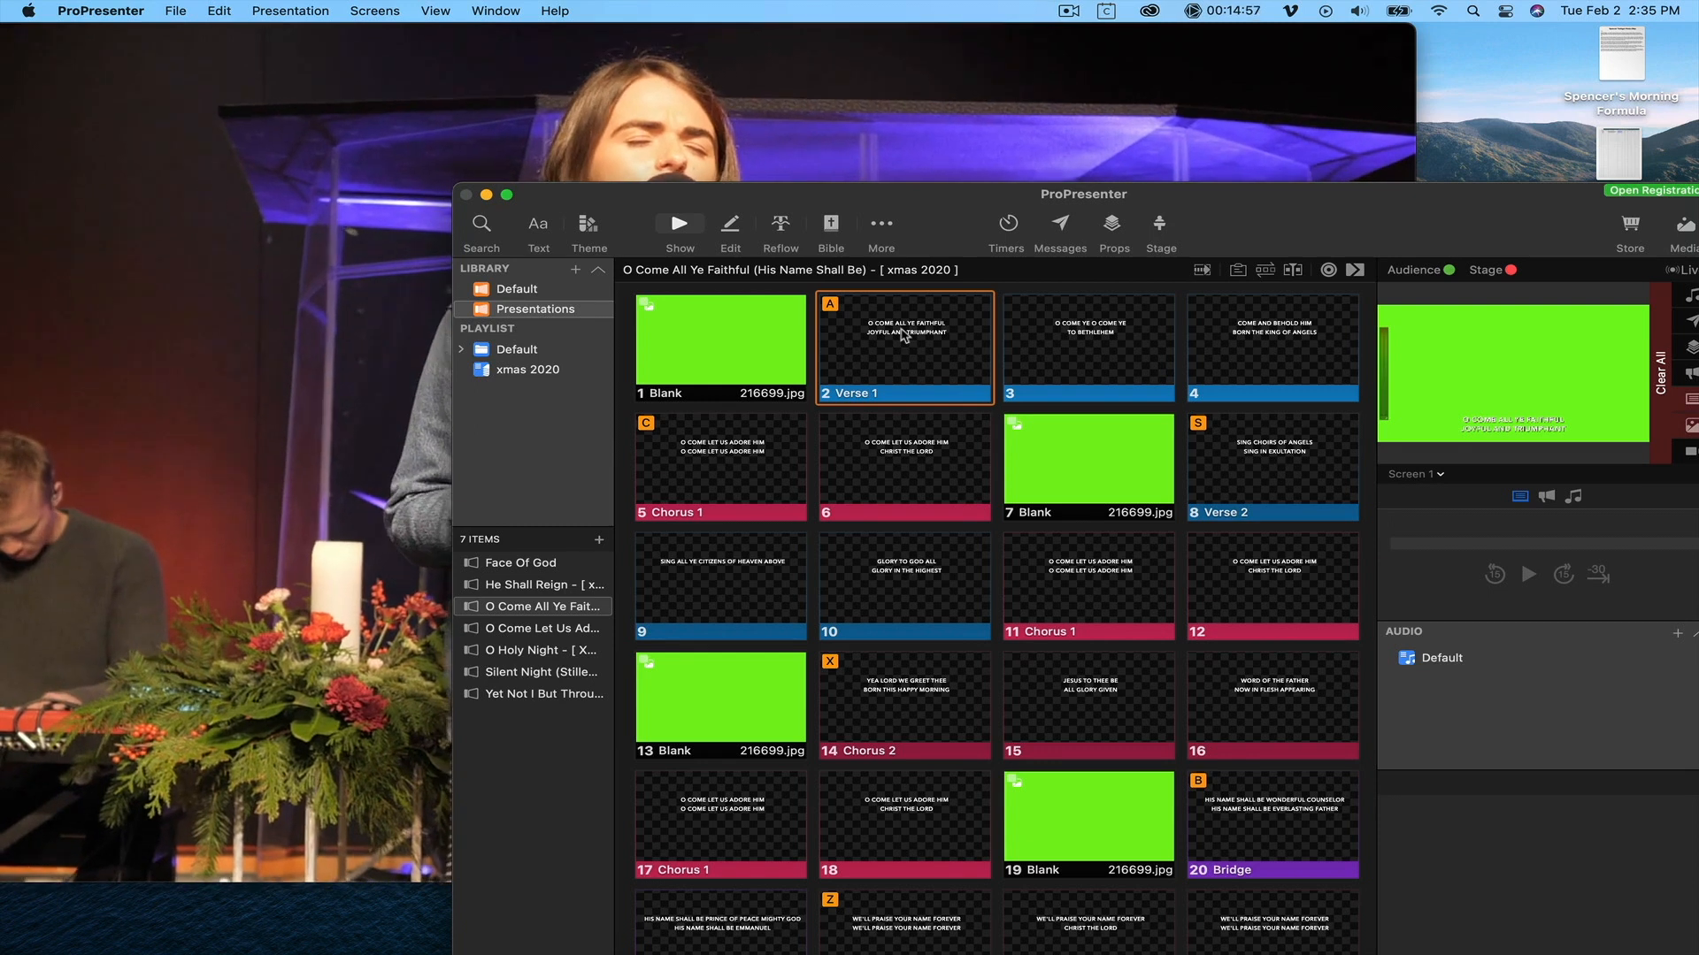
{"action": "mouse_move", "coordinate": [1099, 361]}
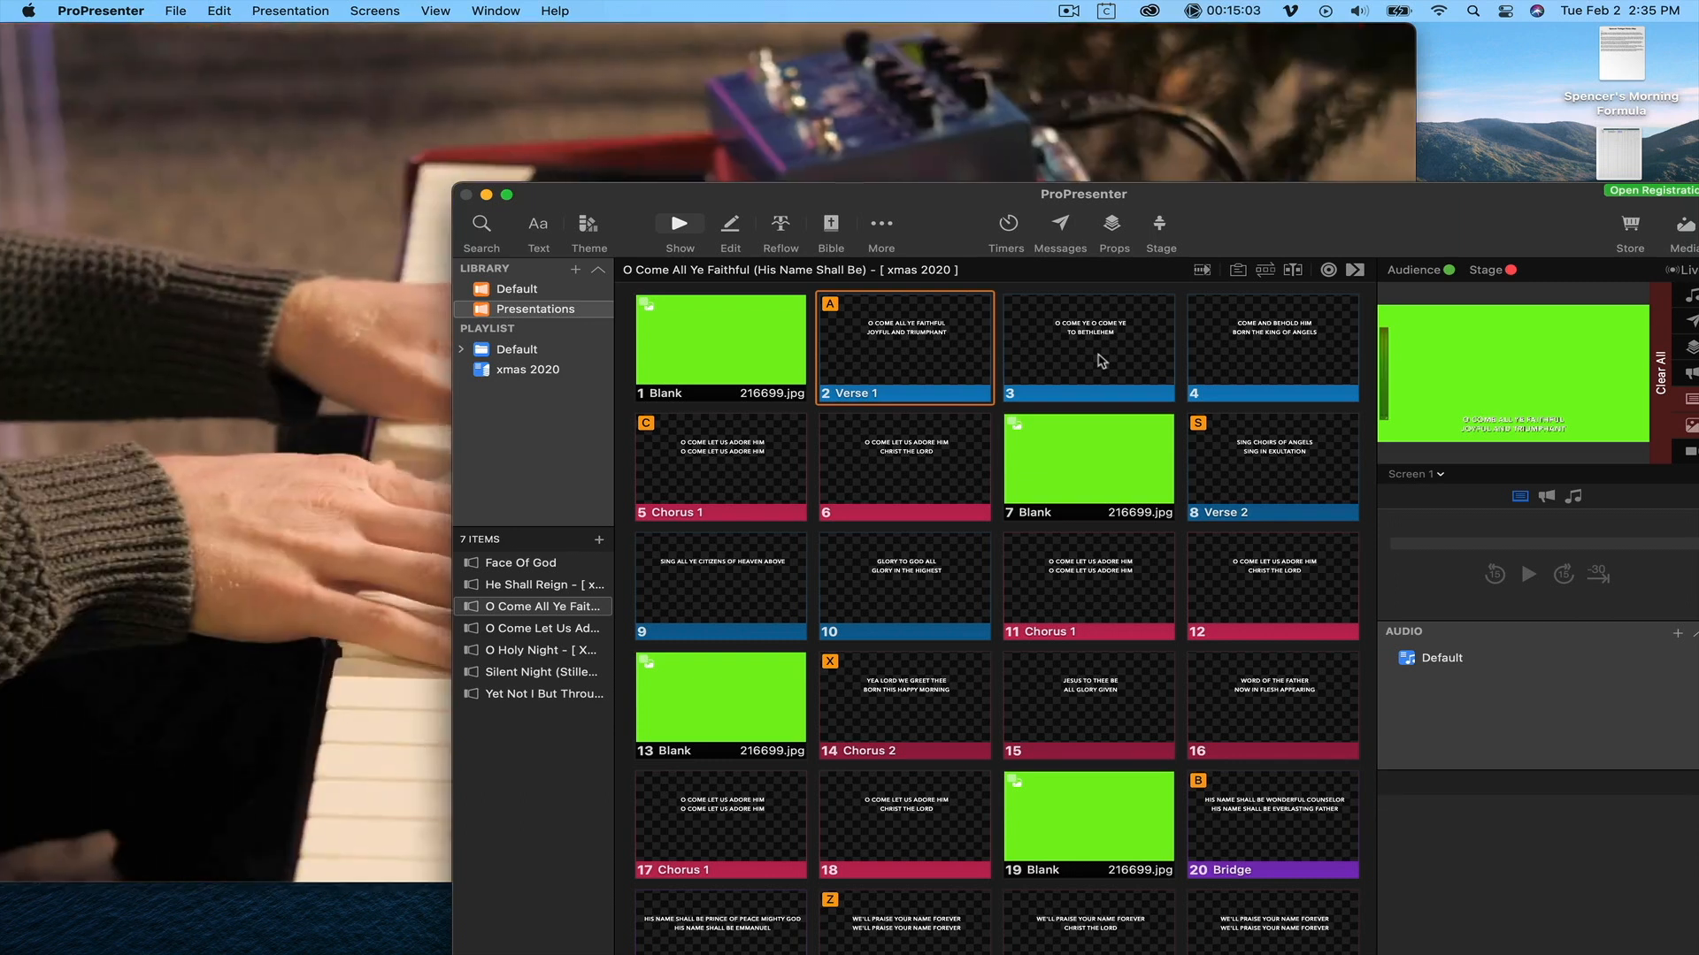
{"action": "left_click", "coordinate": [1087, 347]}
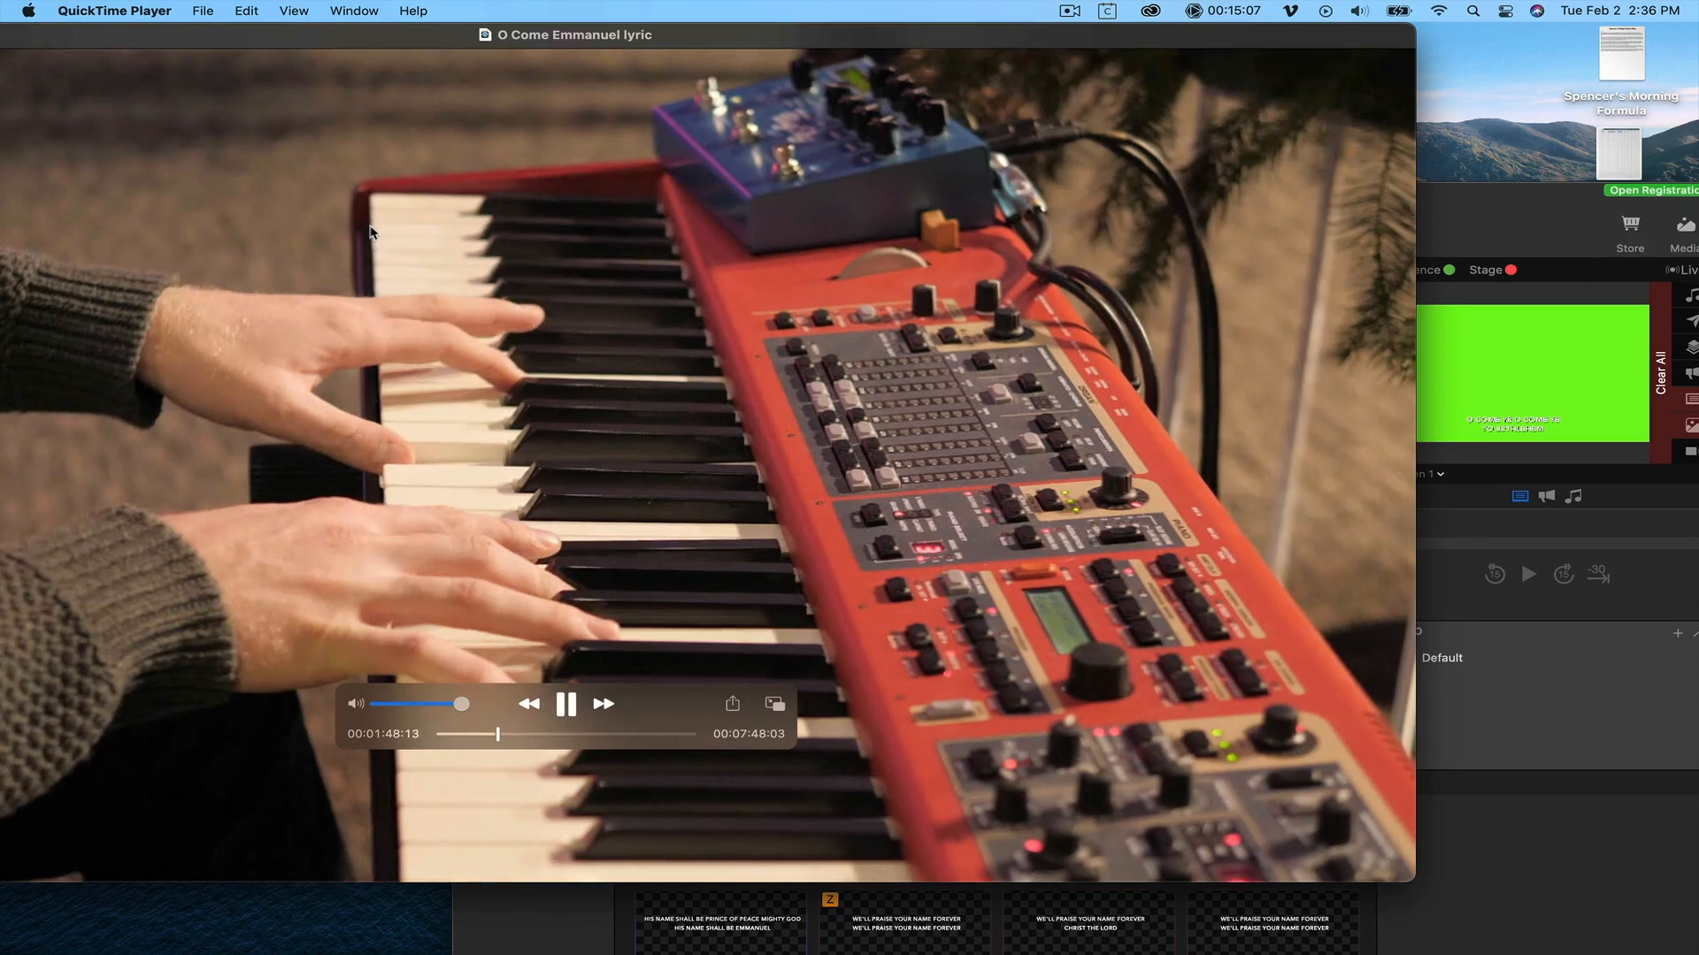
{"action": "left_click", "coordinate": [566, 704]}
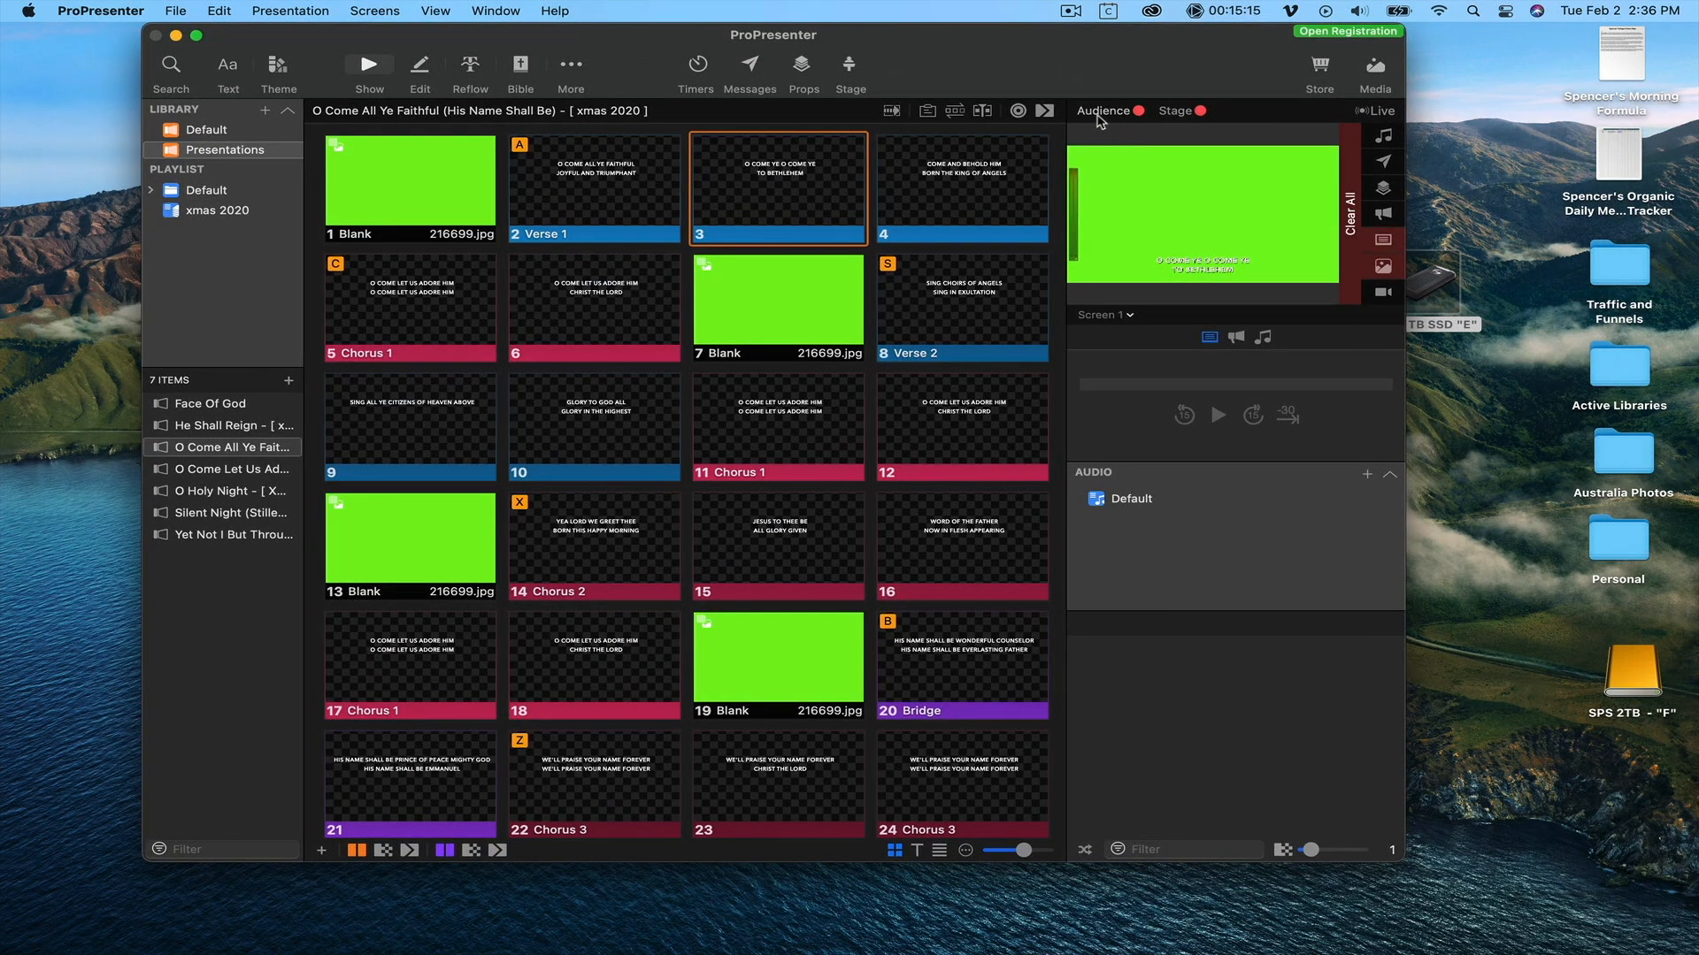
{"action": "mouse_move", "coordinate": [1264, 81]}
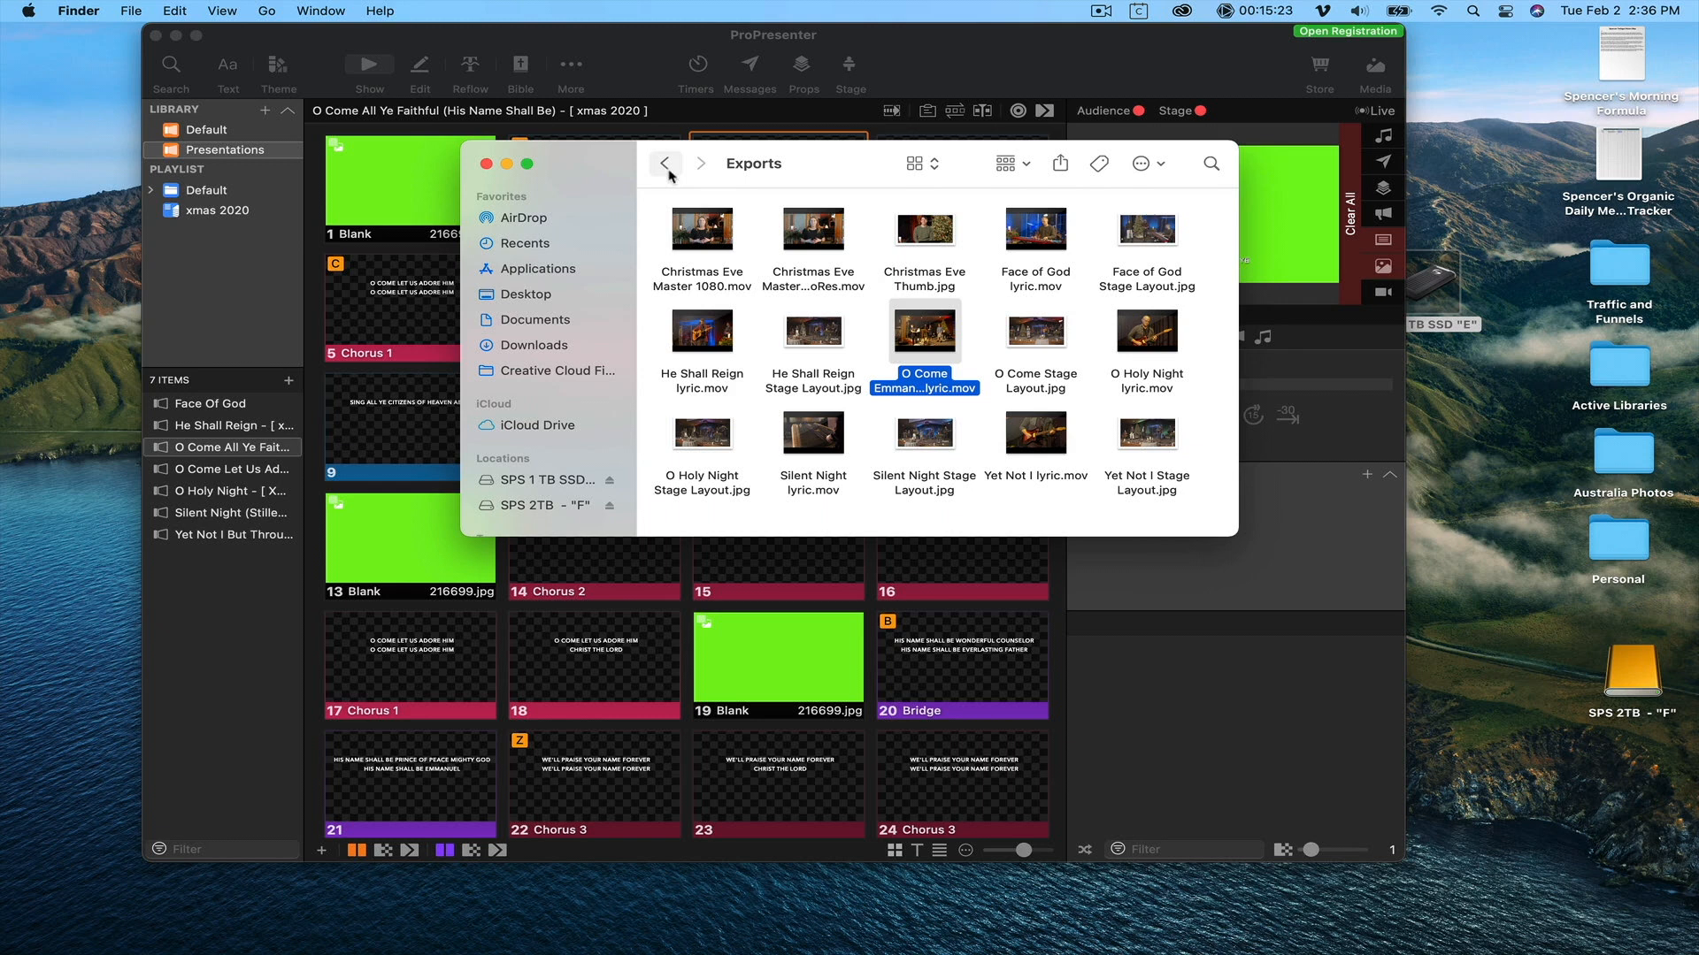
Open New Output Recording.mov from Lyric Files > O Come All Ye Faithful in QuickTime.
{"action": "left_click", "coordinate": [665, 164]}
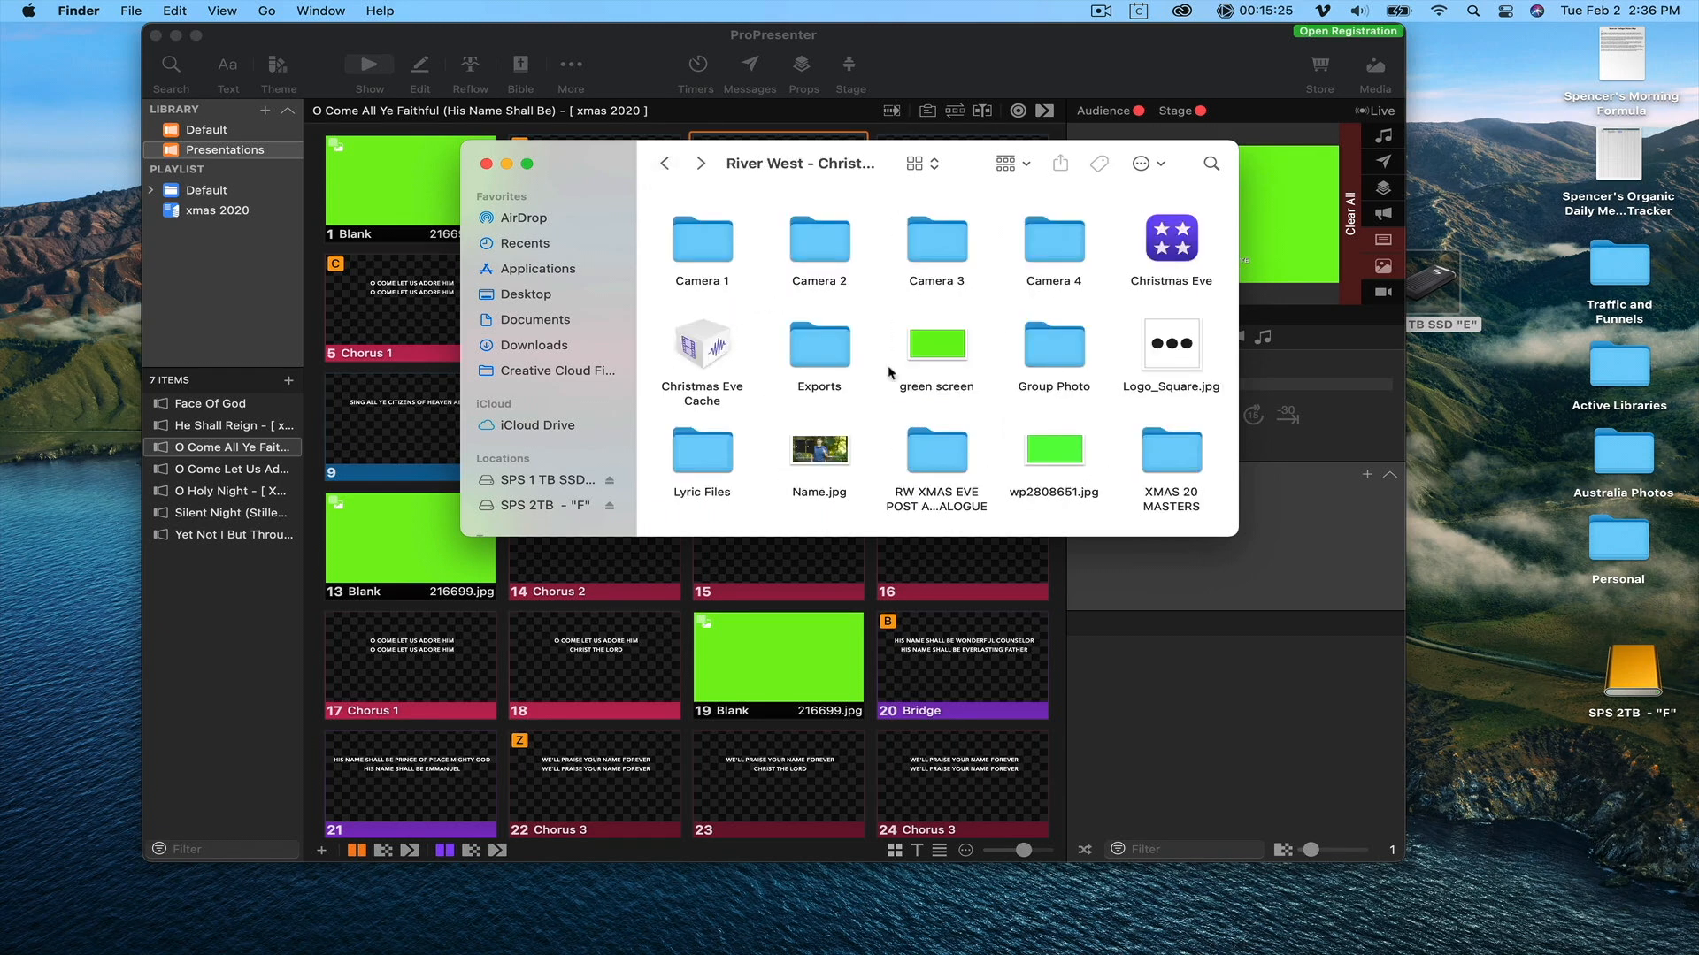
{"action": "double_click", "coordinate": [700, 446]}
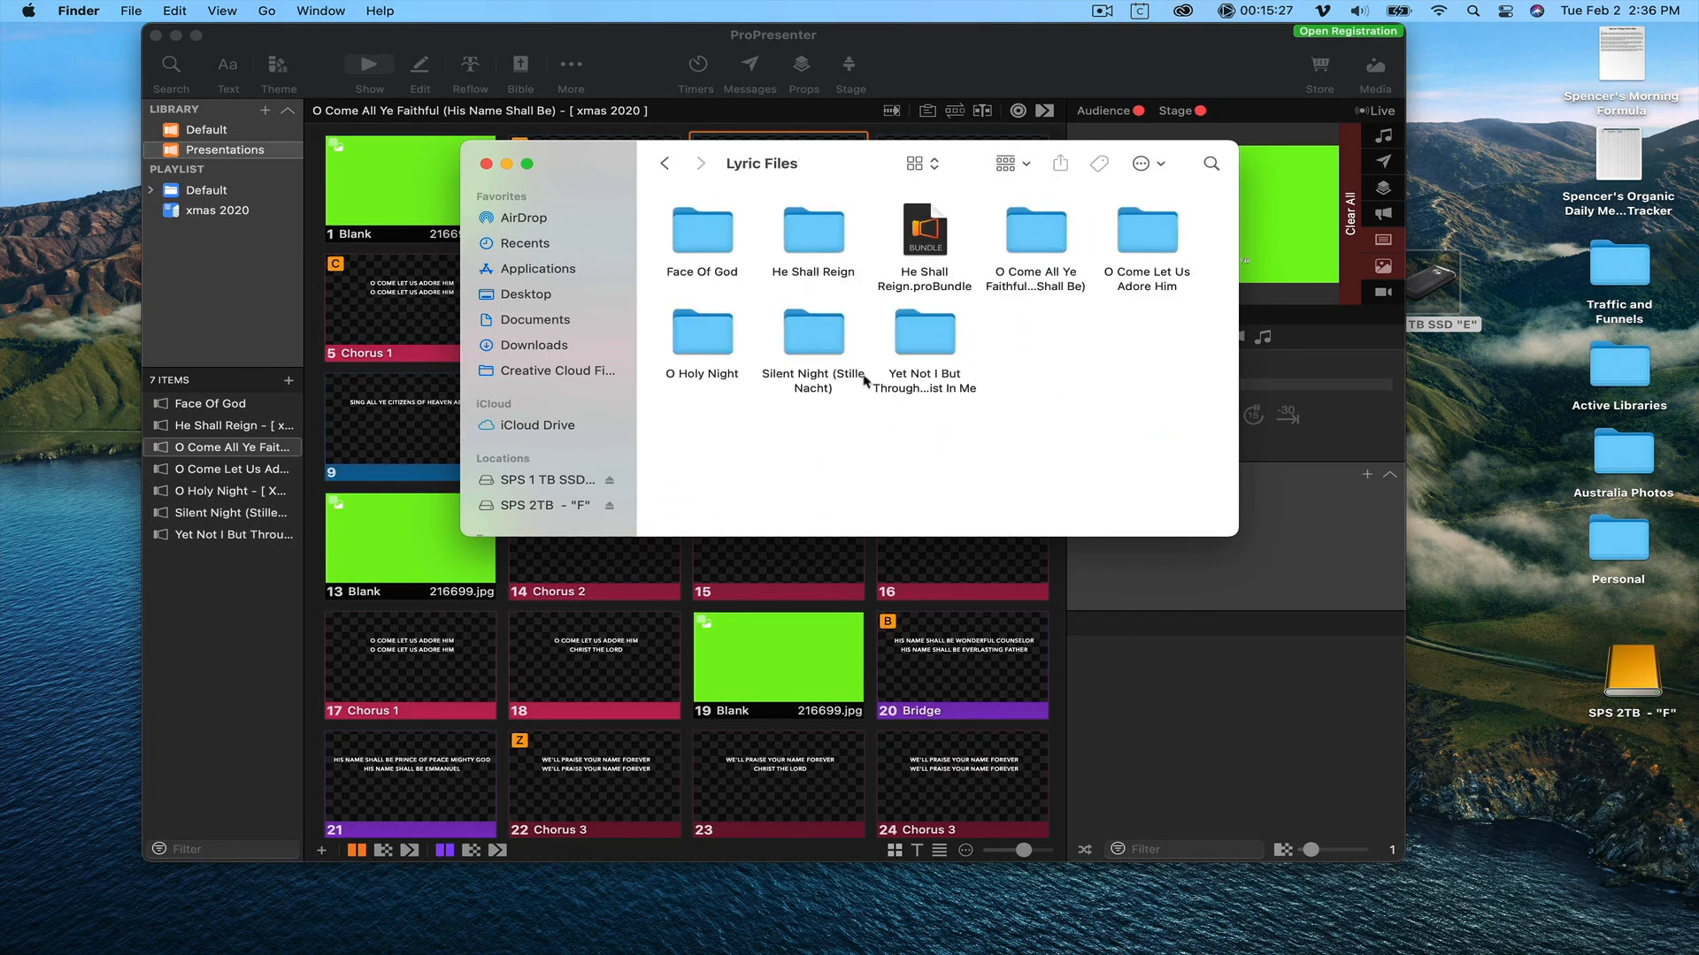
{"action": "mouse_move", "coordinate": [1053, 251]}
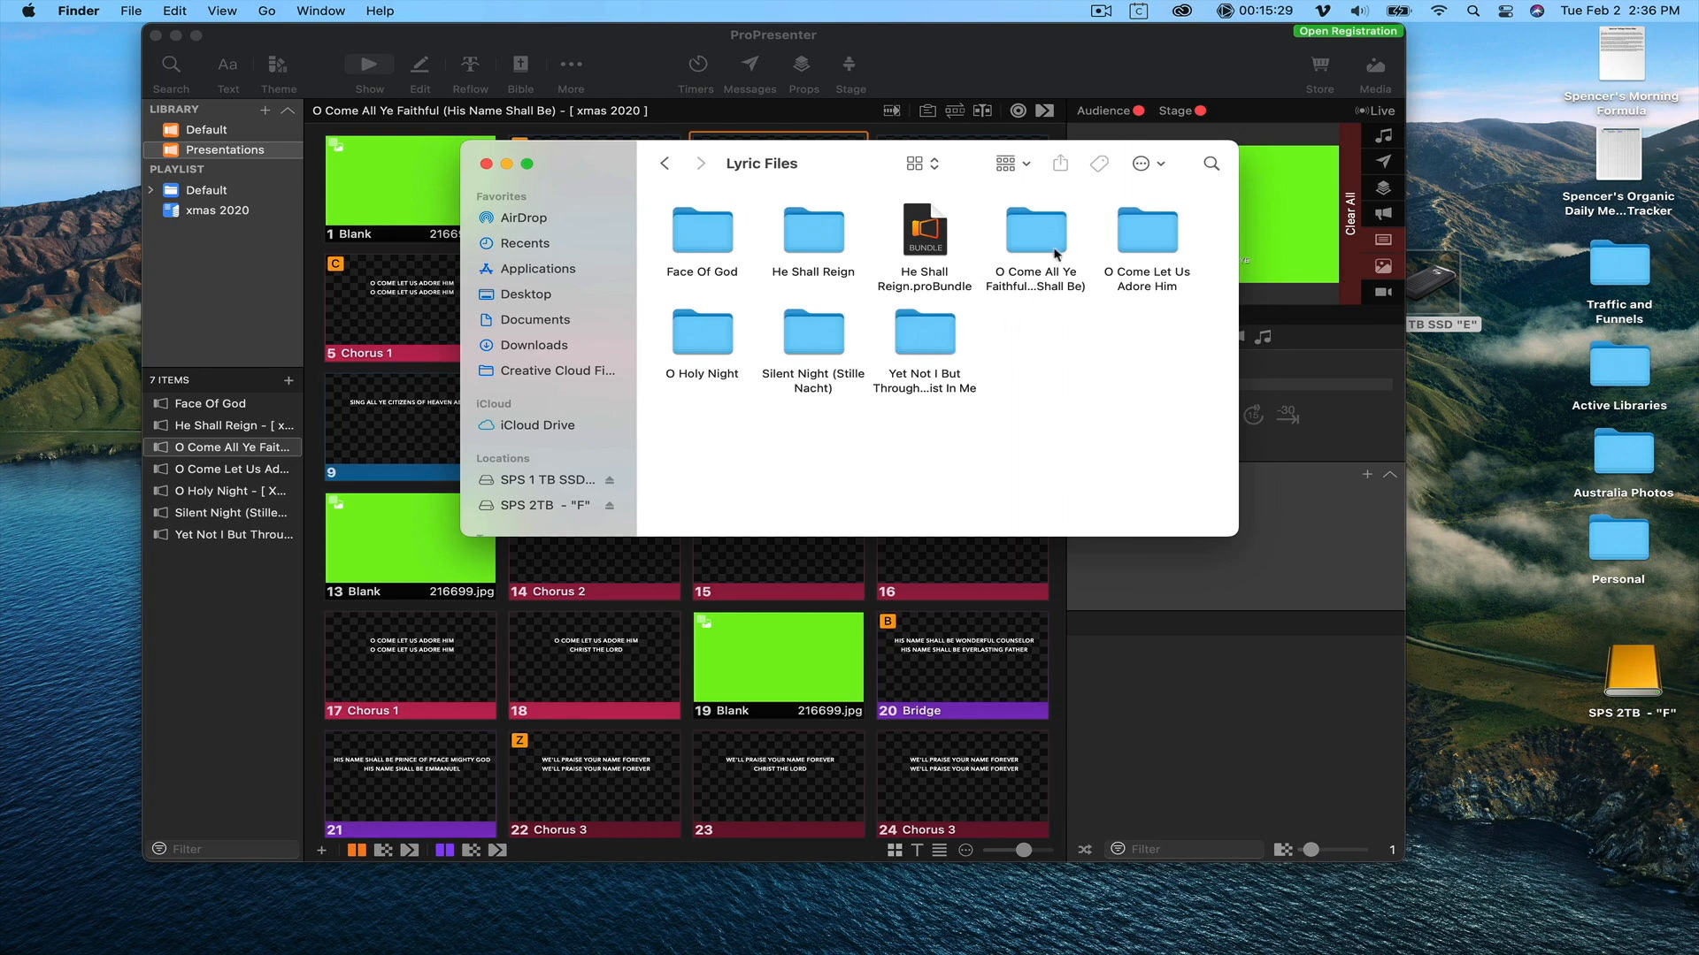
{"action": "double_click", "coordinate": [1034, 228]}
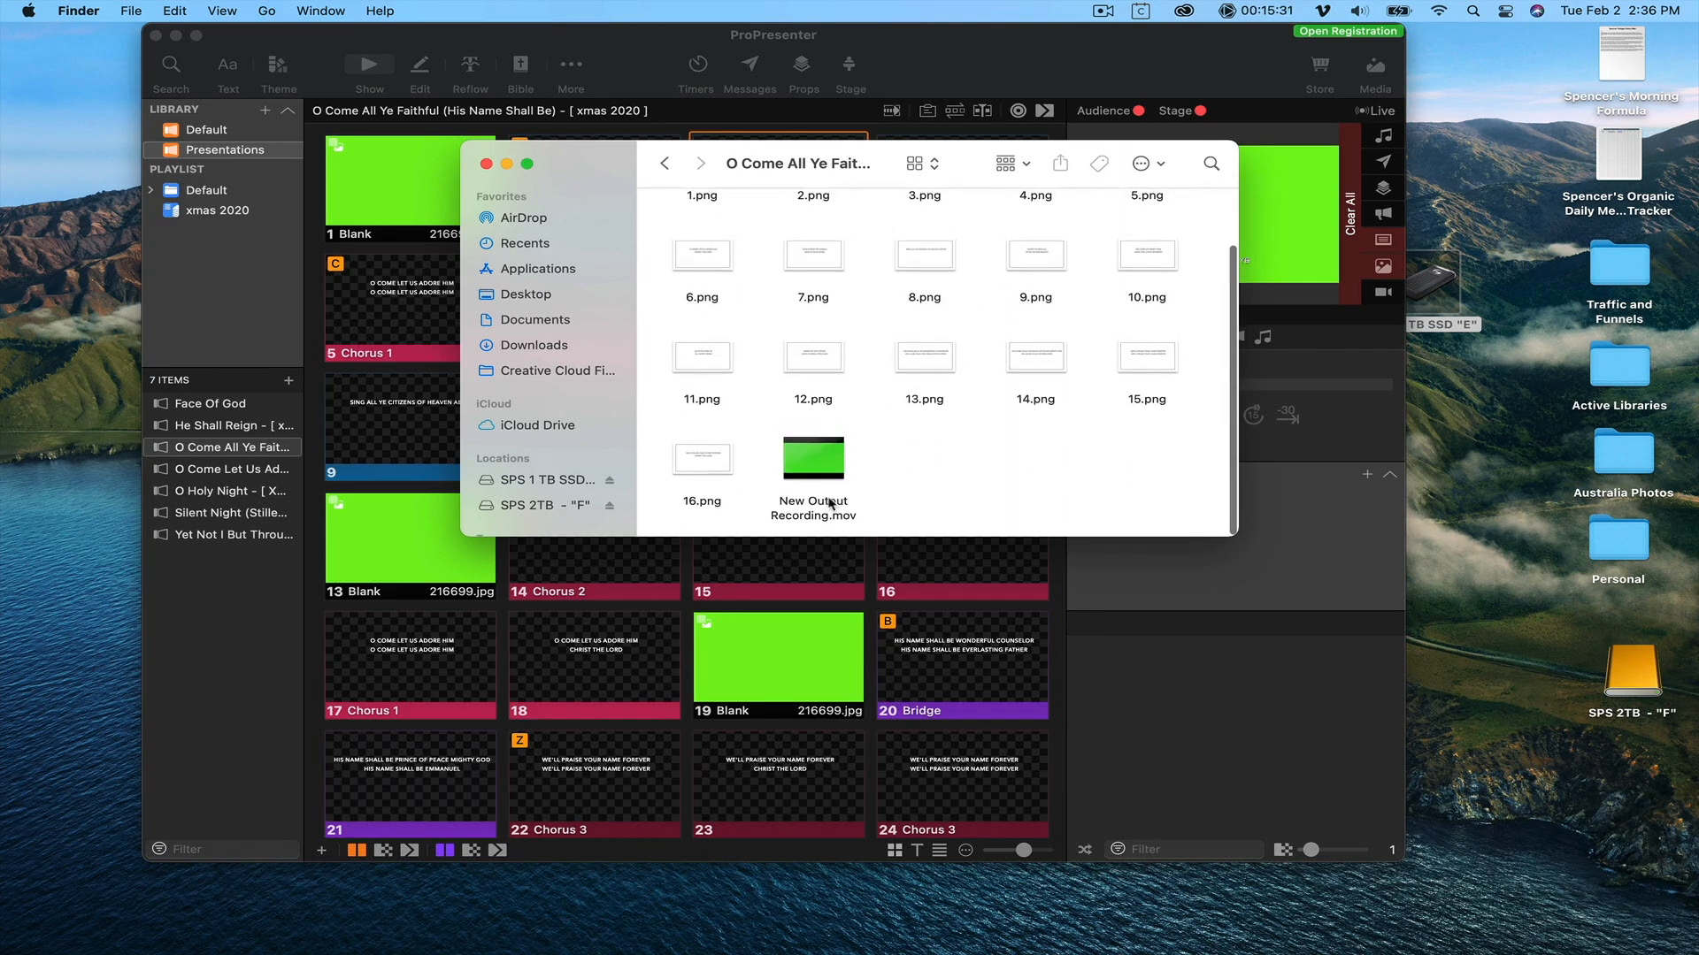
{"action": "left_click", "coordinate": [813, 458]}
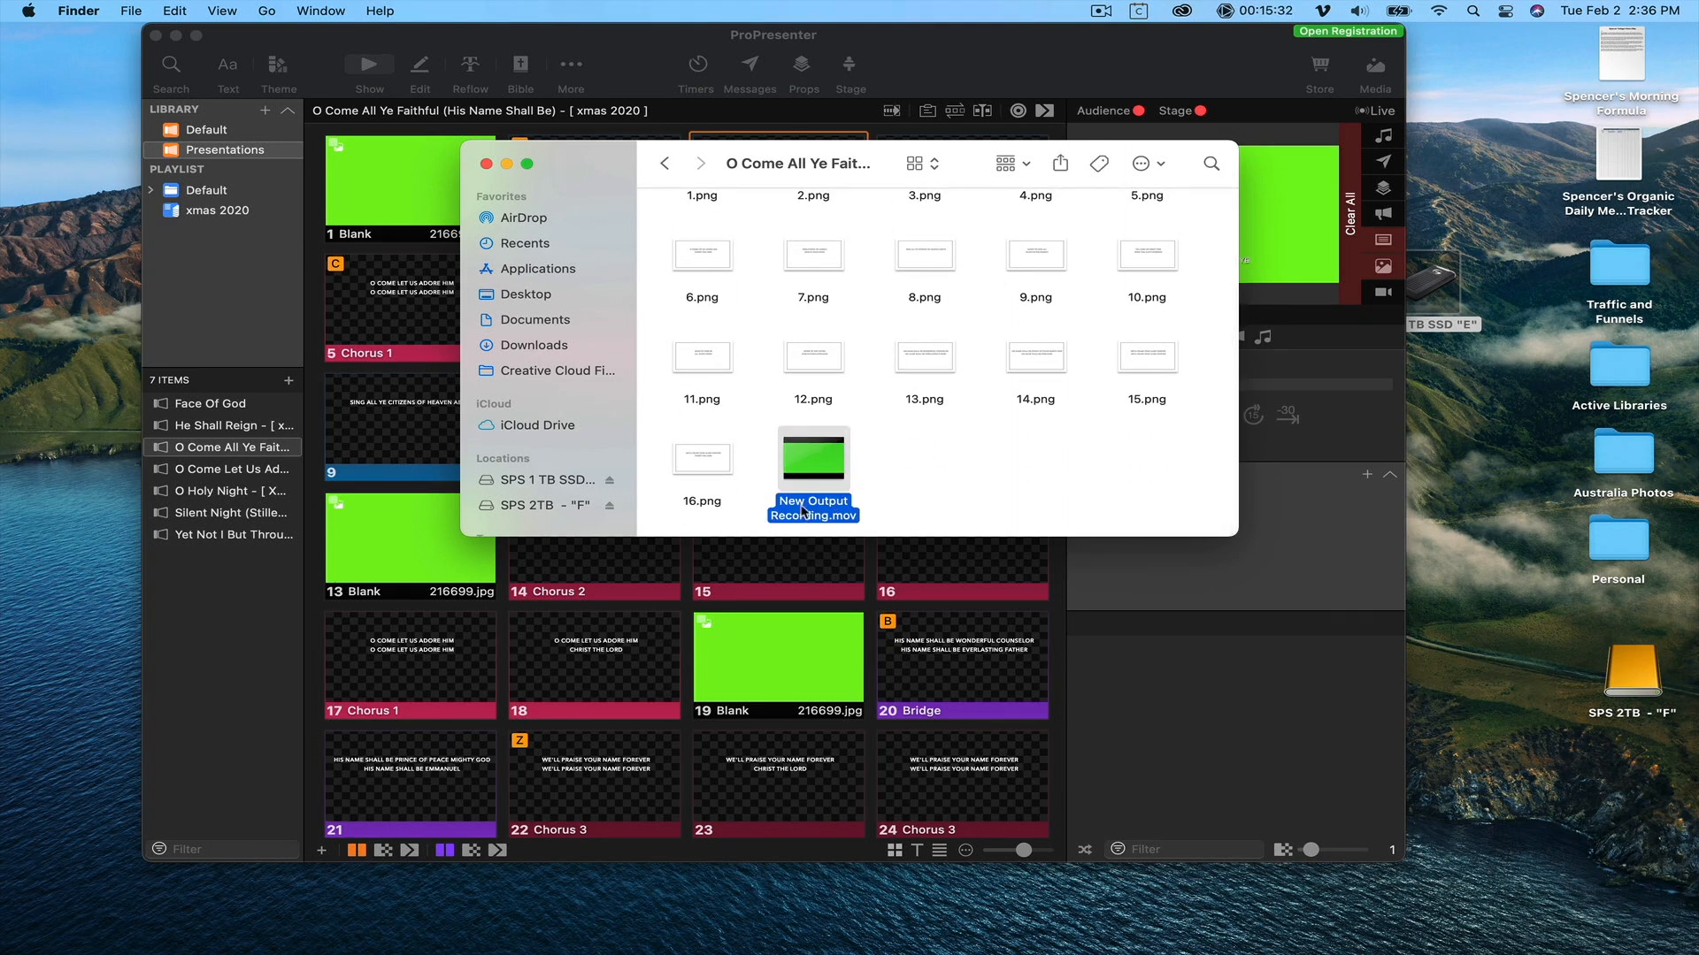
{"action": "double_click", "coordinate": [812, 456]}
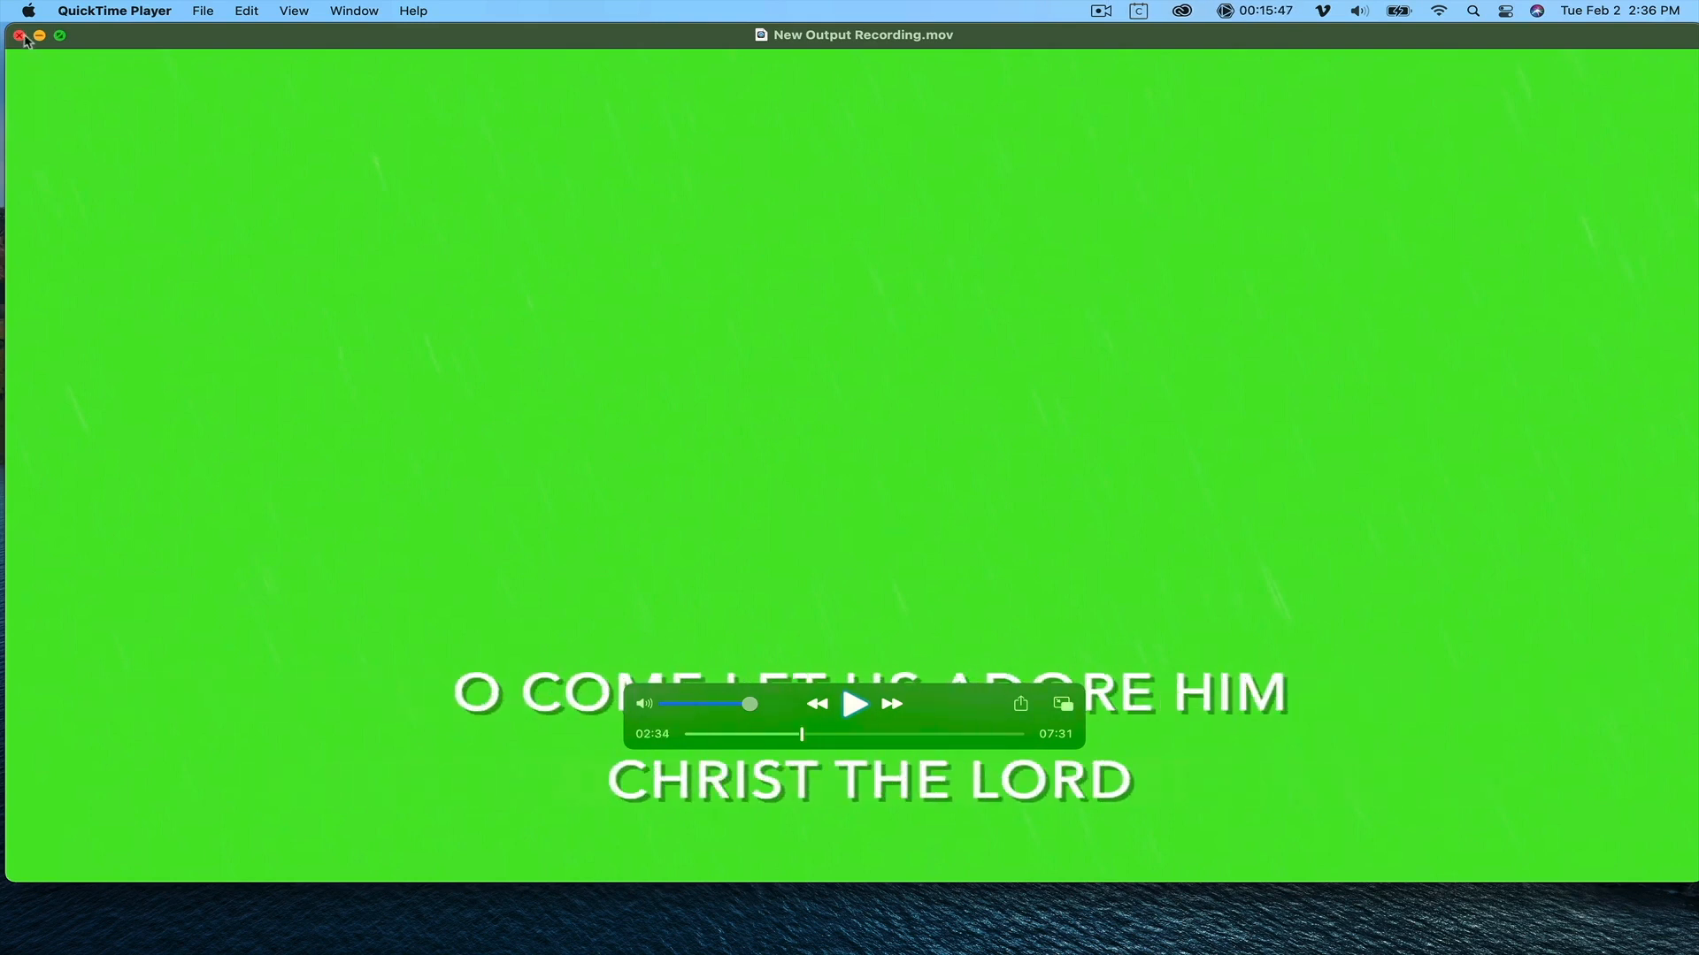
Close the New Output Recording.mov preview window in QuickTime Player.
{"action": "left_click", "coordinate": [19, 34]}
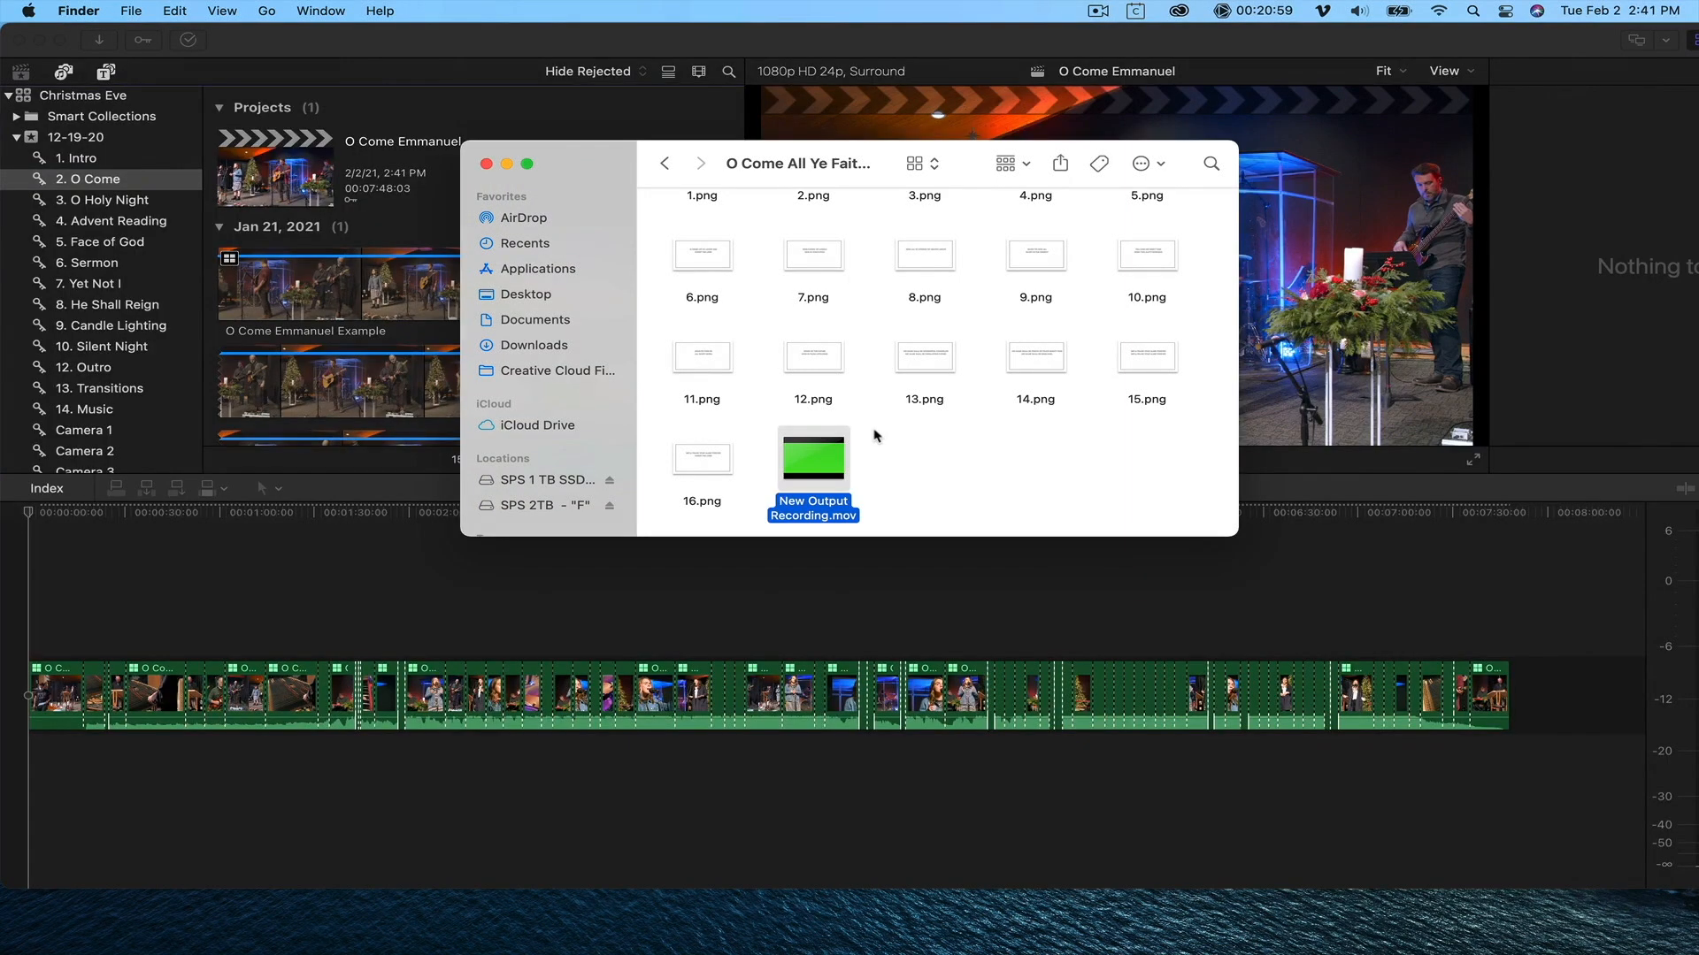
{"action": "mouse_move", "coordinate": [859, 498]}
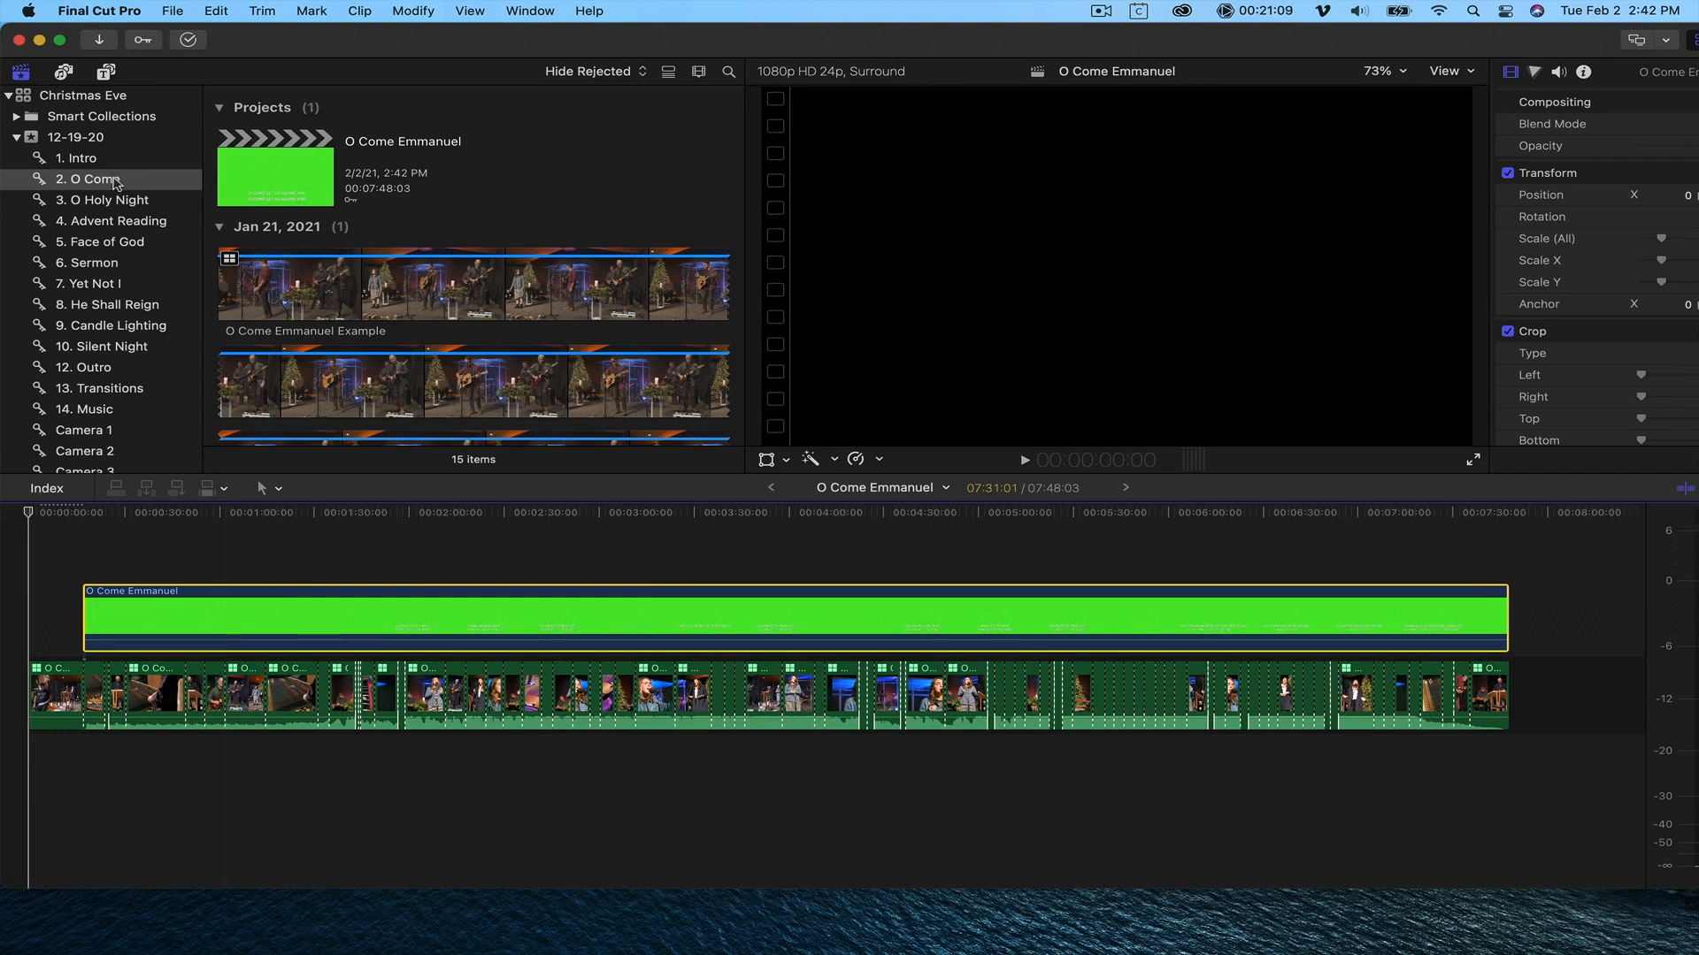
Put New Output Recording.mov above the O Come Emmanuel multicam, starting at zero.
{"action": "left_click", "coordinate": [376, 623]}
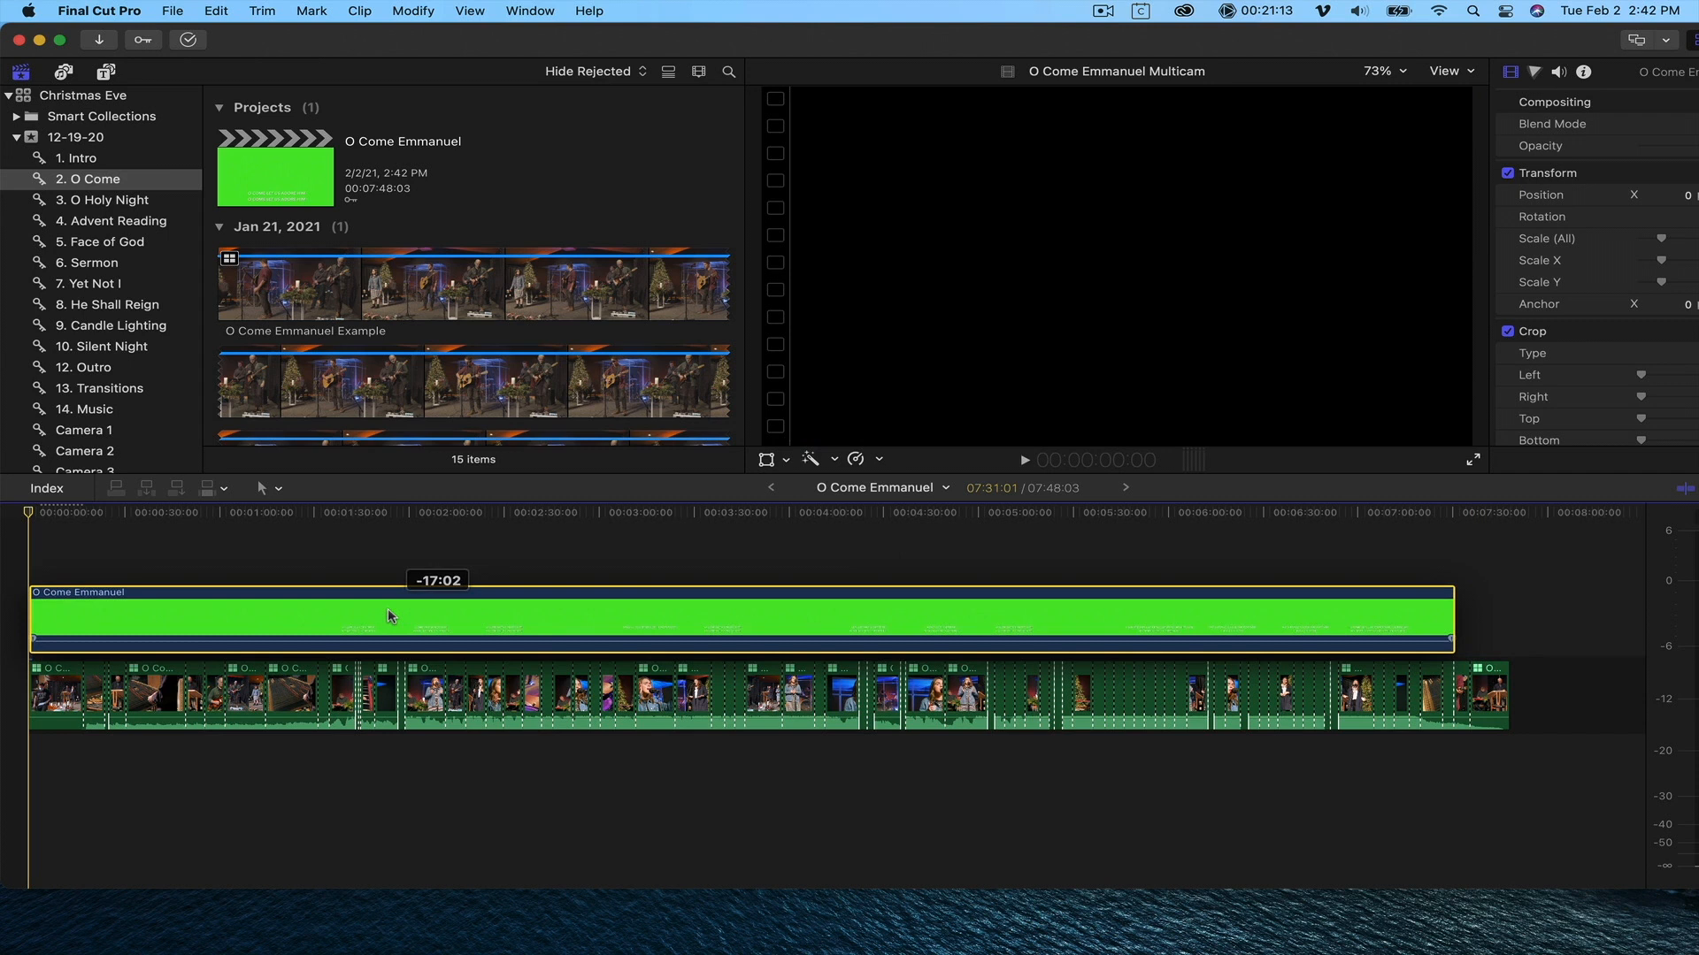
{"action": "left_click", "coordinate": [1428, 594]}
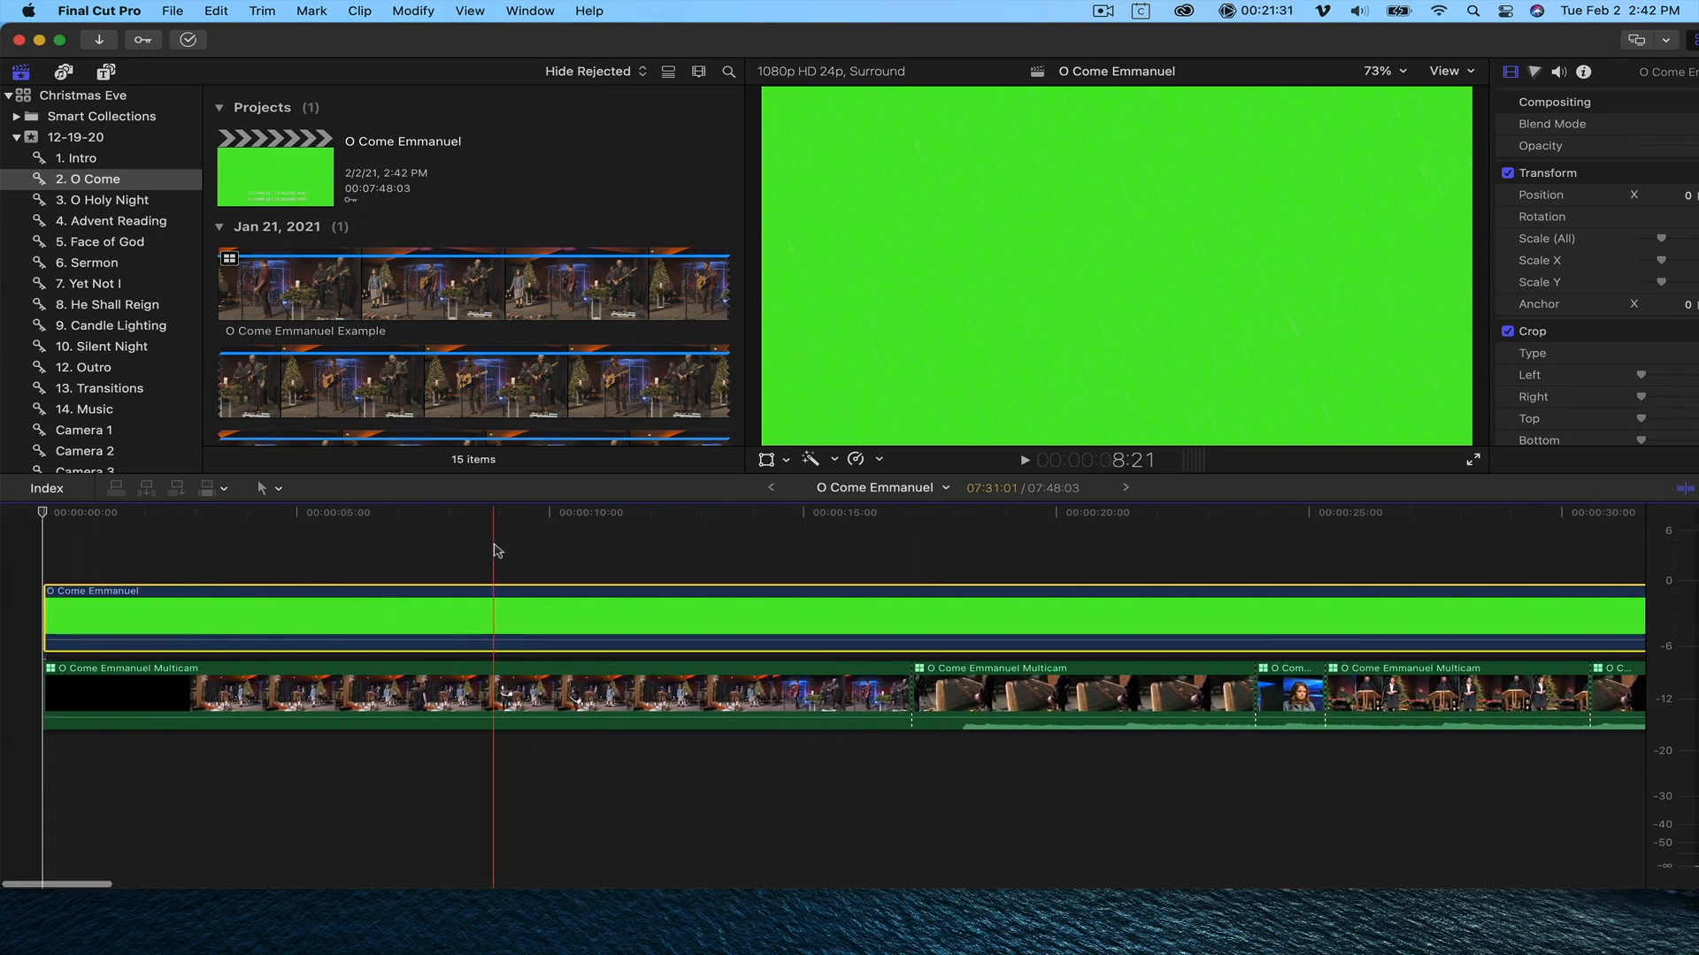
{"action": "left_click", "coordinate": [1131, 564]}
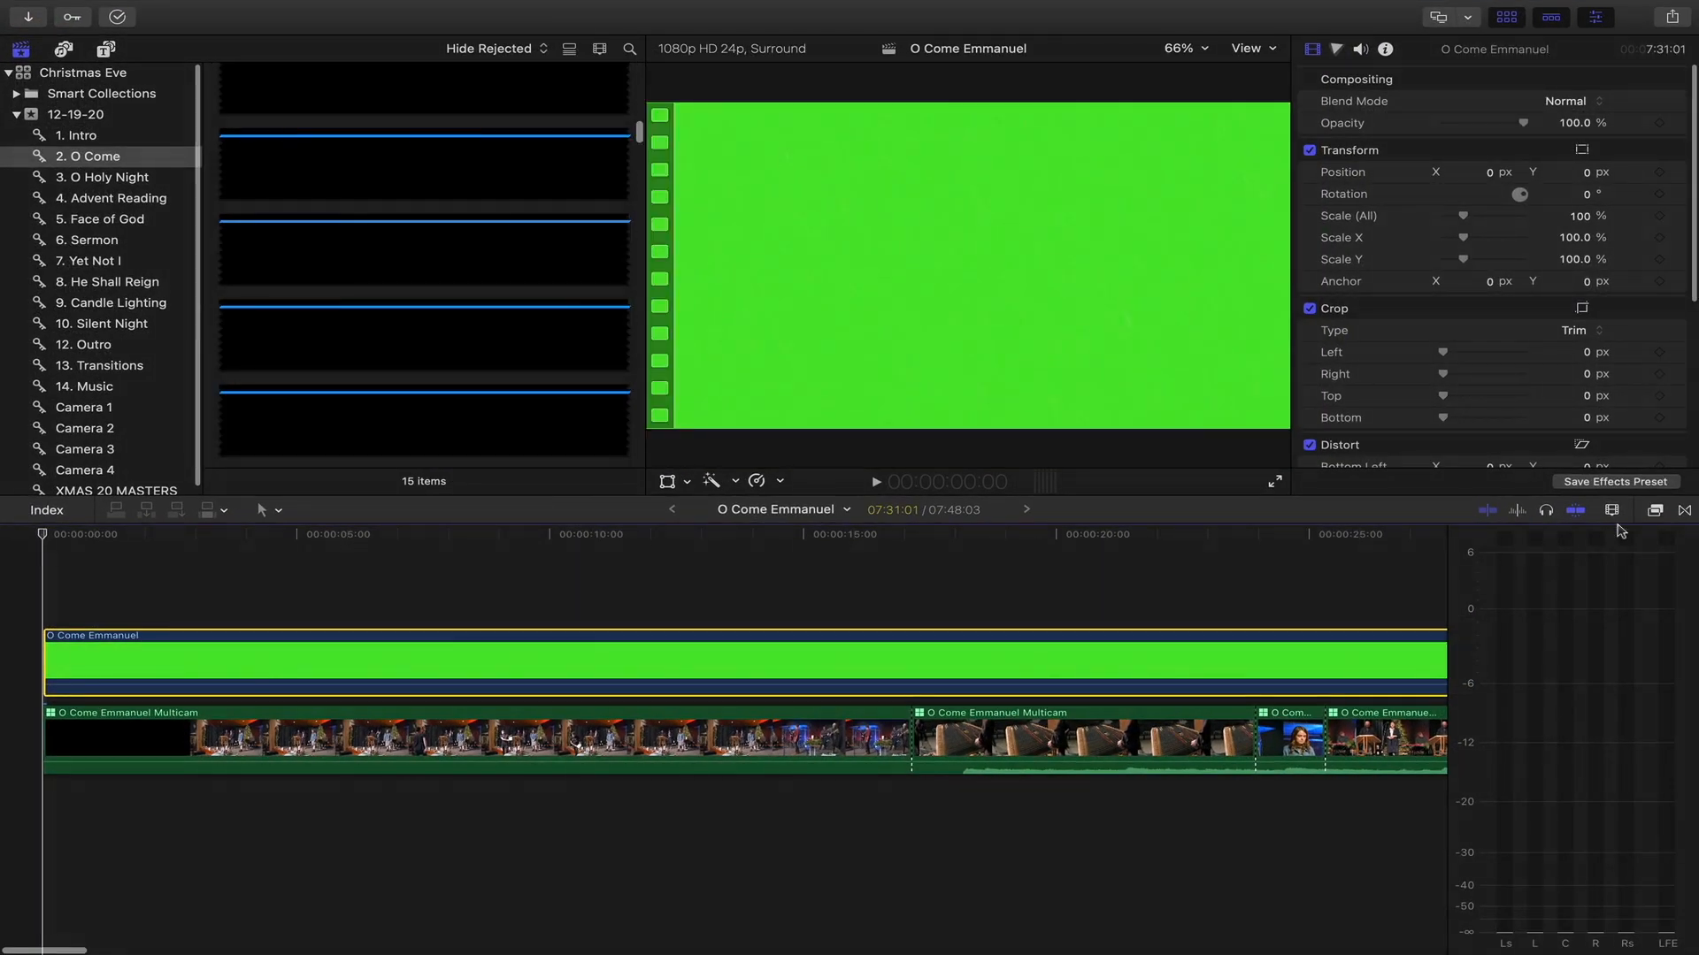
Apply the Keyer effect from the Keying category to the green lyric clip.
{"action": "left_click", "coordinate": [1654, 510]}
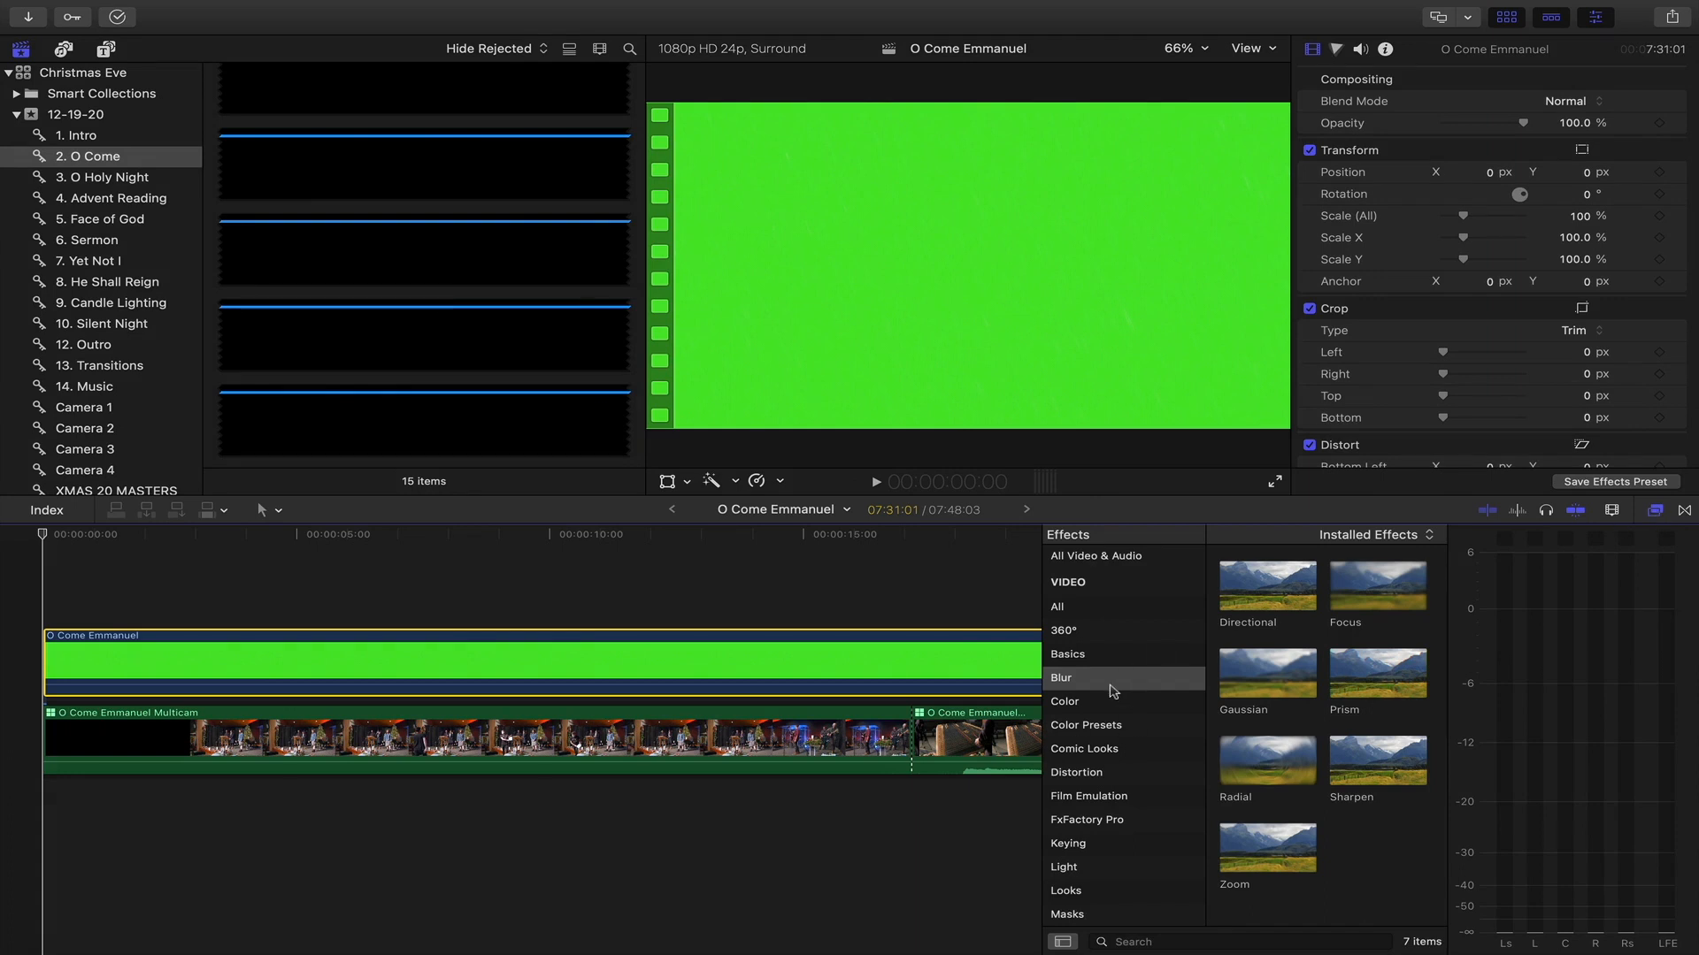
{"action": "mouse_move", "coordinate": [1099, 753]}
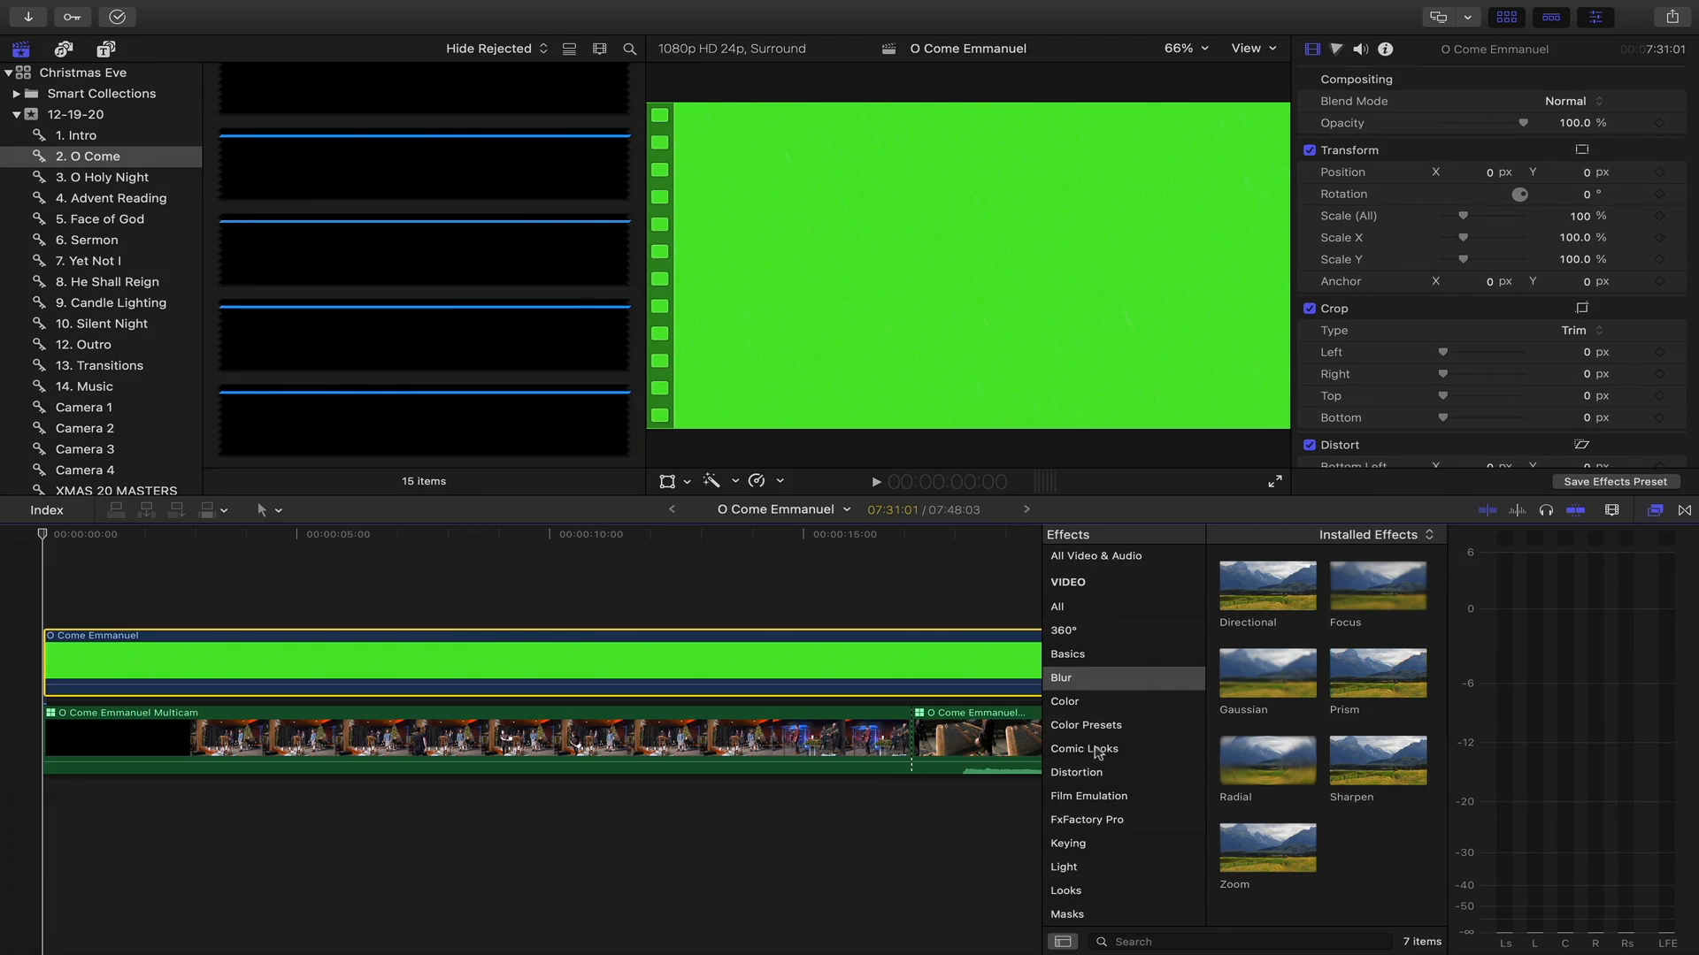
{"action": "mouse_move", "coordinate": [1104, 717]}
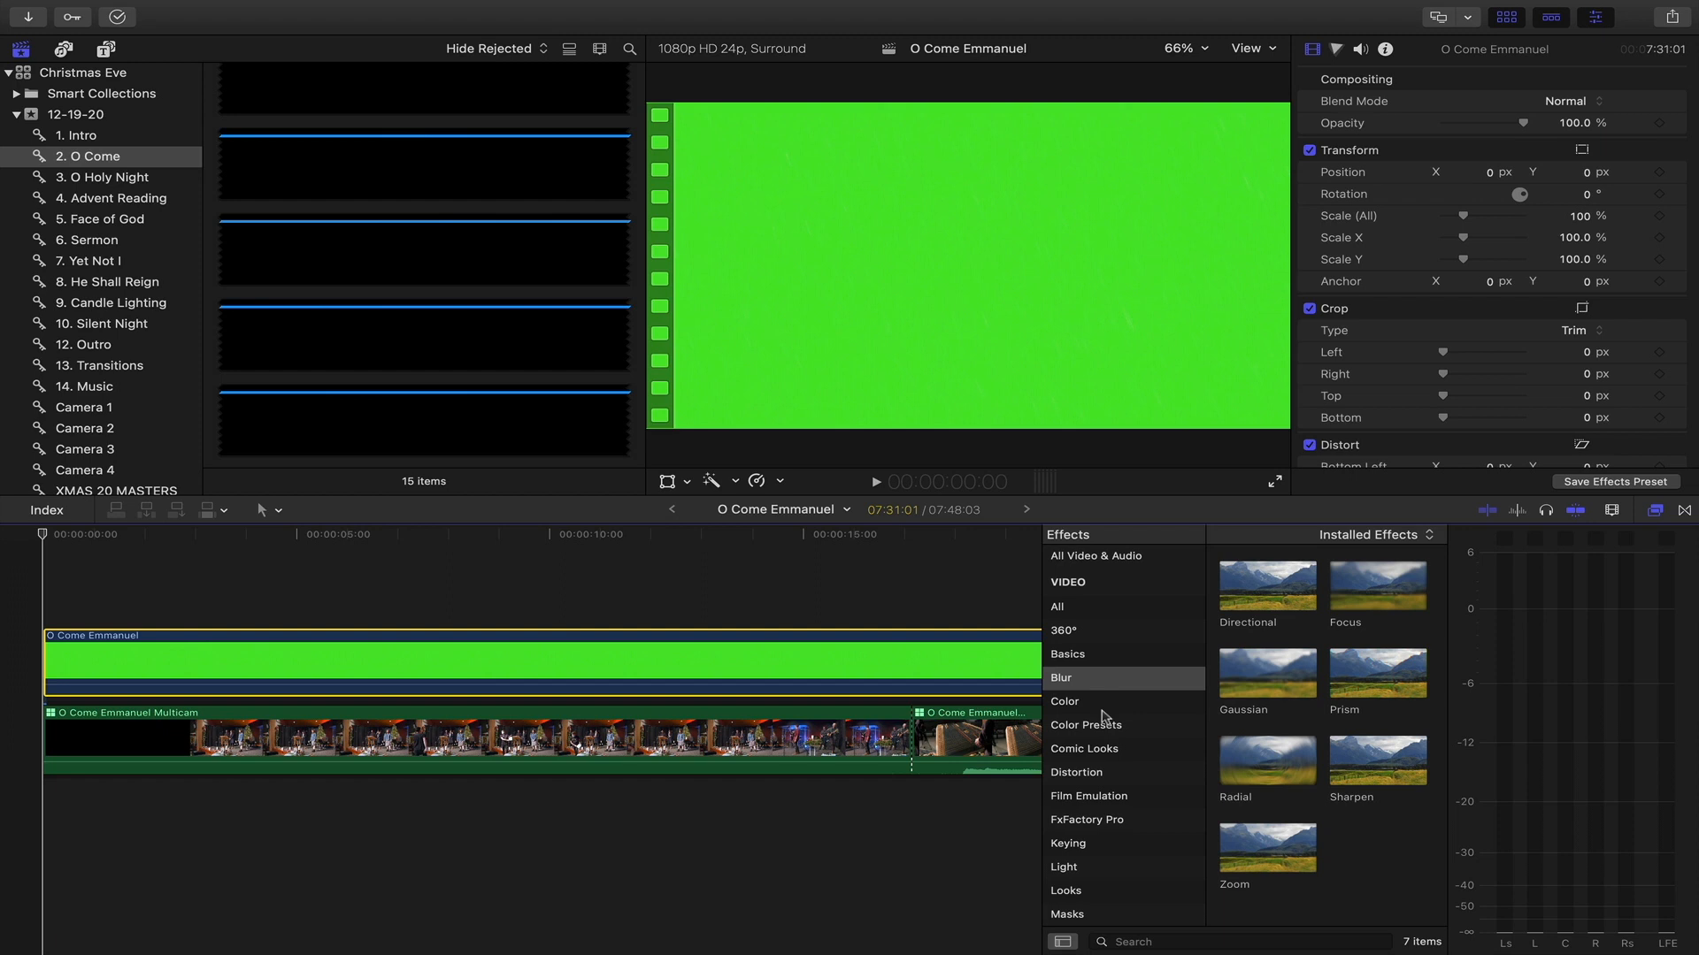
{"action": "left_click", "coordinate": [1067, 843]}
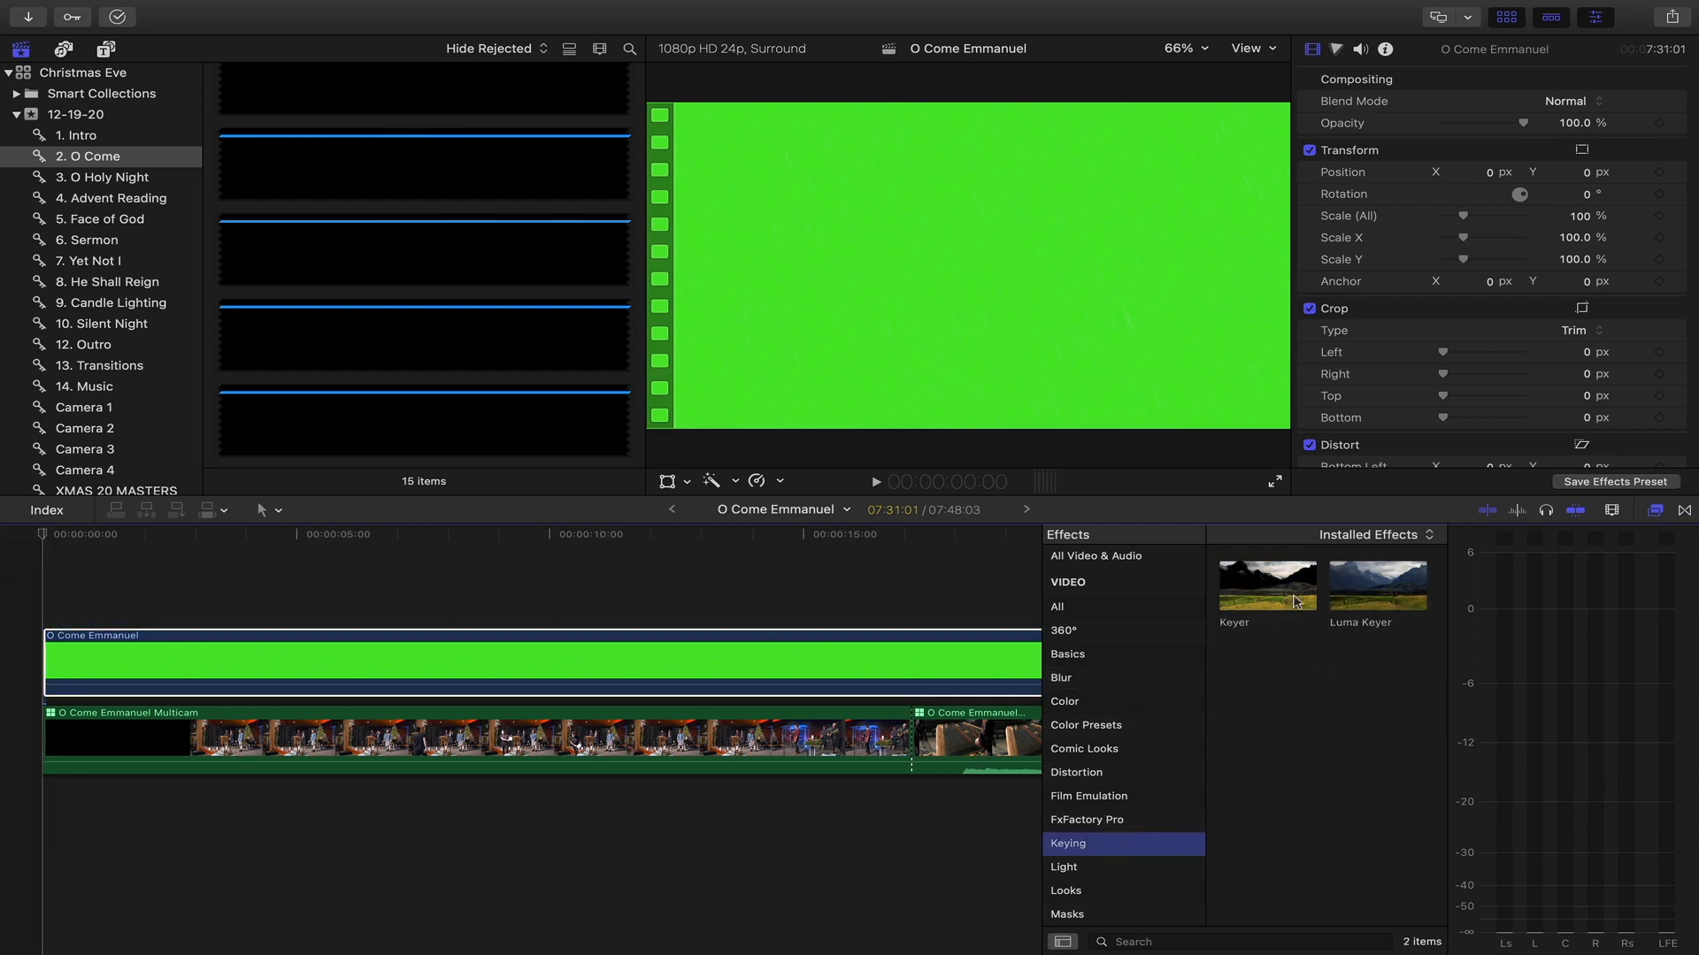
{"action": "double_click", "coordinate": [1266, 583]}
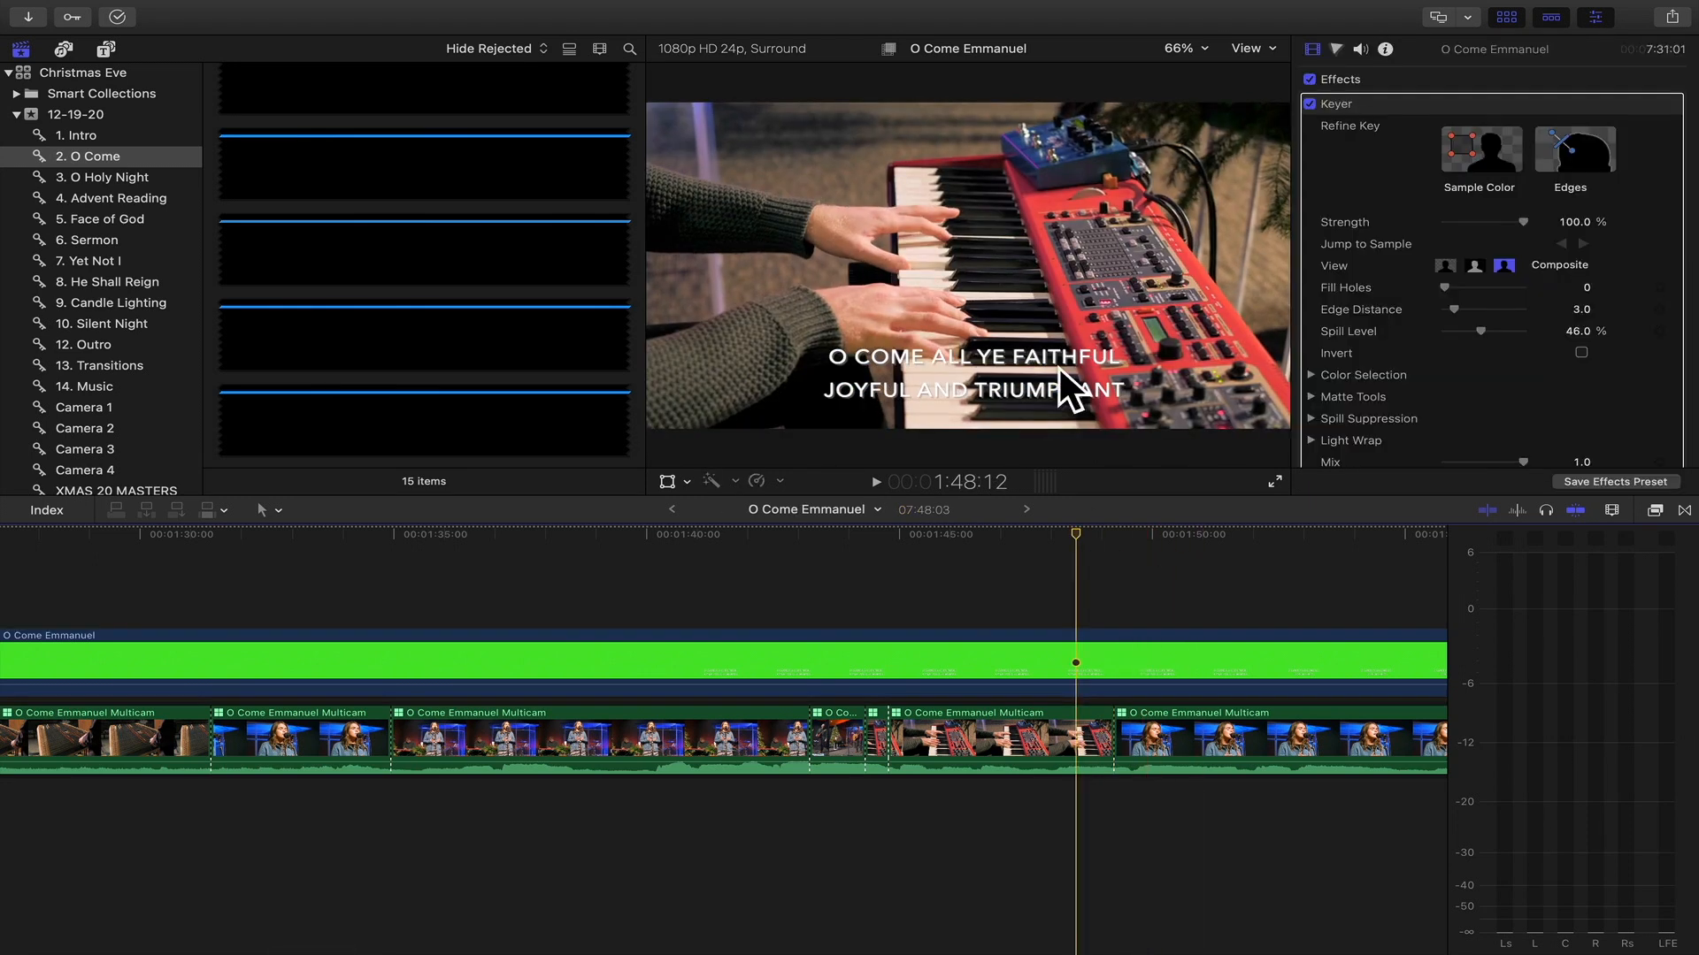
Trim the lyric overlay to start around 1:23 and play it back to check sync.
{"action": "left_click", "coordinate": [1076, 532]}
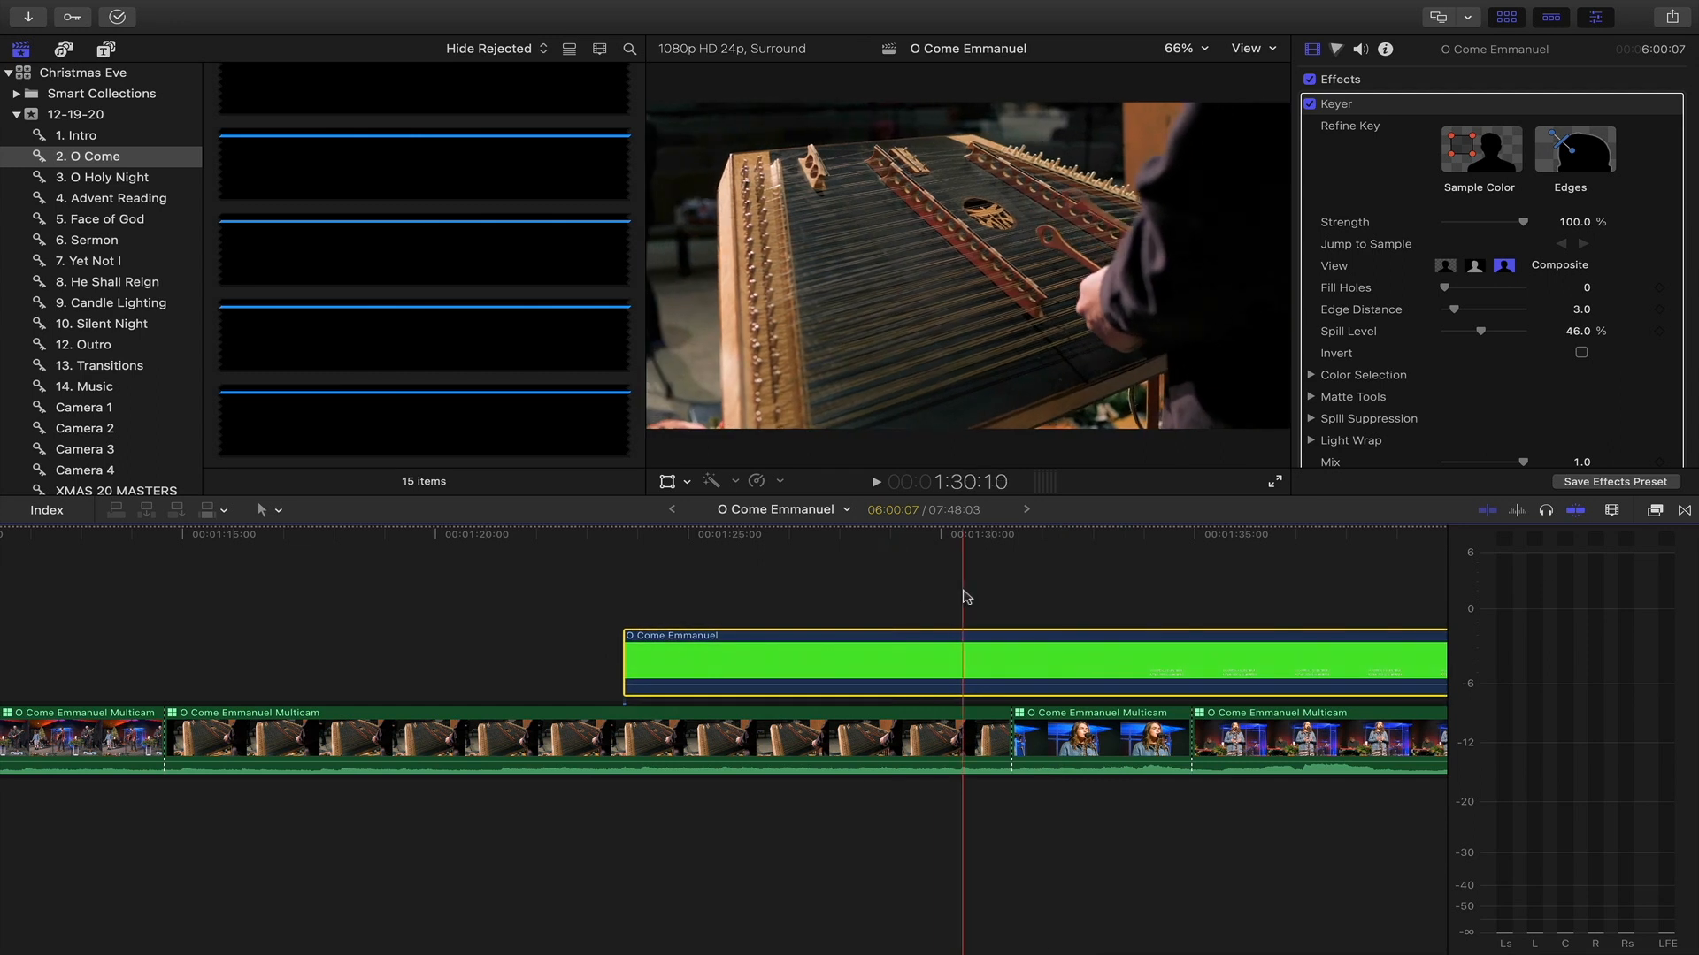
{"action": "left_click", "coordinate": [873, 482]}
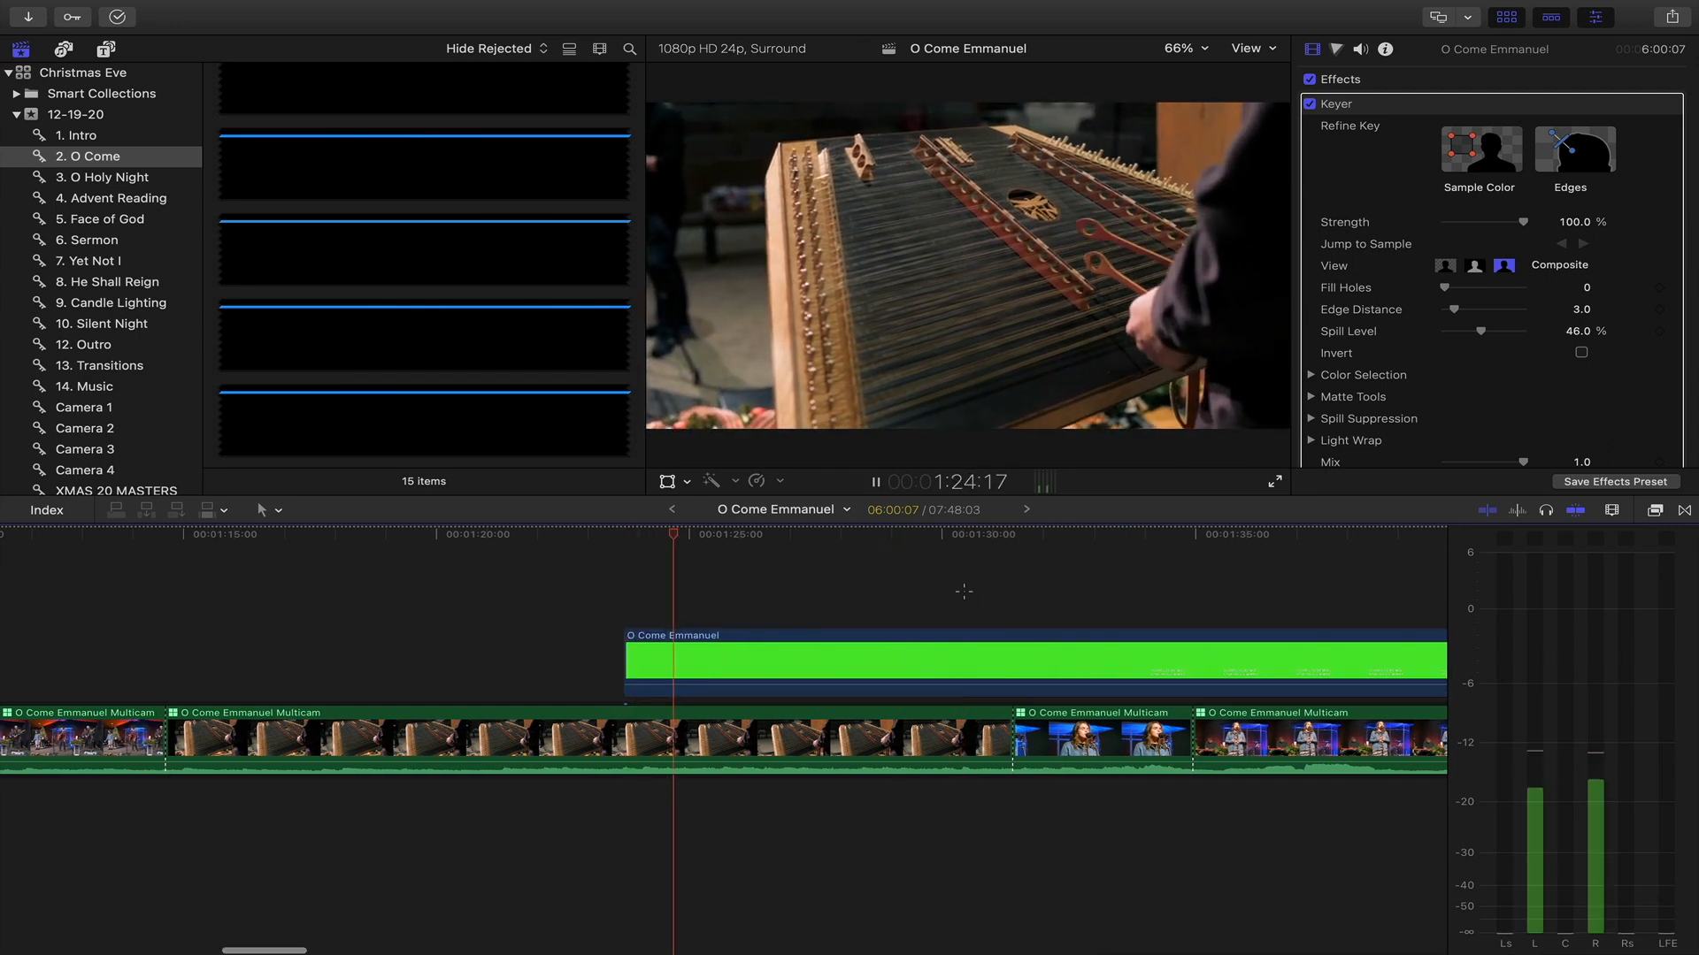
{"action": "left_click", "coordinate": [1052, 534]}
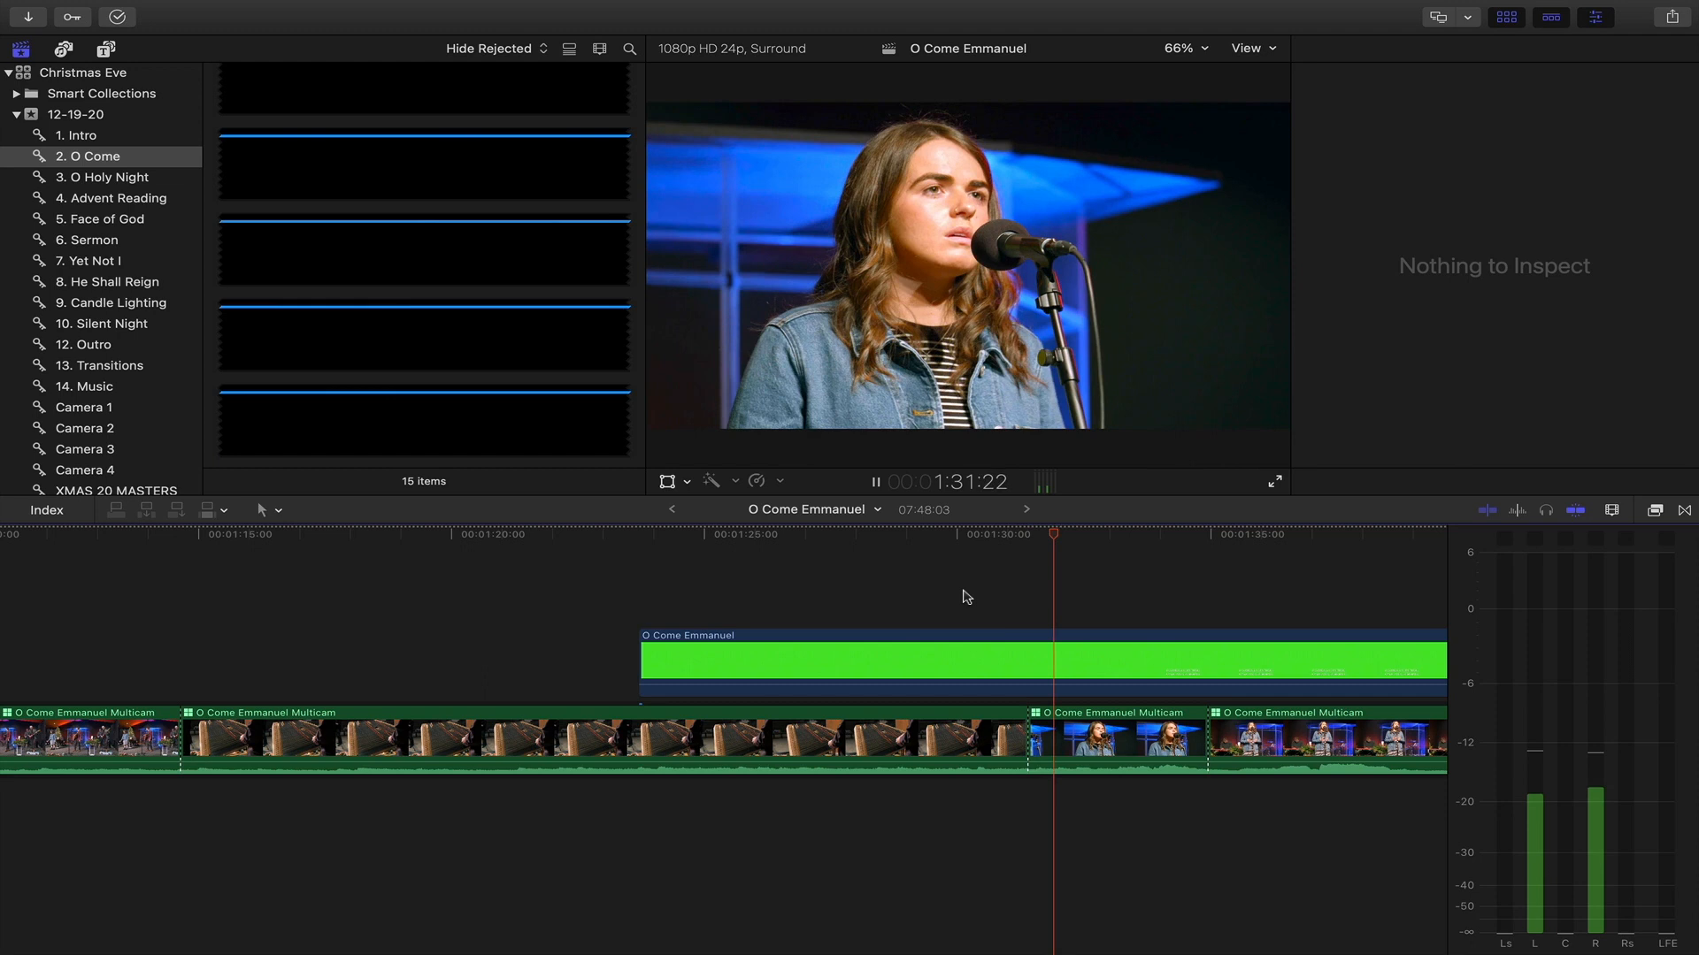